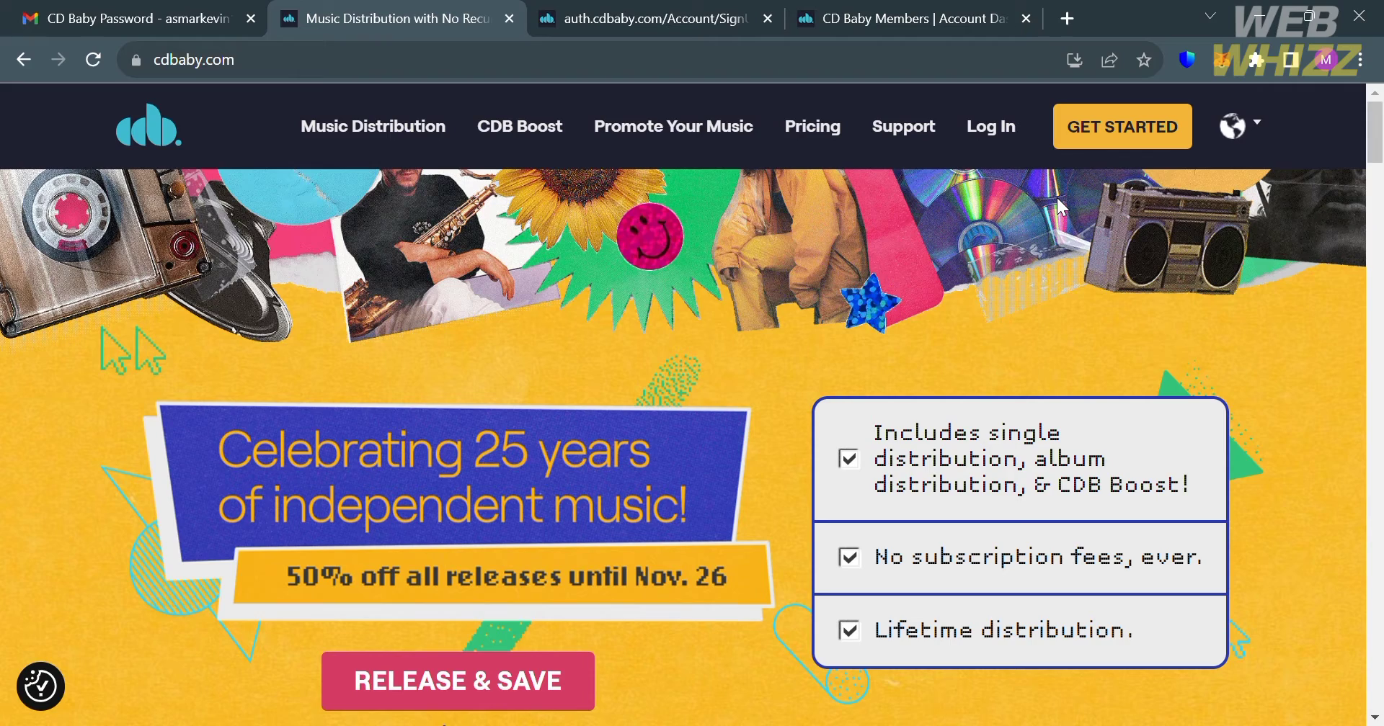
# Browse the cdbaby.com homepage, then switch to the Create Account form and try submitting it empty.
pyautogui.scroll(-3)
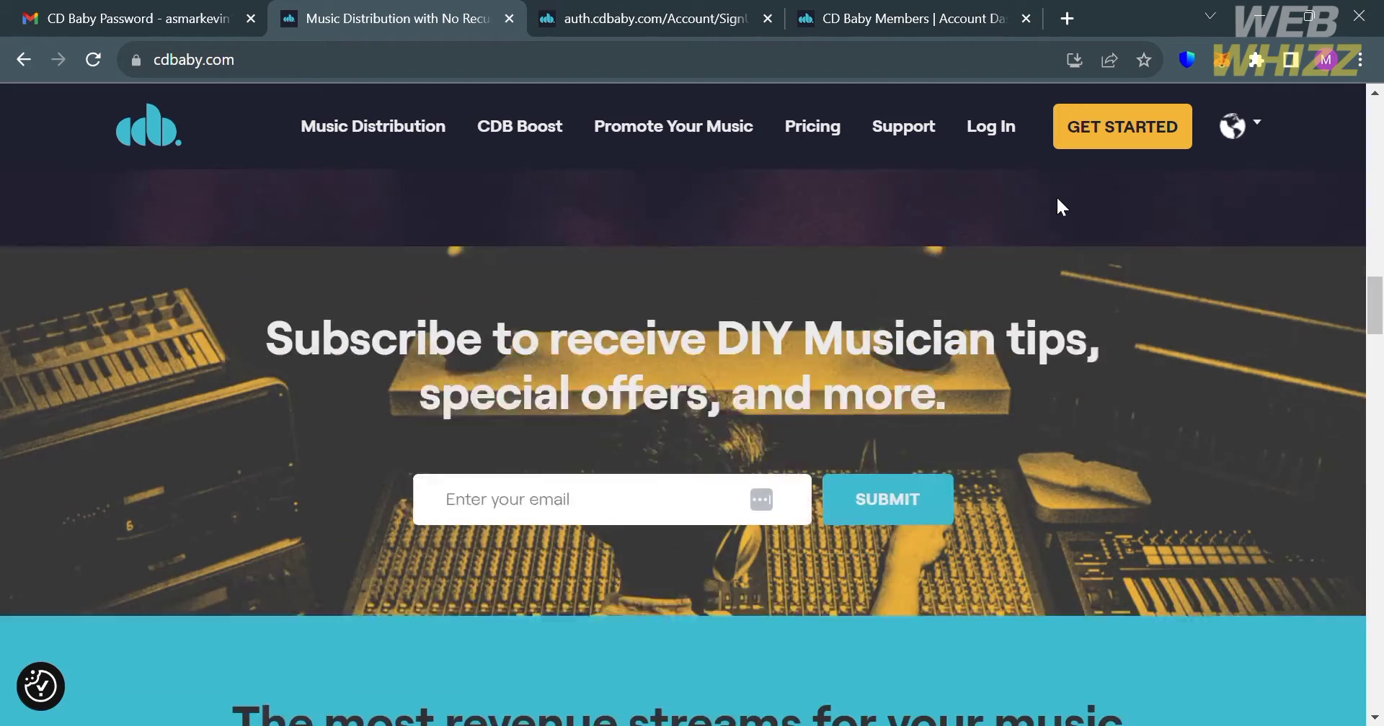
pyautogui.scroll(-3)
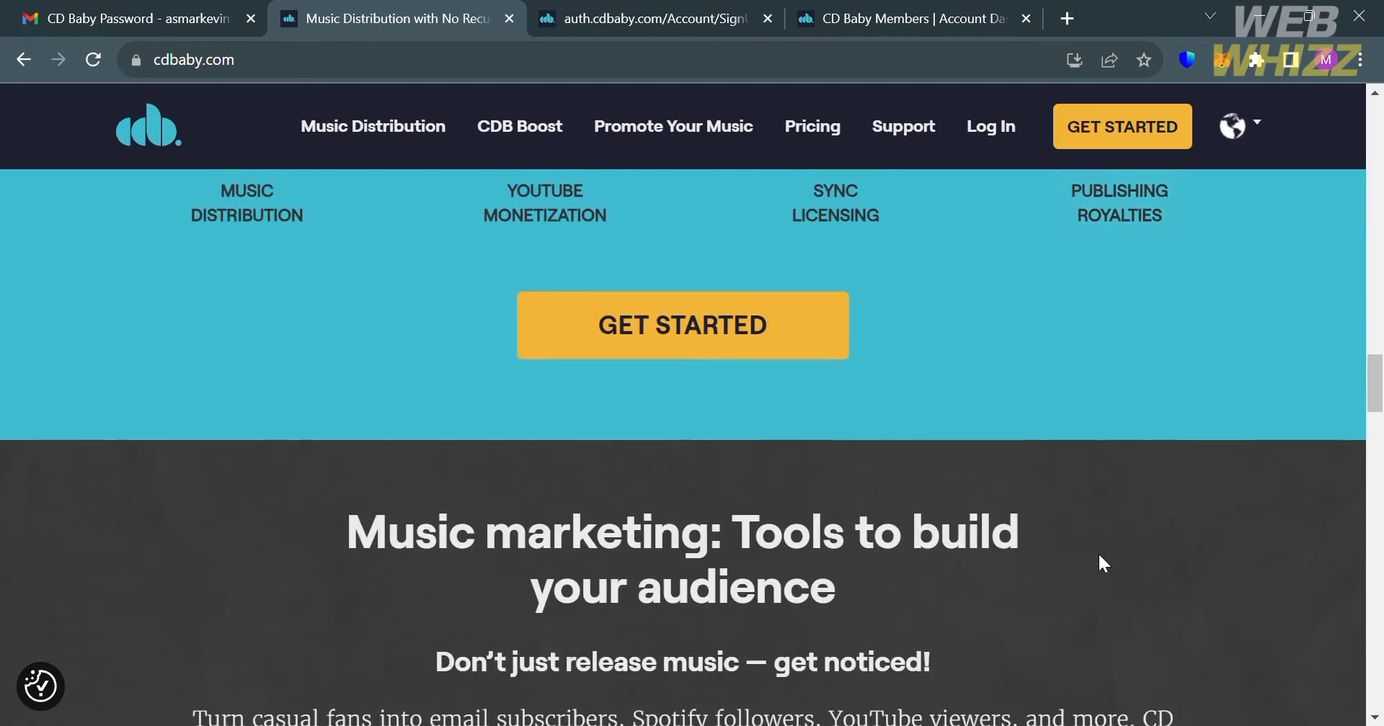
pyautogui.scroll(-3)
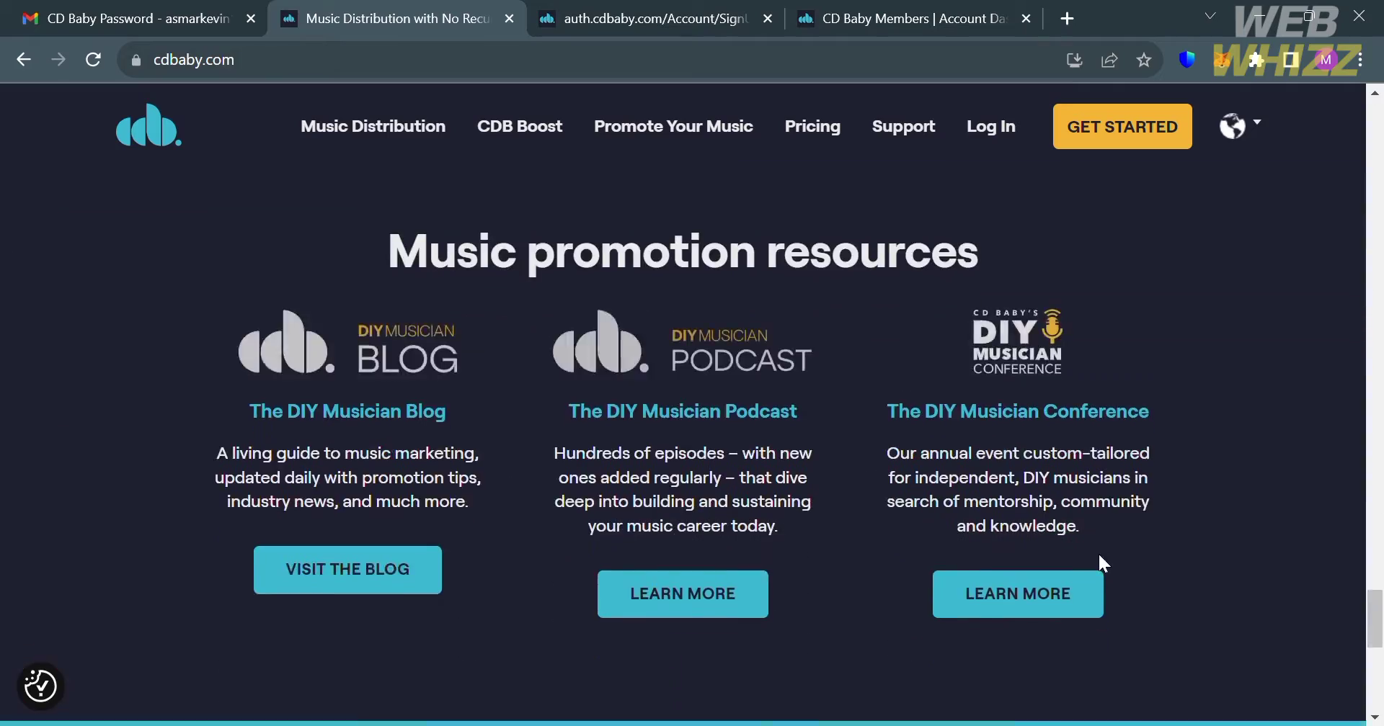
pyautogui.scroll(-3)
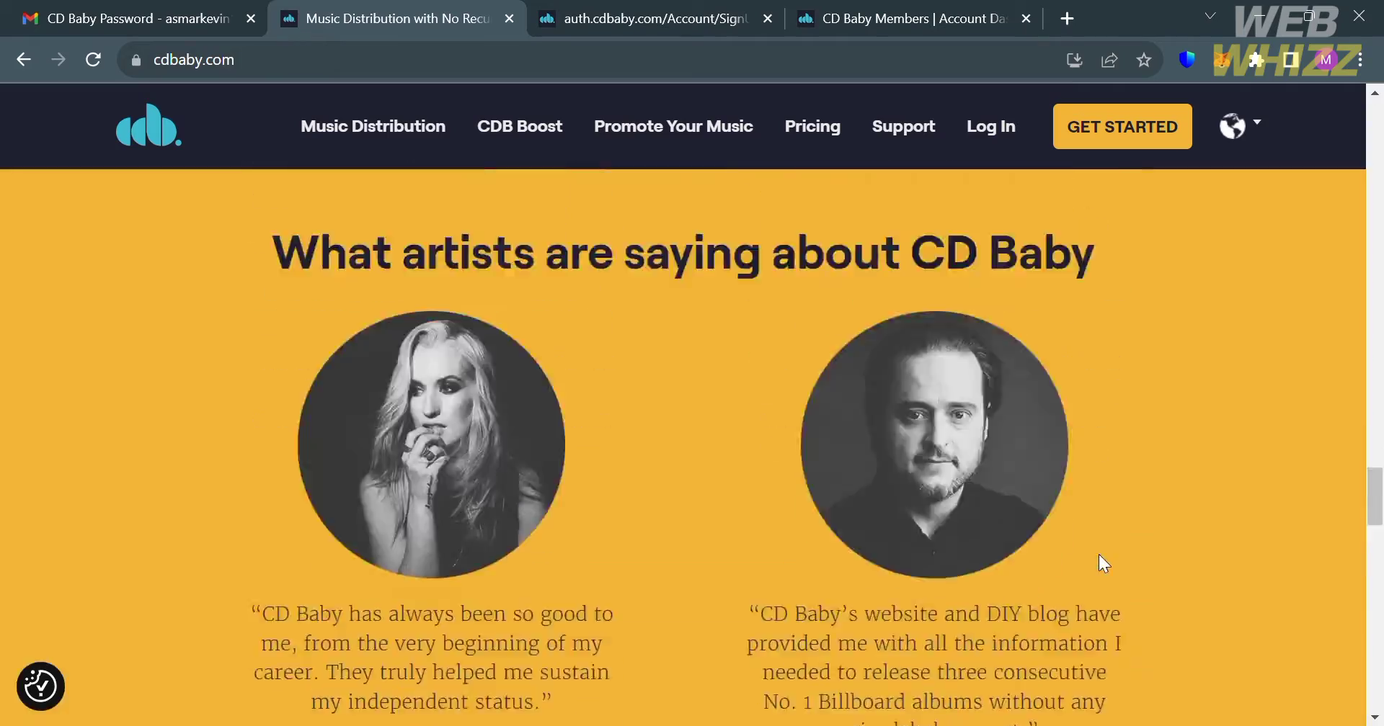
pyautogui.scroll(3)
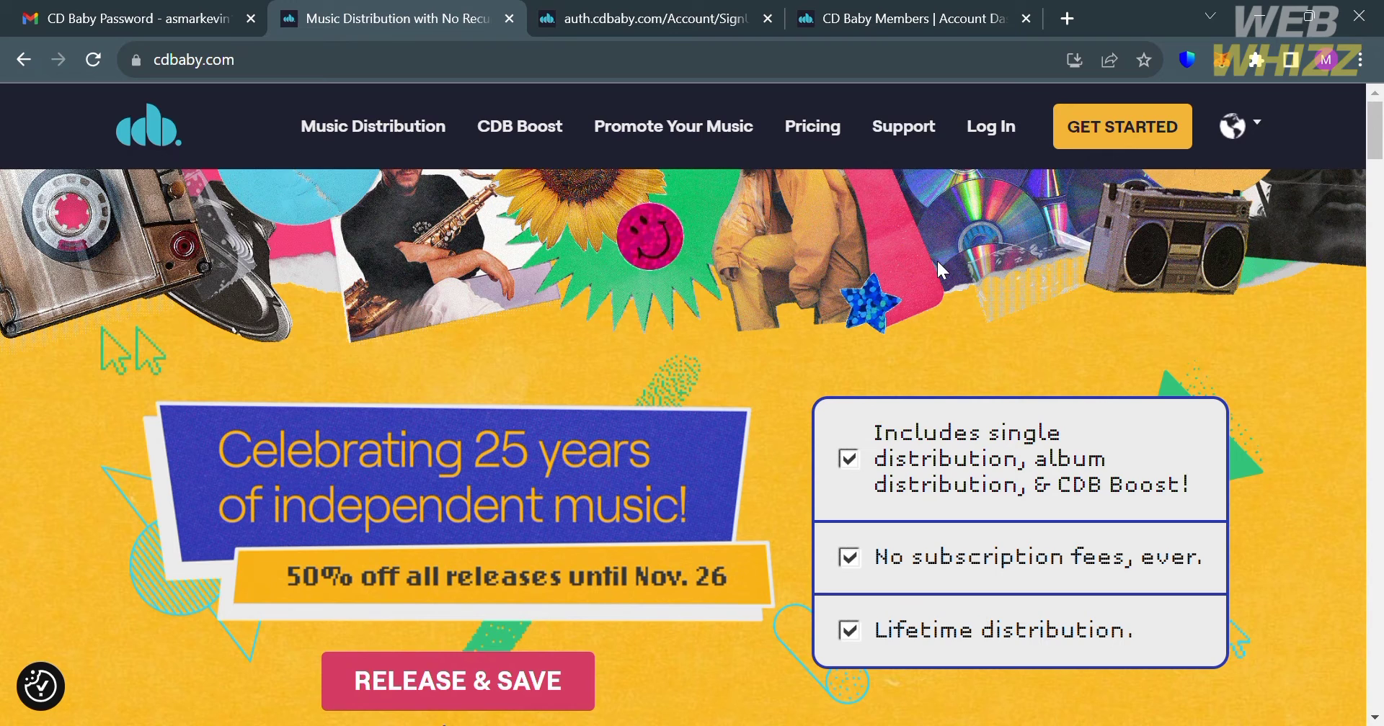
pyautogui.moveTo(927, 158)
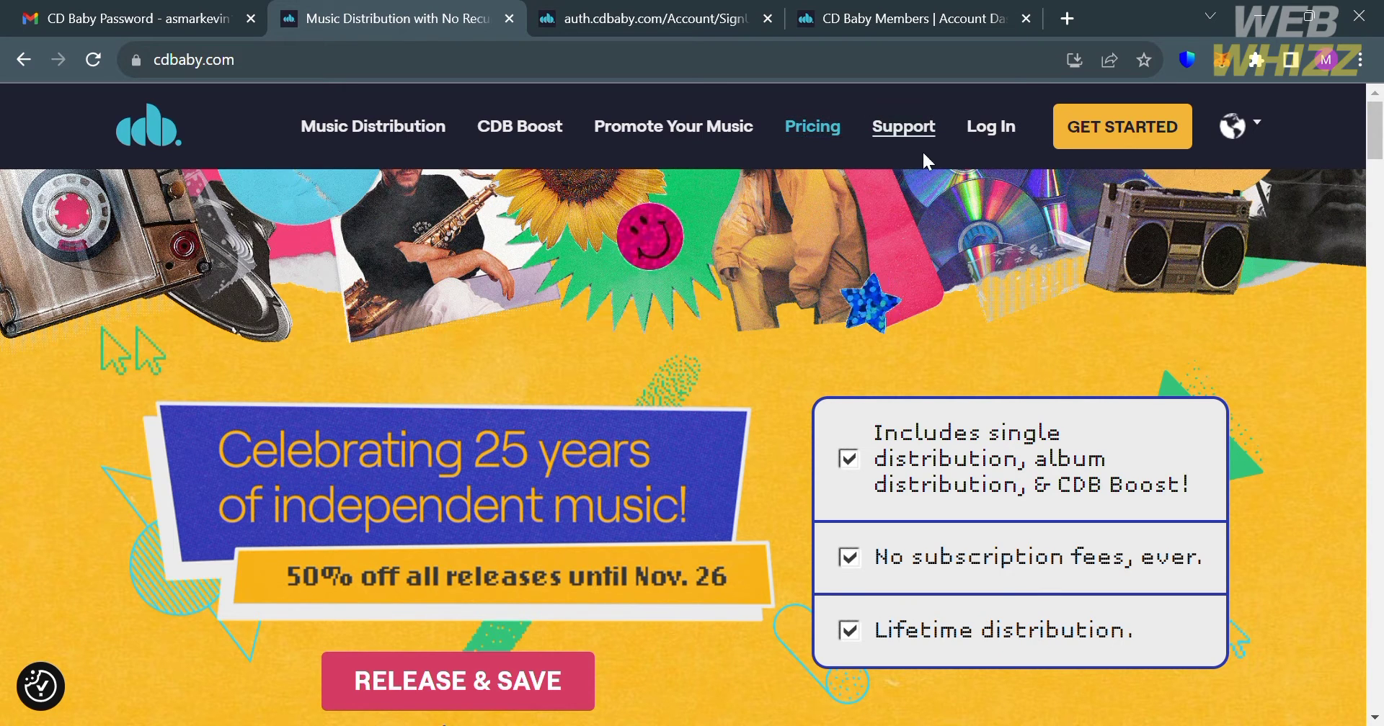
pyautogui.moveTo(1110, 144)
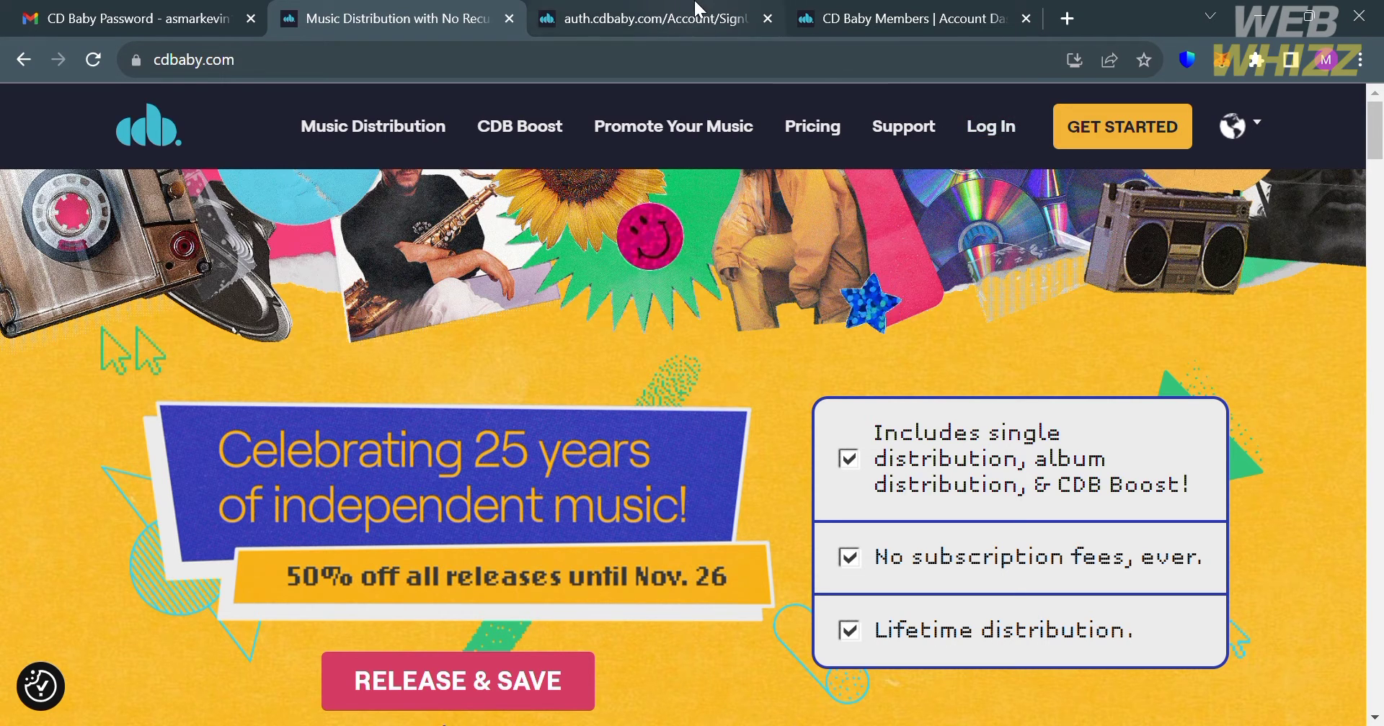
pyautogui.click(653, 18)
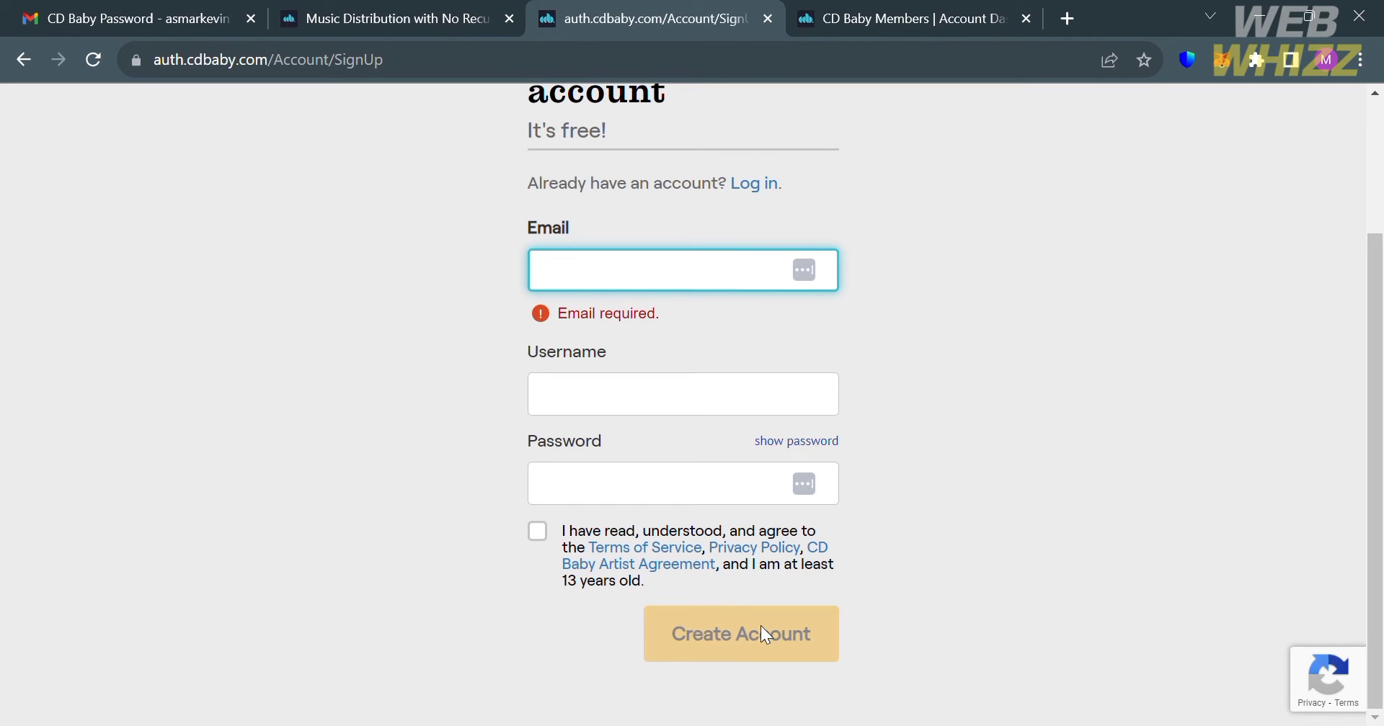
pyautogui.click(672, 269)
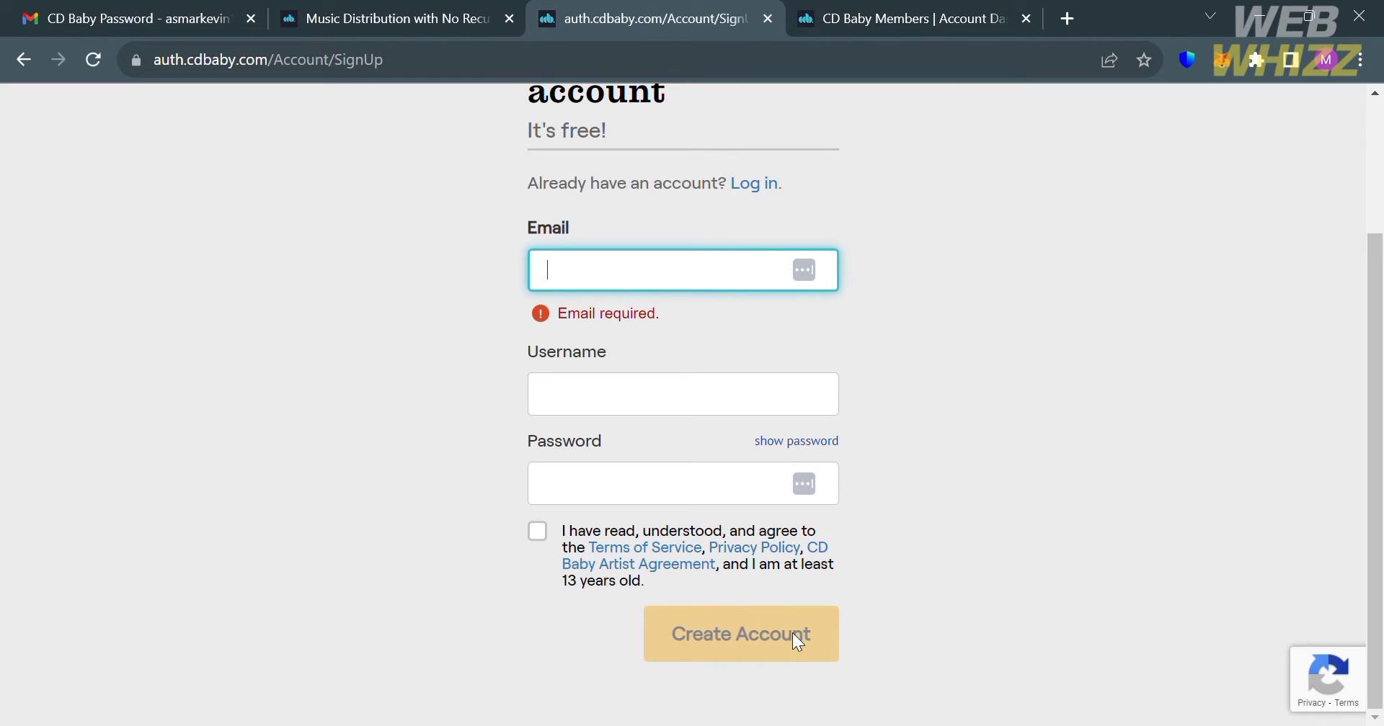
# Switch to the CD Baby Members tab and scroll through the Account Dashboard.
pyautogui.click(912, 18)
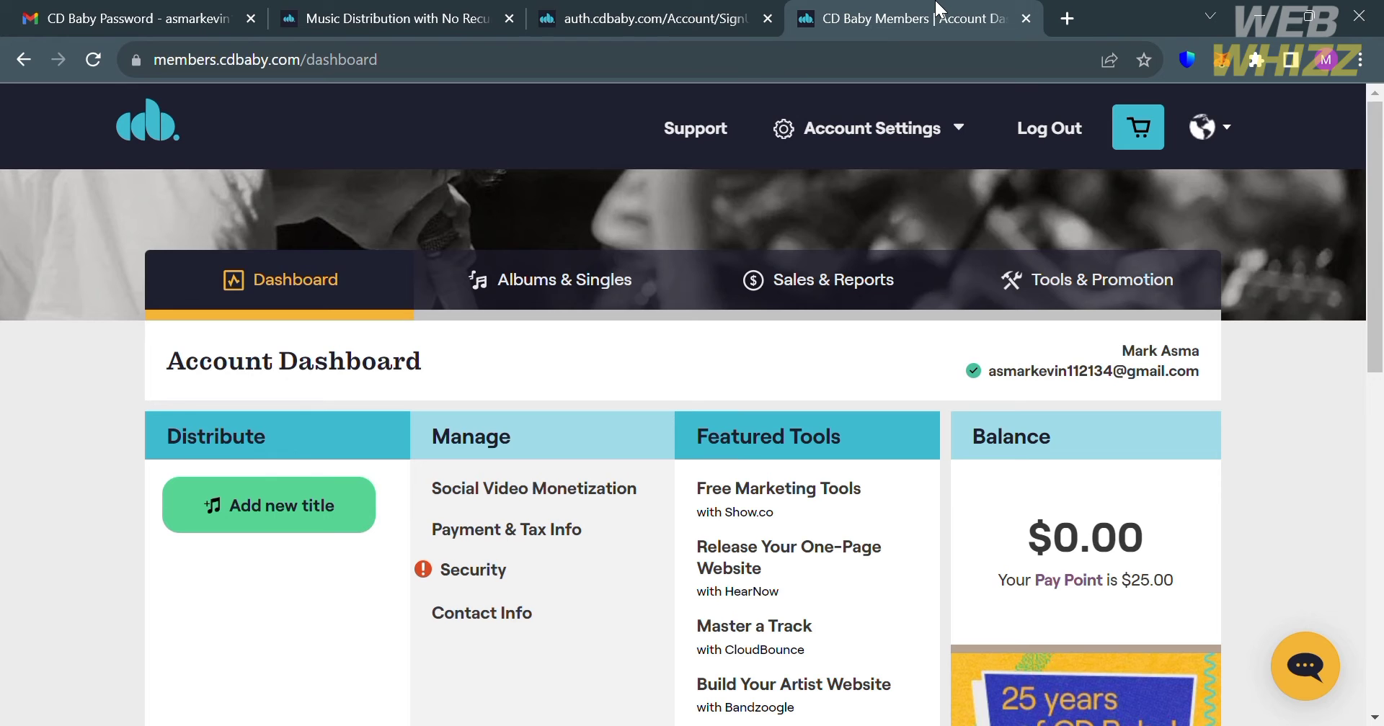
pyautogui.scroll(-3)
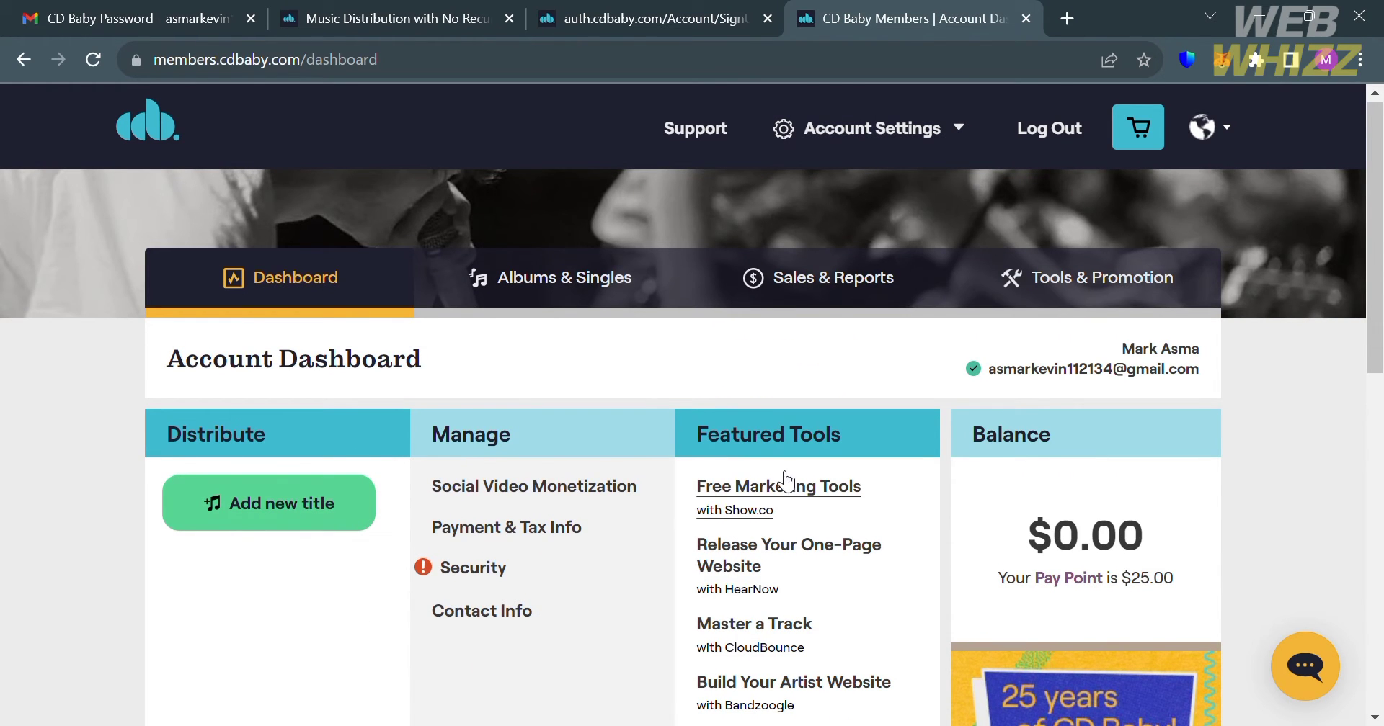
pyautogui.scroll(-3)
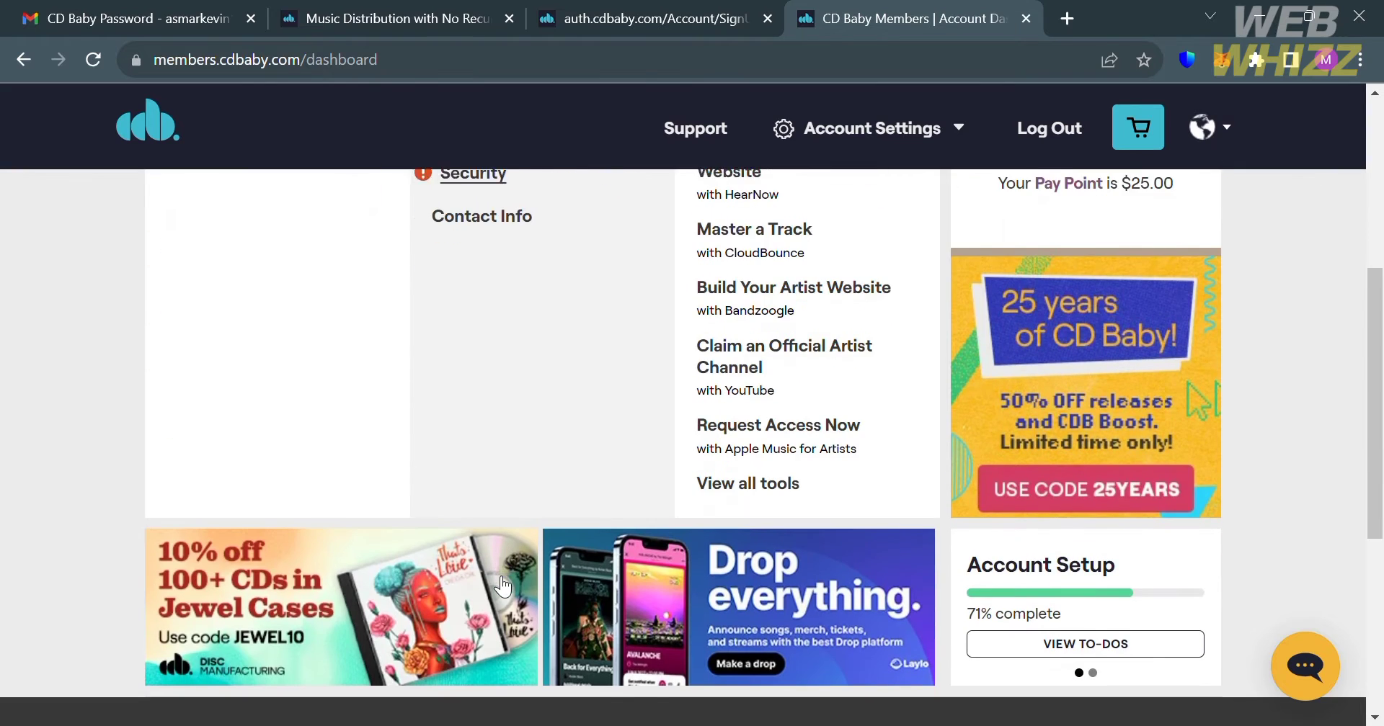
pyautogui.scroll(3)
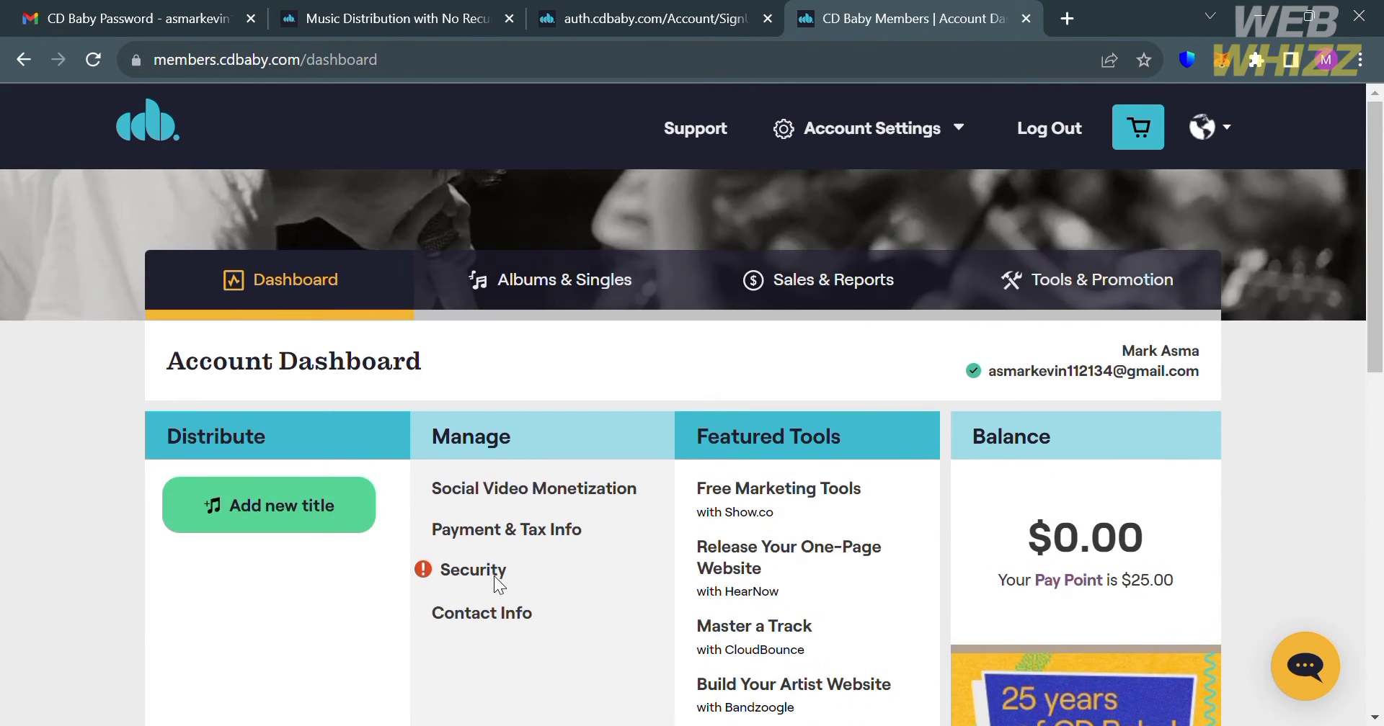
pyautogui.moveTo(253, 527)
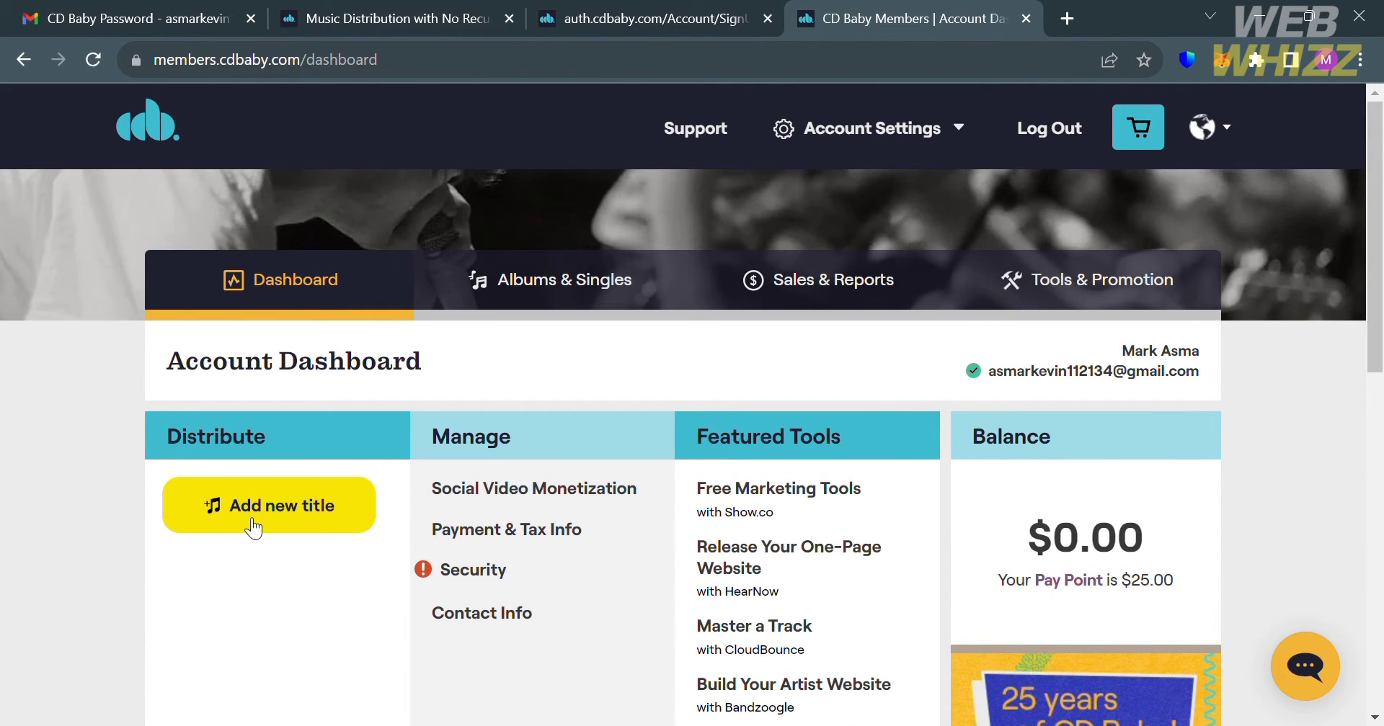
pyautogui.moveTo(584, 236)
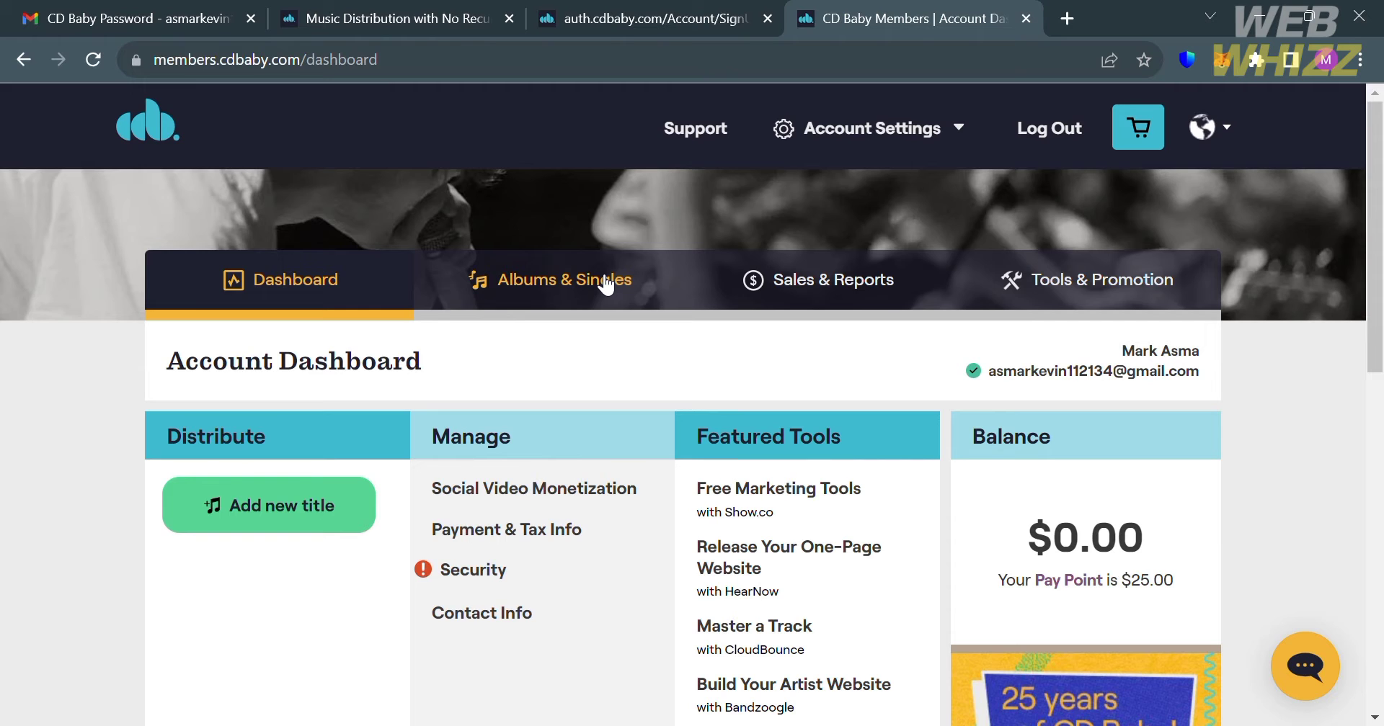
# Open the Albums & Singles list in the members area.
pyautogui.click(564, 280)
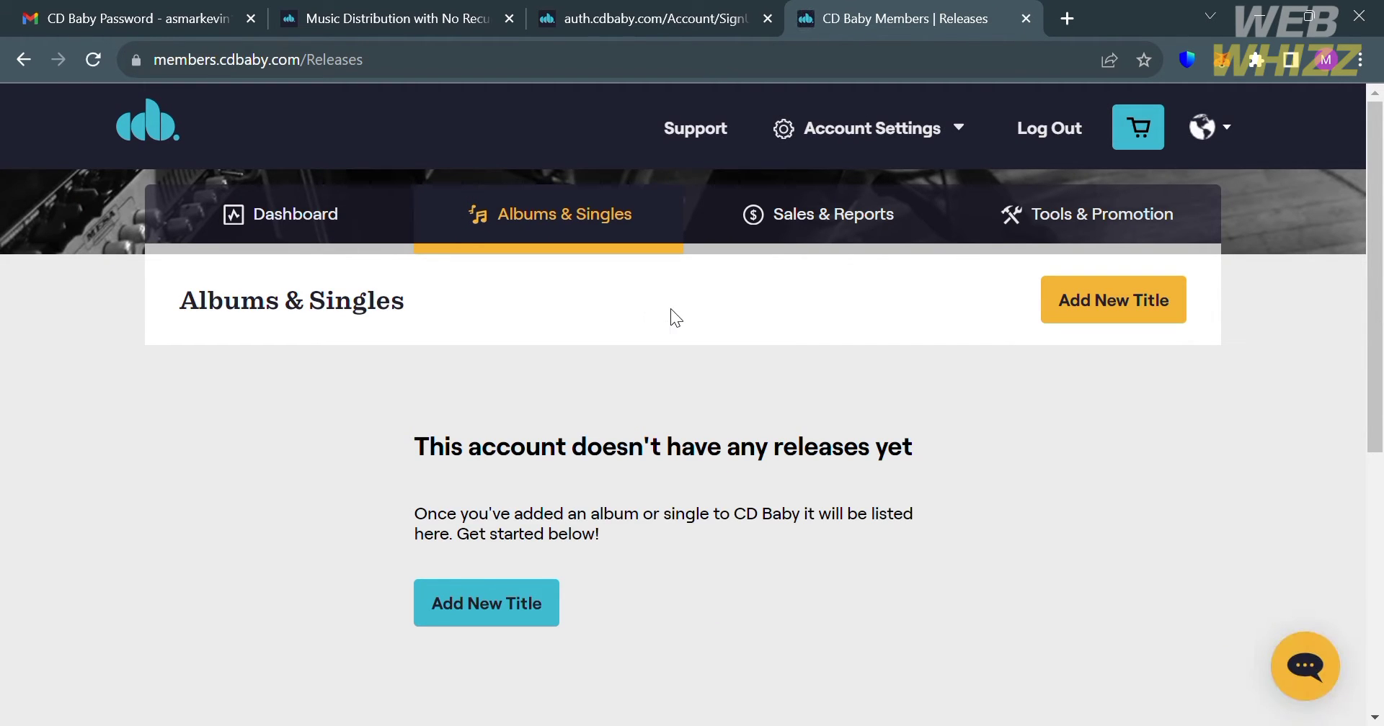
pyautogui.moveTo(723, 384)
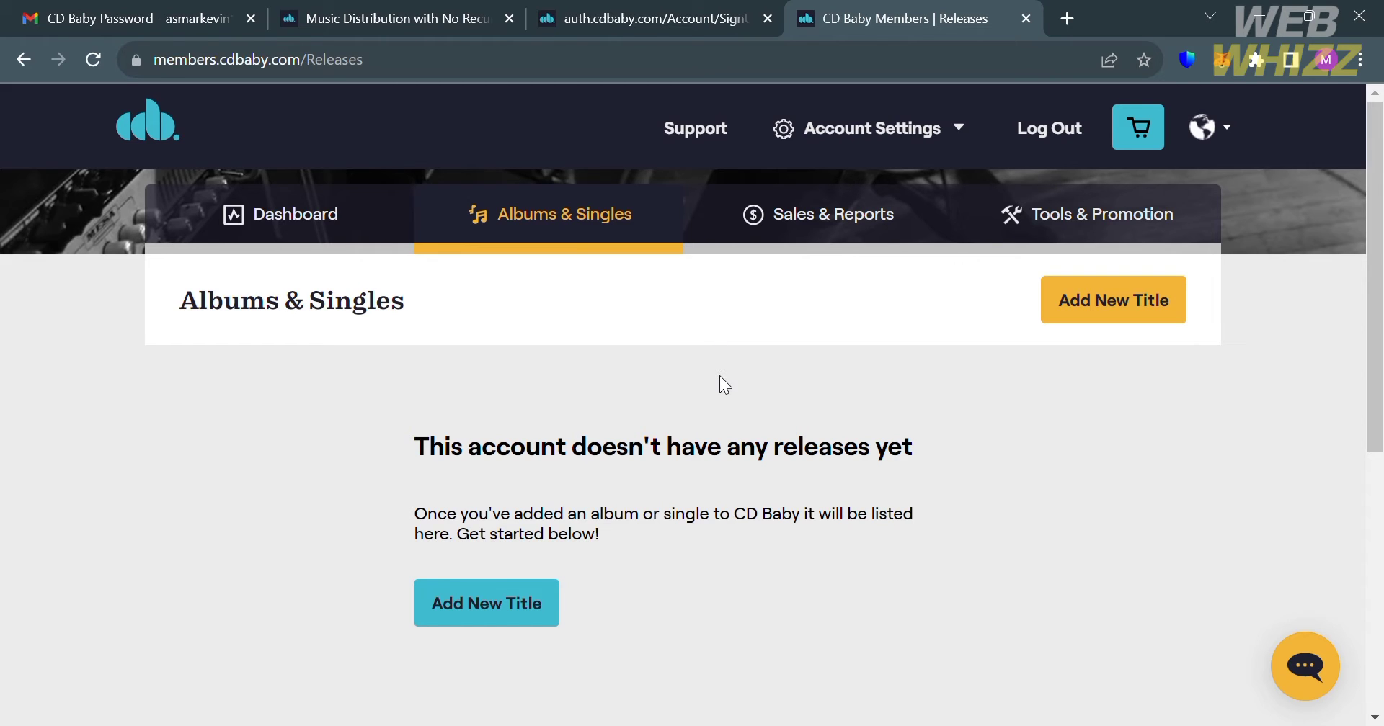
pyautogui.moveTo(926, 505)
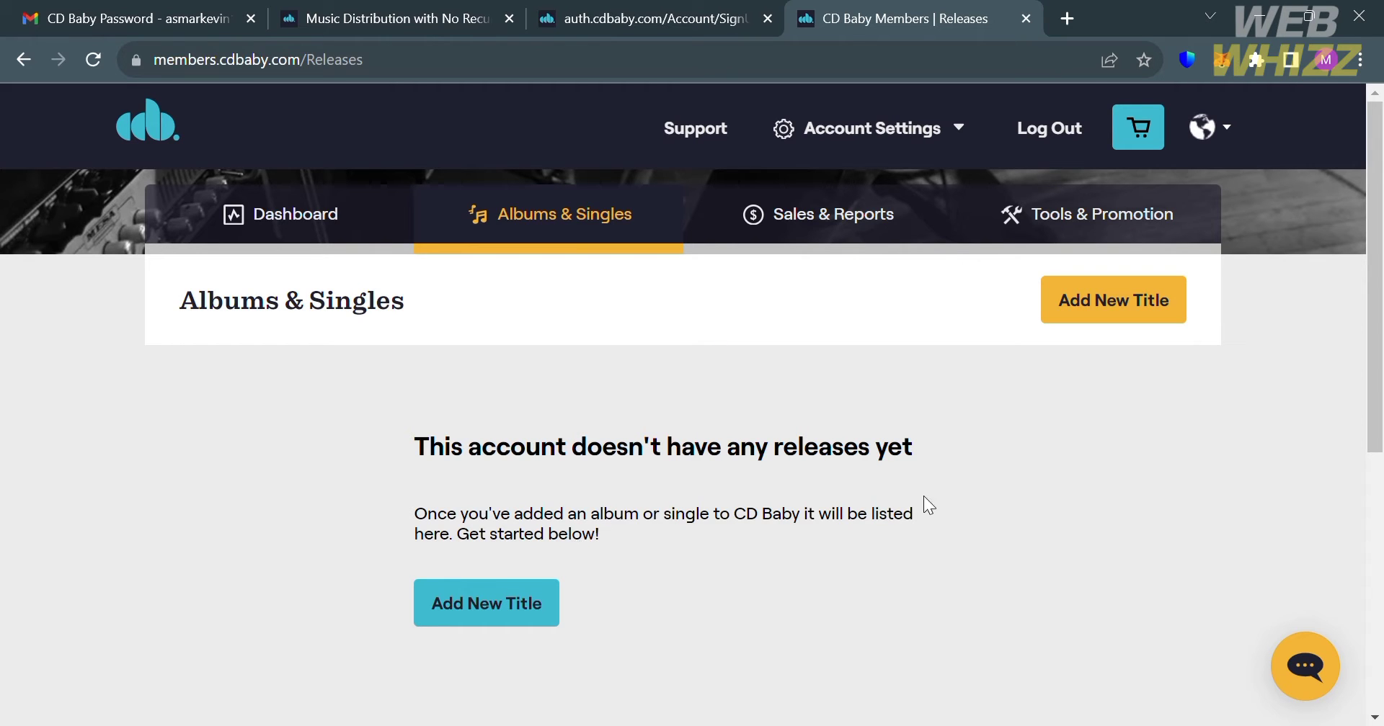
# Add a new title and scroll to the Single or Album release options.
pyautogui.click(486, 604)
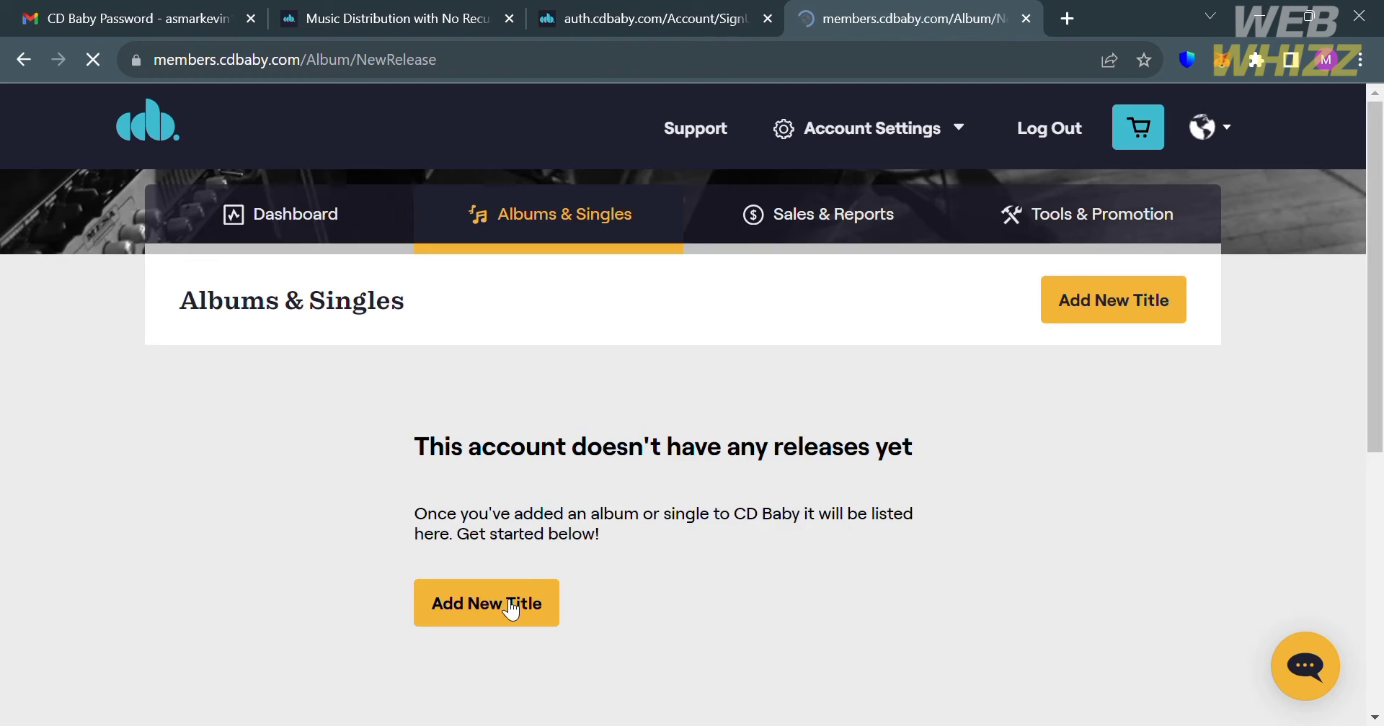
pyautogui.click(487, 603)
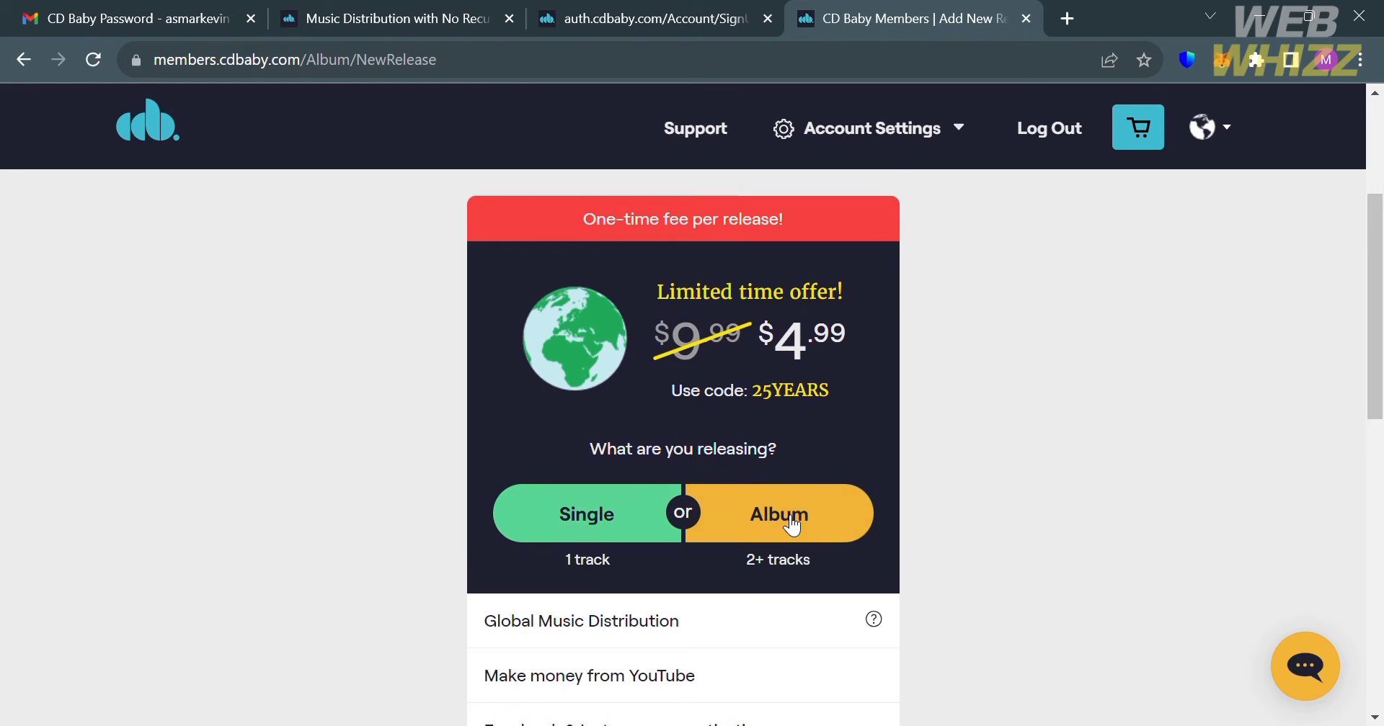
pyautogui.scroll(-3)
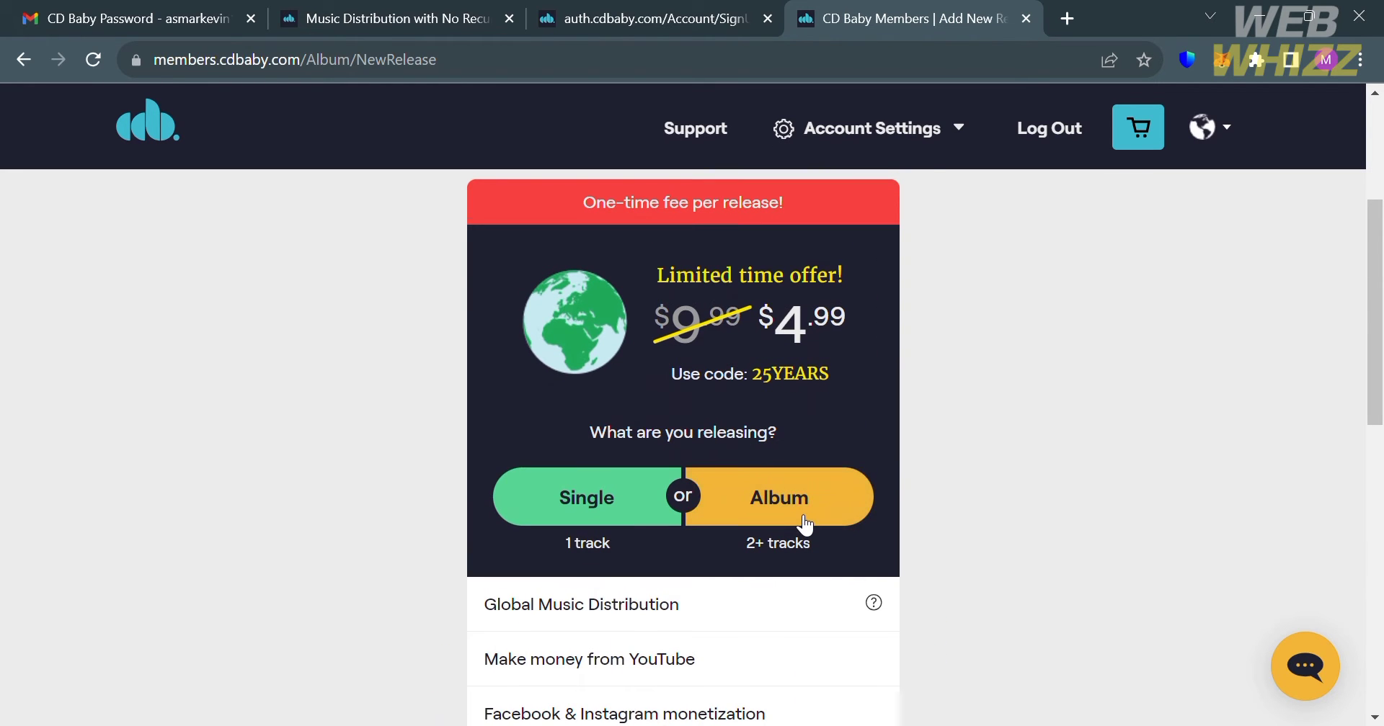
pyautogui.click(586, 497)
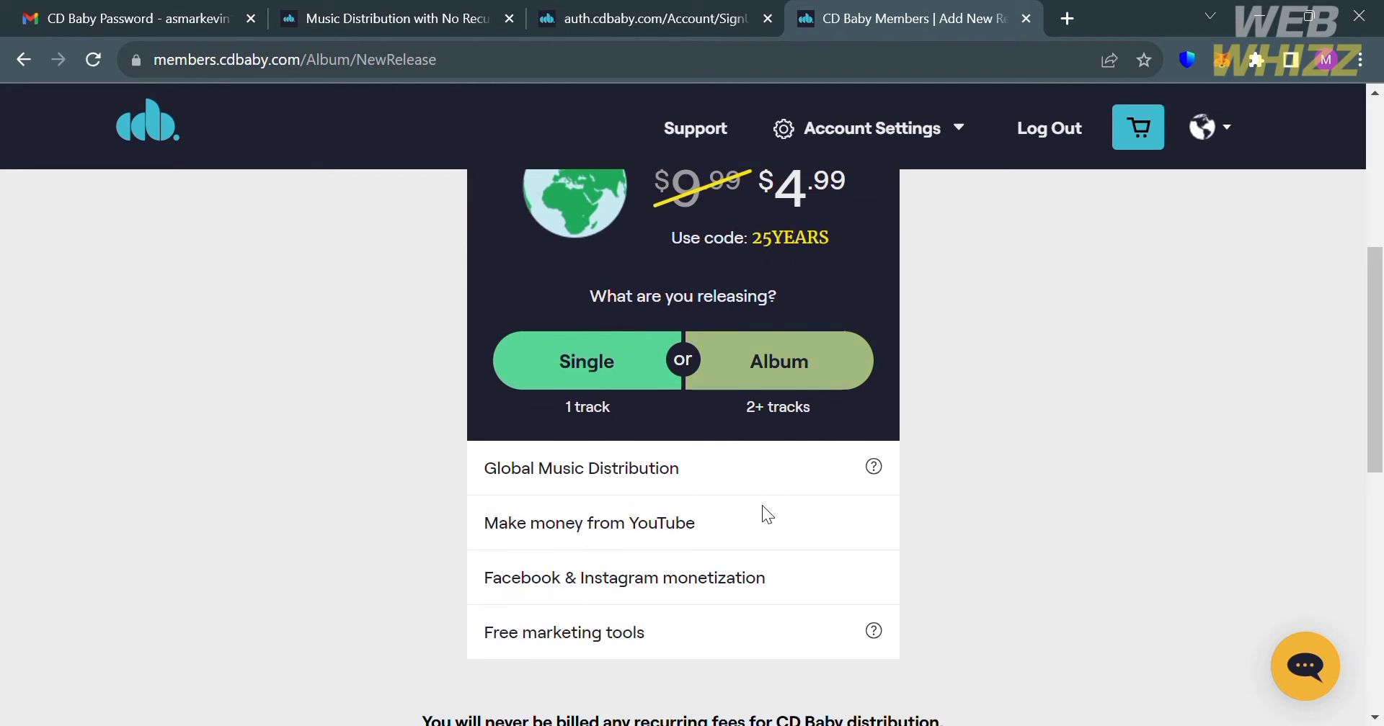
pyautogui.click(778, 361)
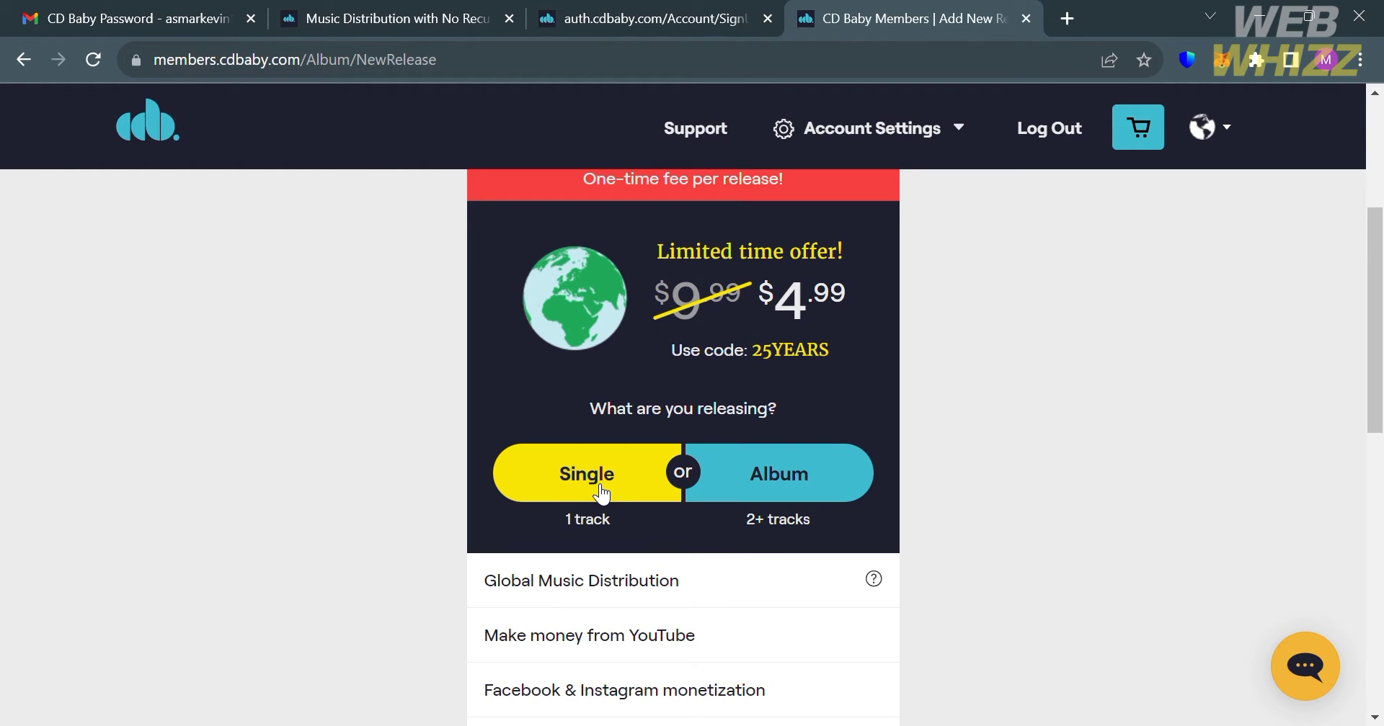
# Choose Single, enter artist John Mark, title Dark and release date 12/20/2023.
pyautogui.click(586, 473)
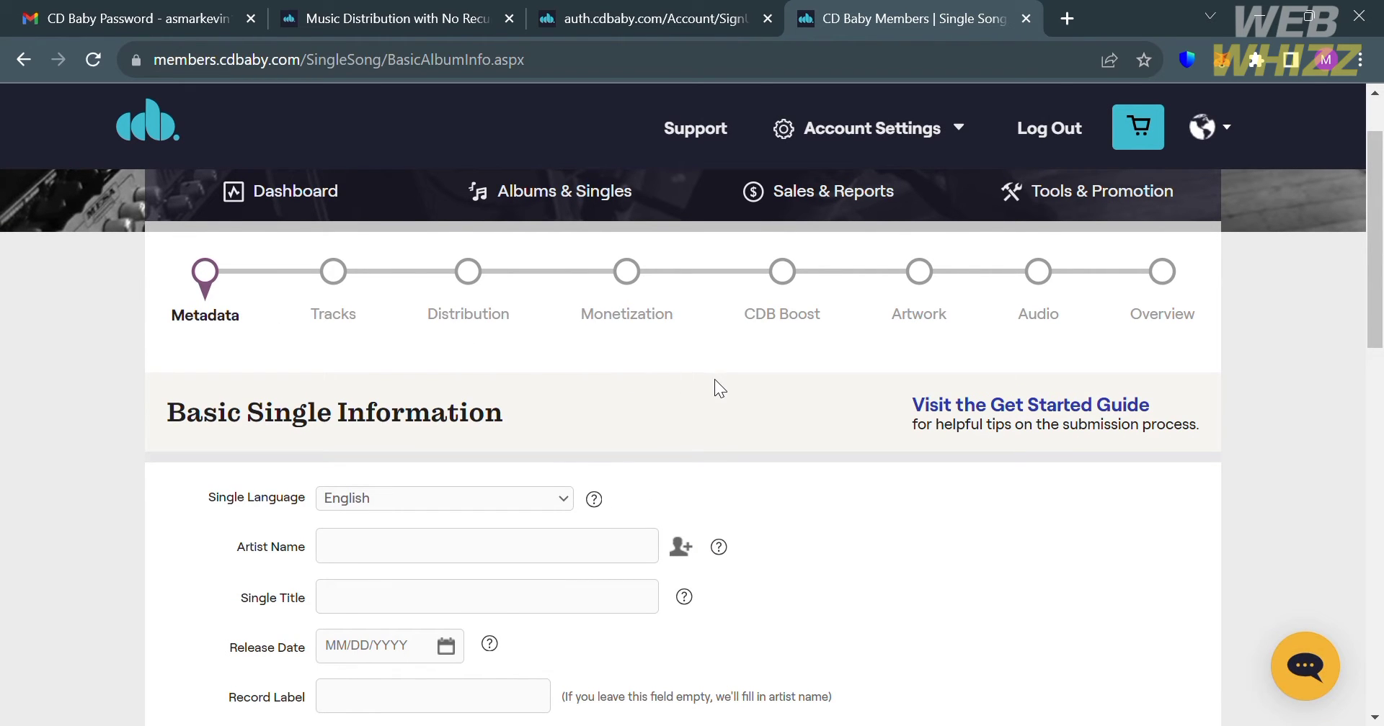
pyautogui.moveTo(895, 555)
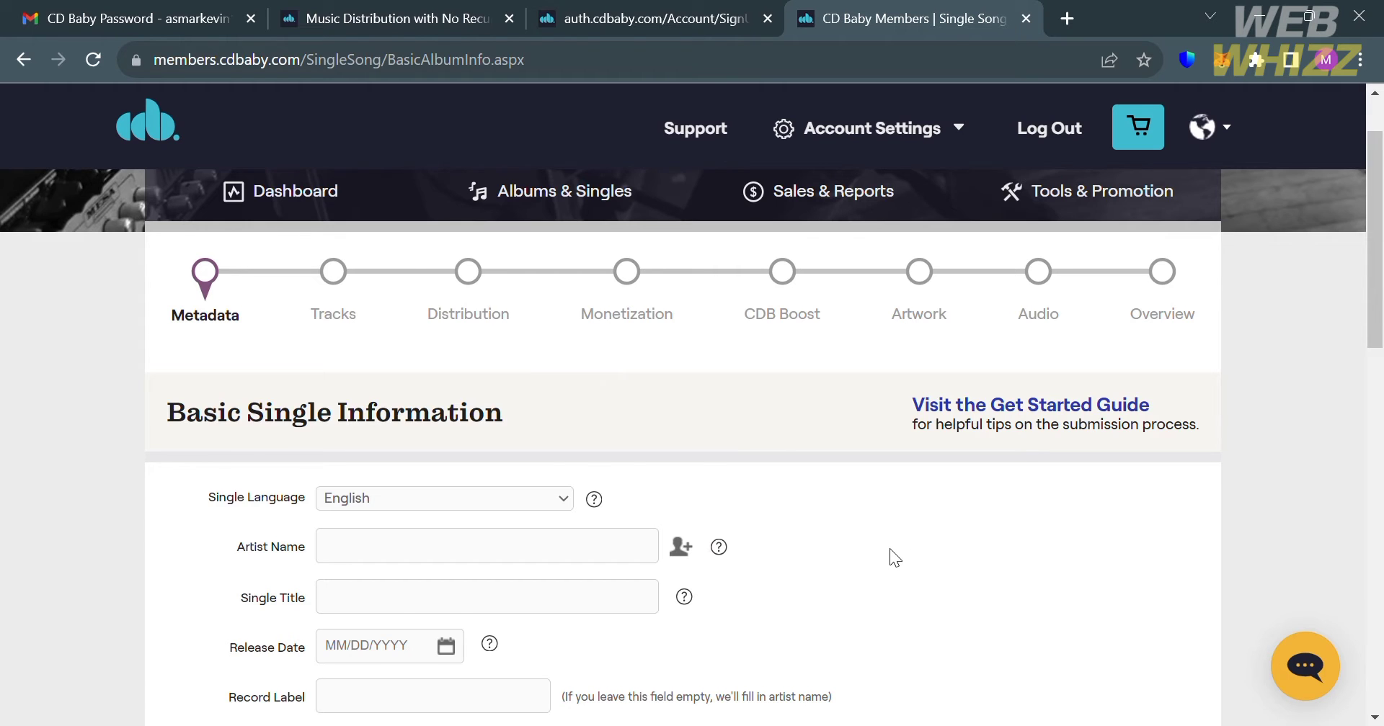
pyautogui.scroll(-3)
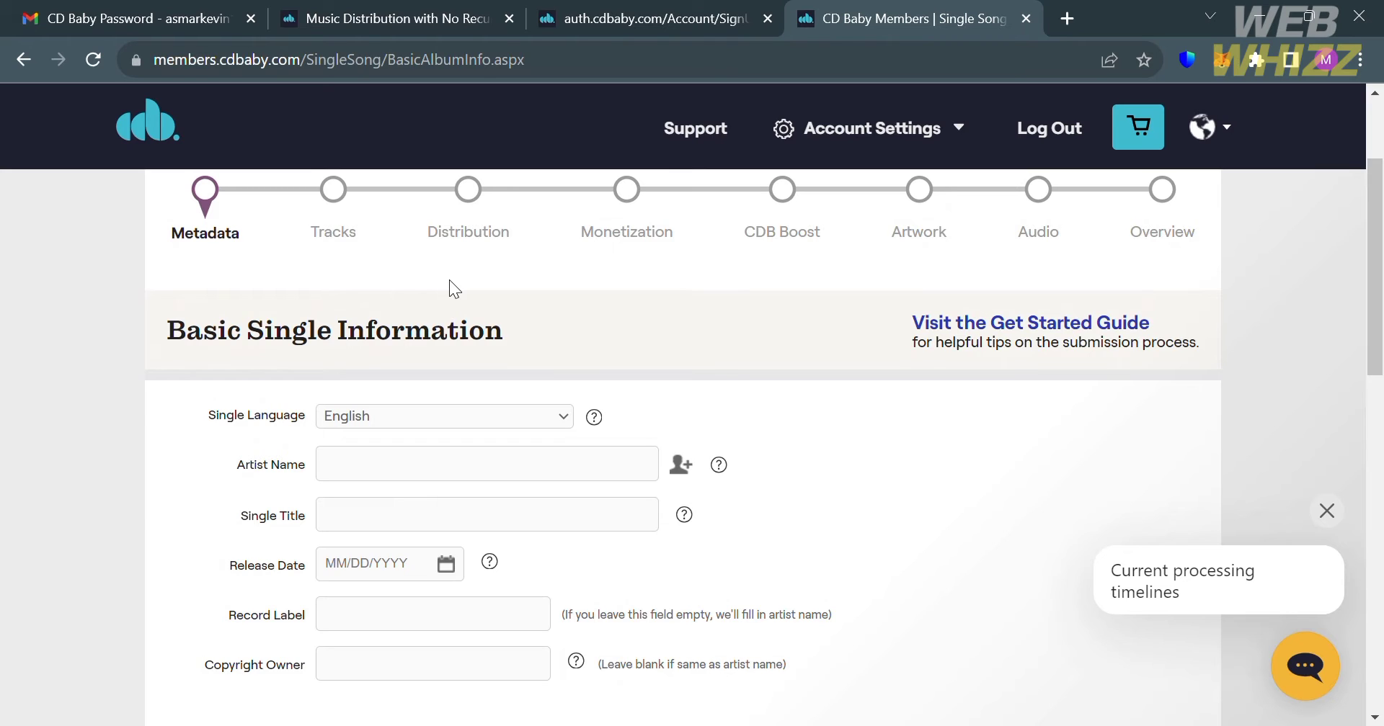
pyautogui.scroll(-3)
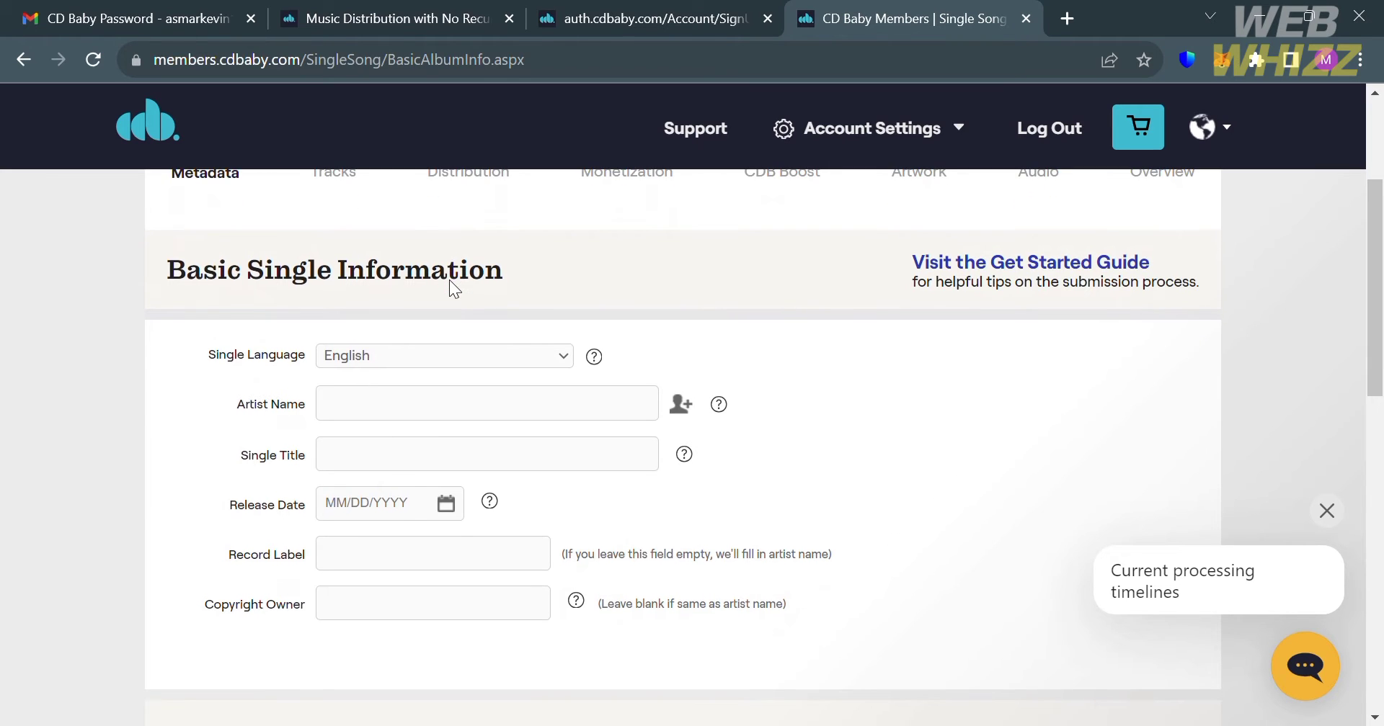
pyautogui.moveTo(508, 392)
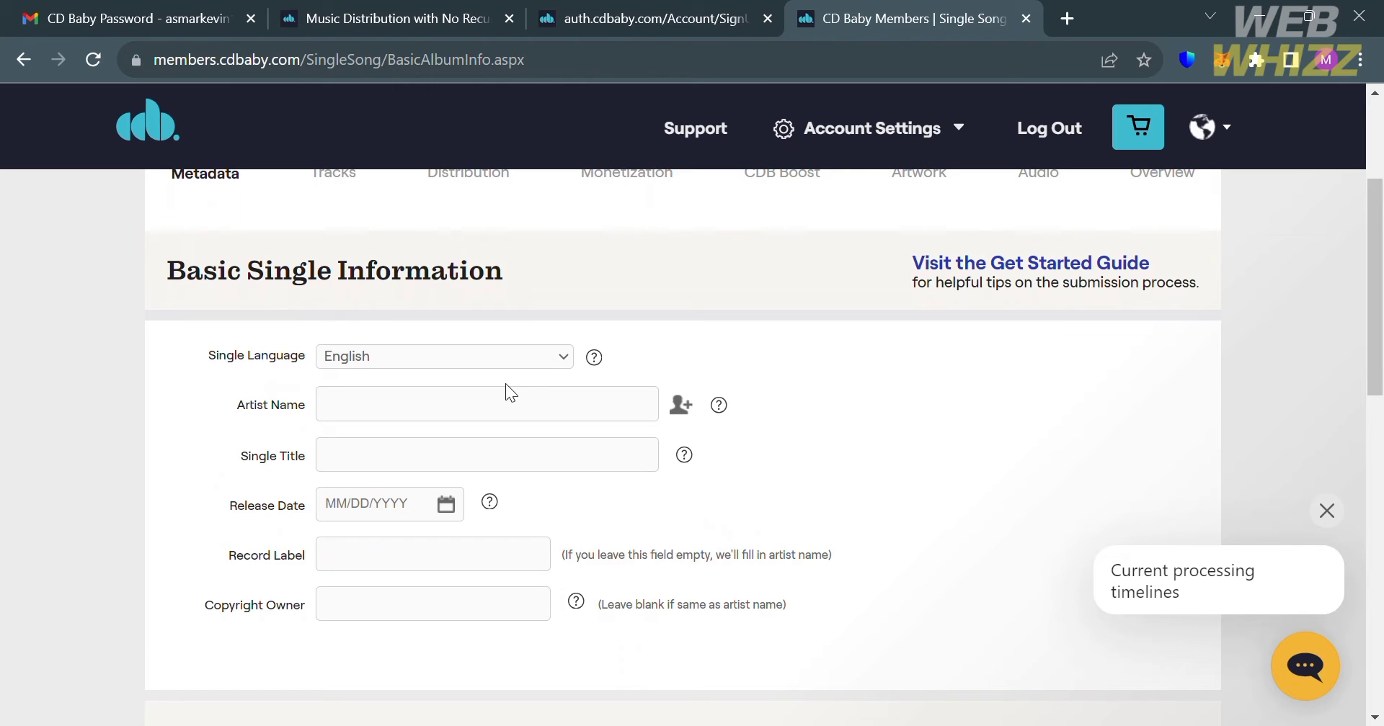
pyautogui.click(518, 404)
pyautogui.write('Dark')
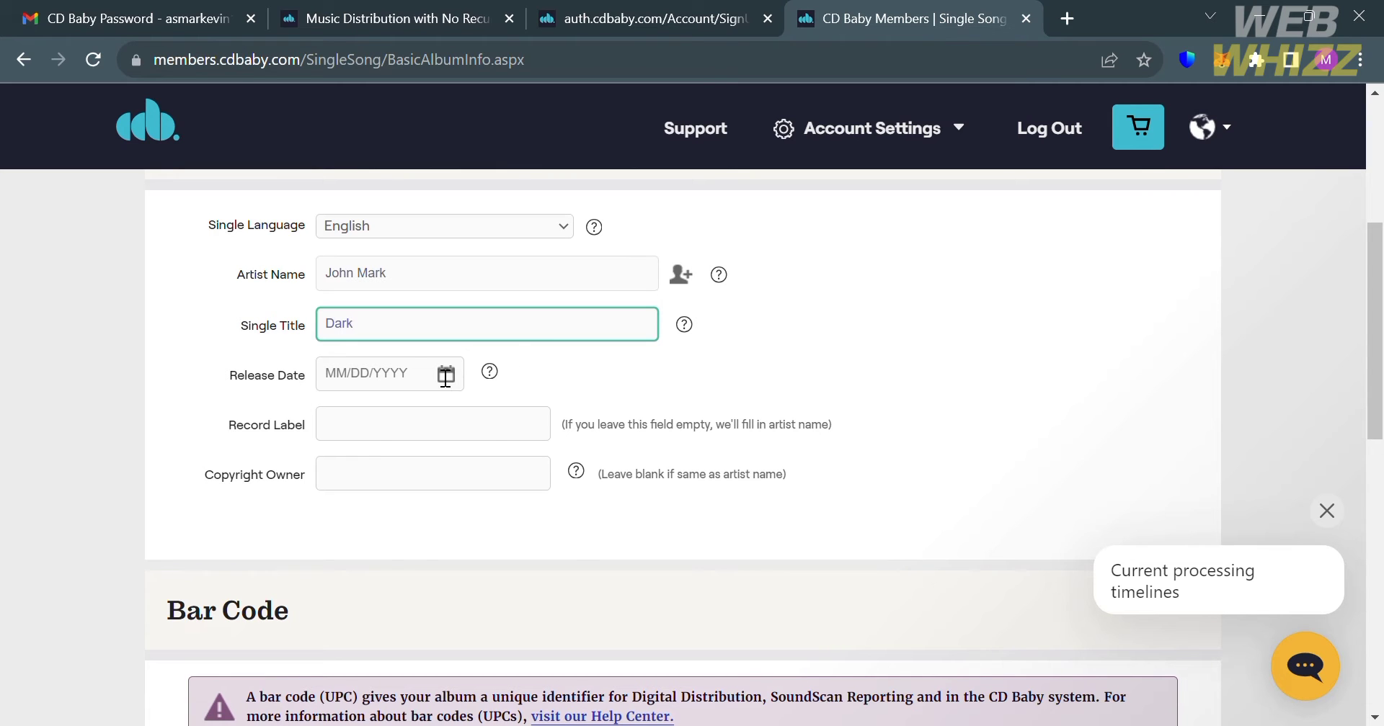
pyautogui.click(390, 373)
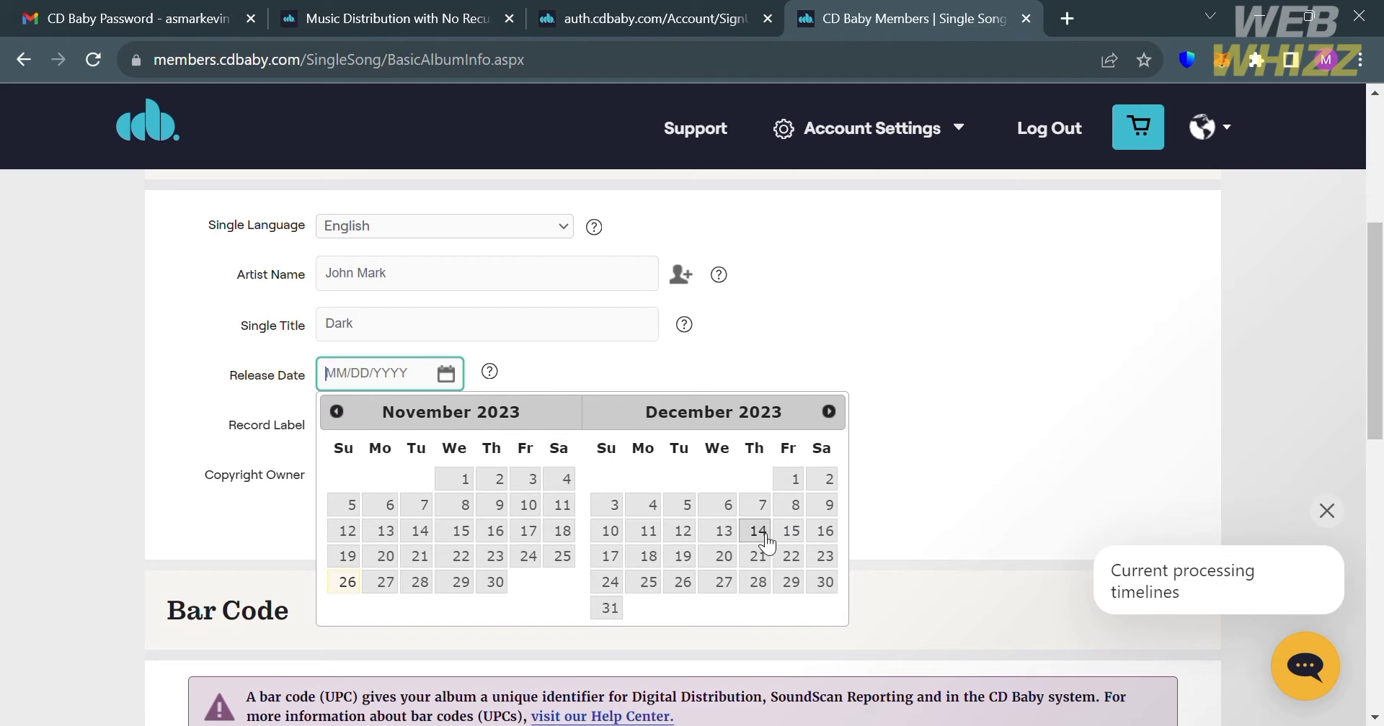
pyautogui.moveTo(723, 556)
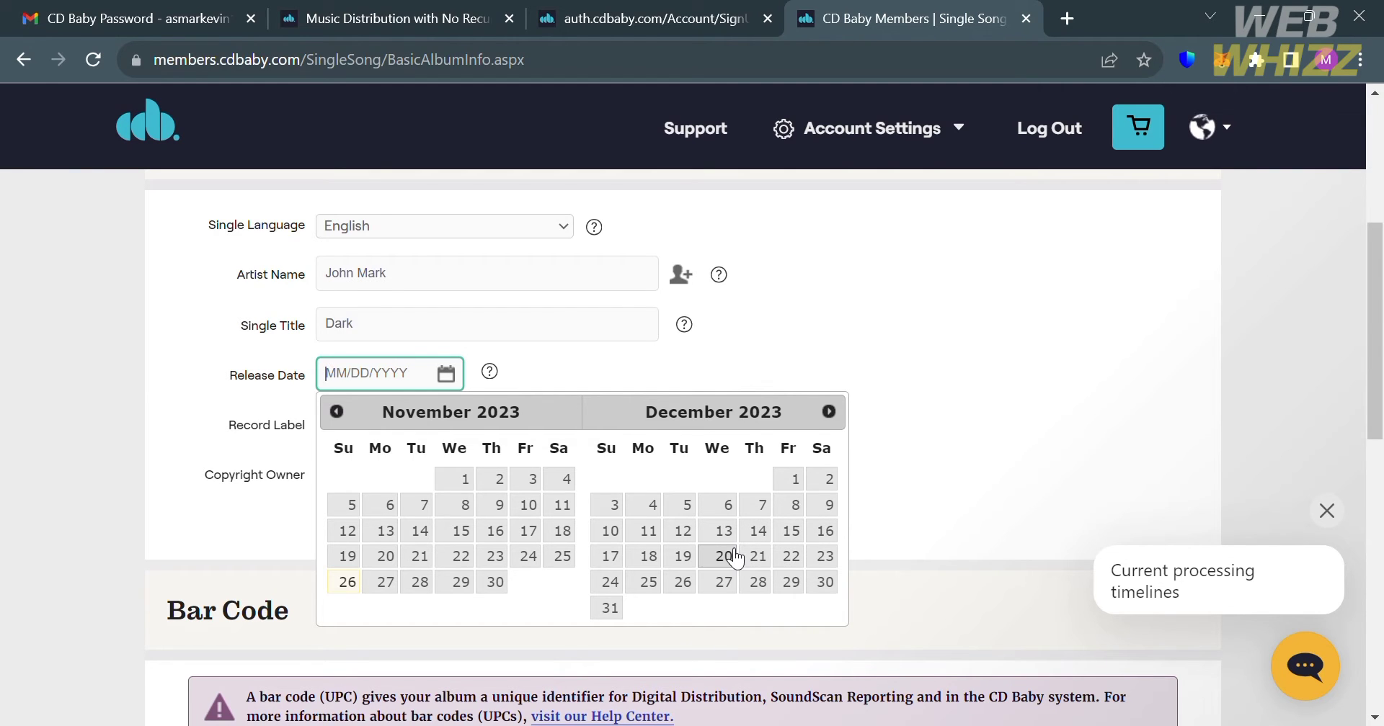
pyautogui.click(716, 557)
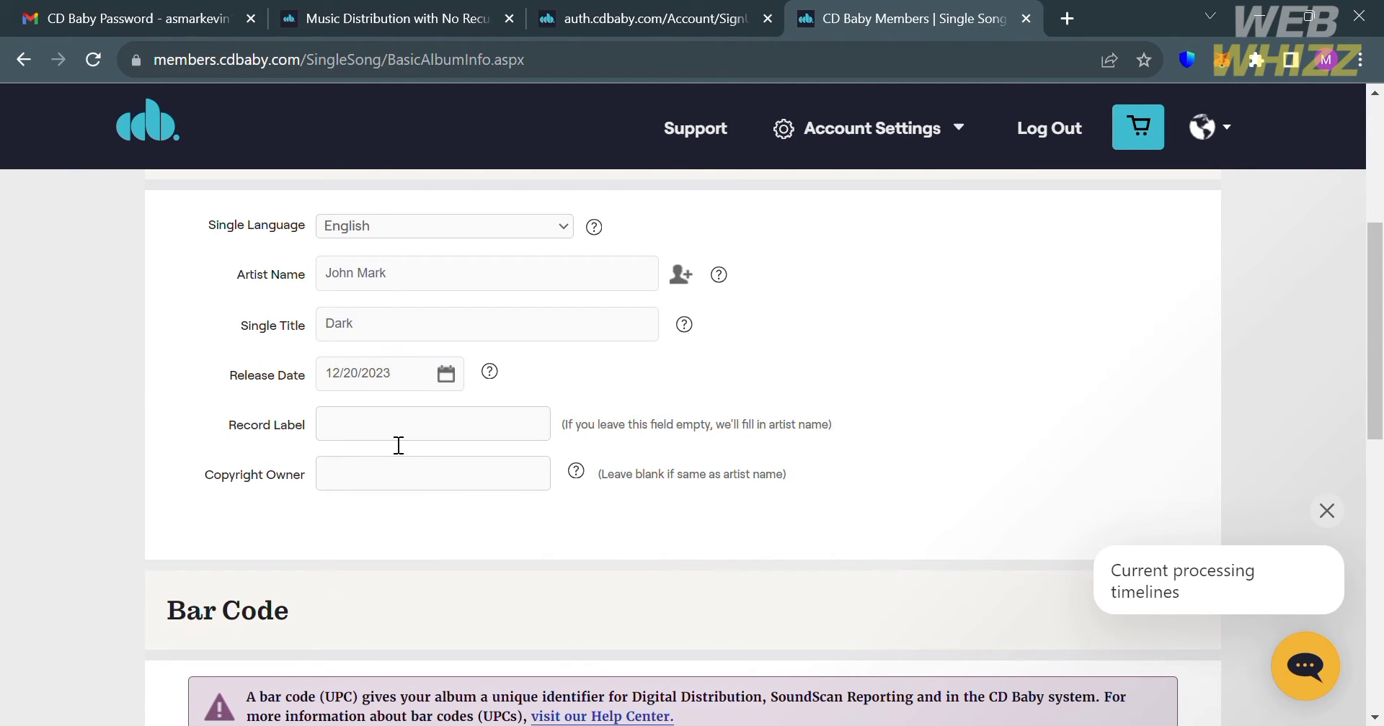
pyautogui.click(432, 424)
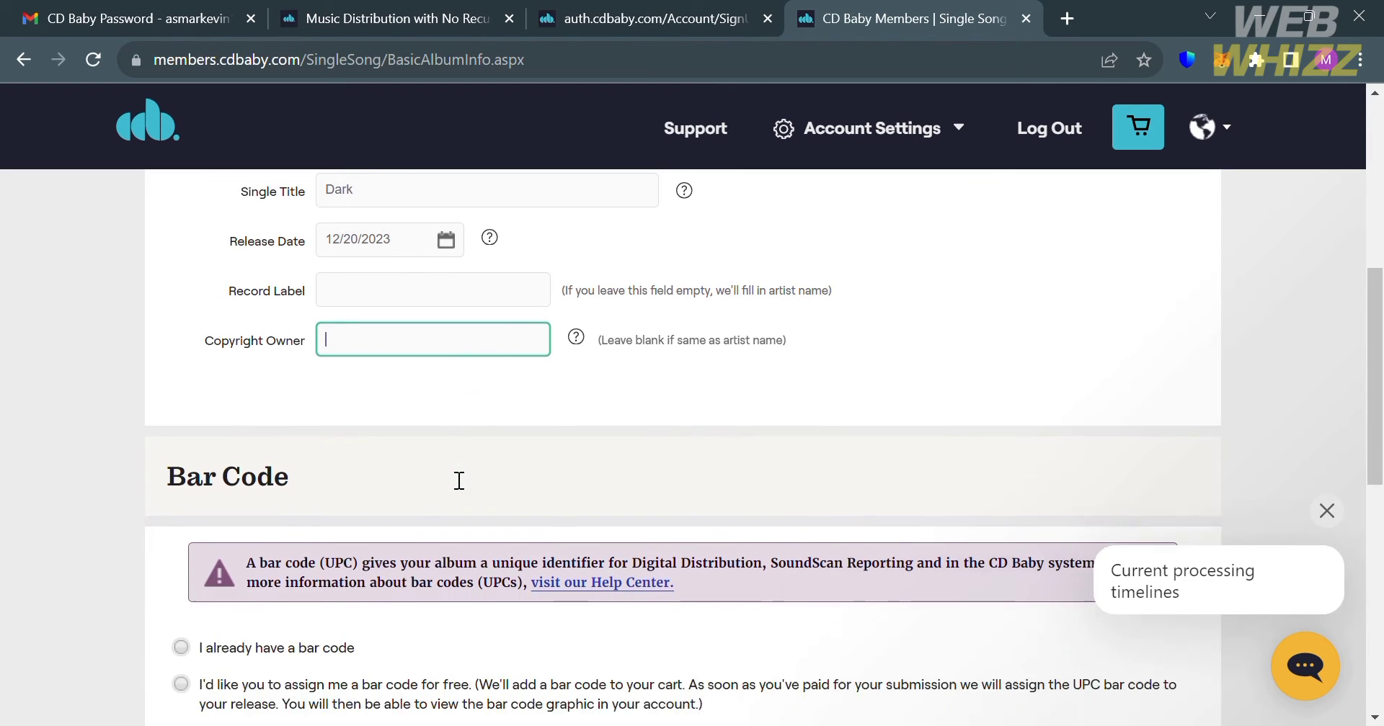
# Select the free bar code assignment option and save the single's basic info.
pyautogui.scroll(-3)
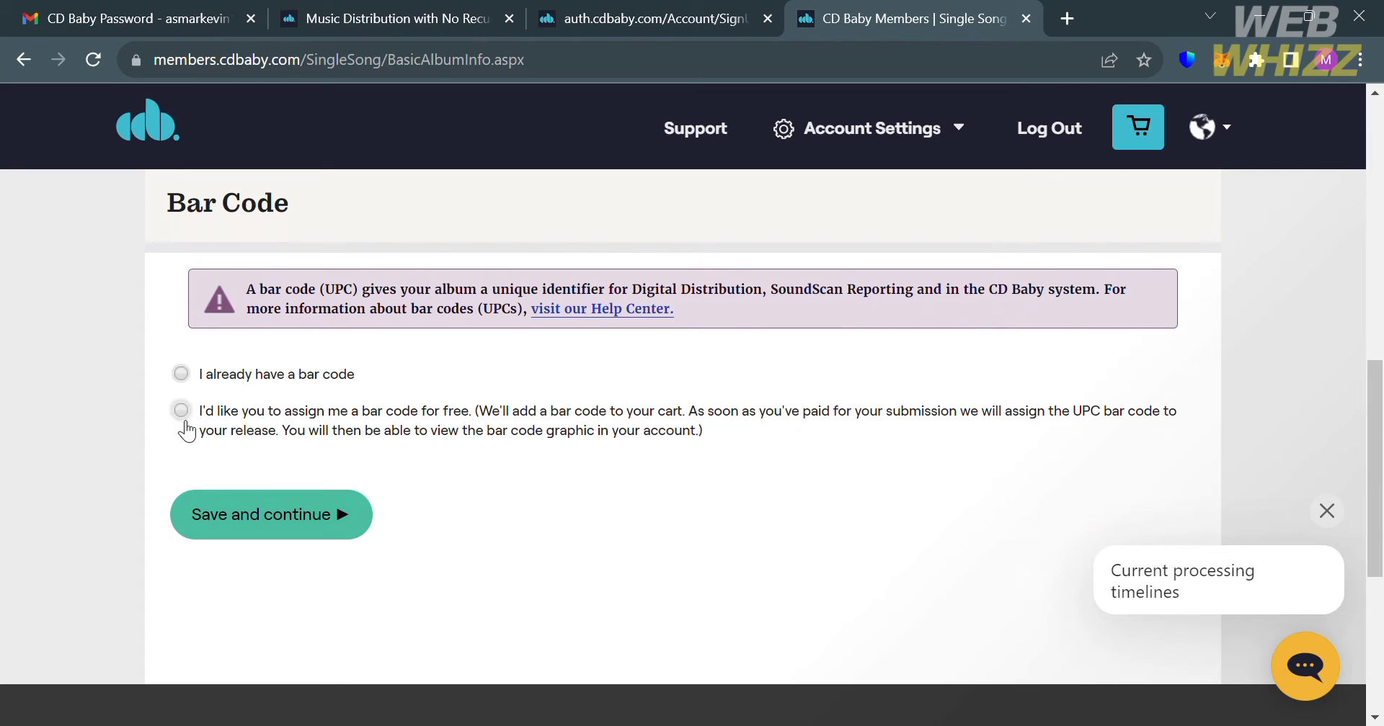
pyautogui.click(181, 411)
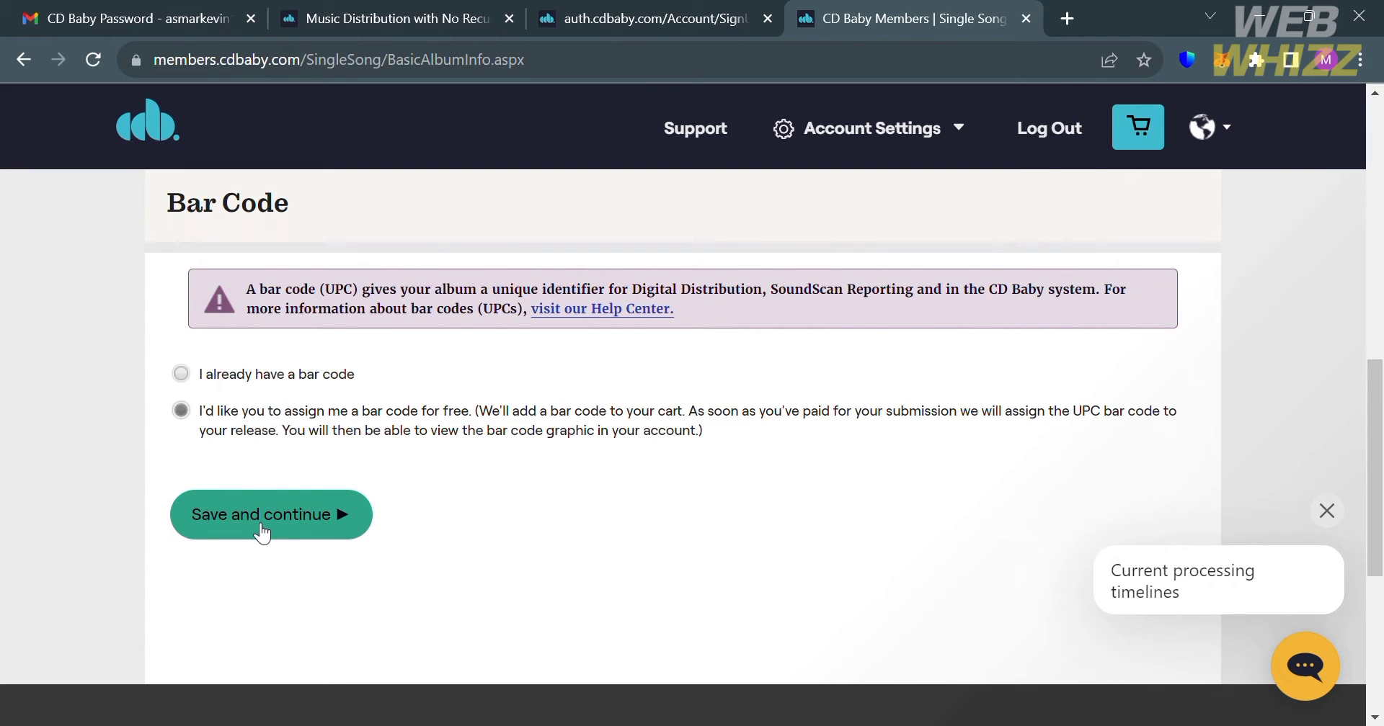
pyautogui.click(260, 515)
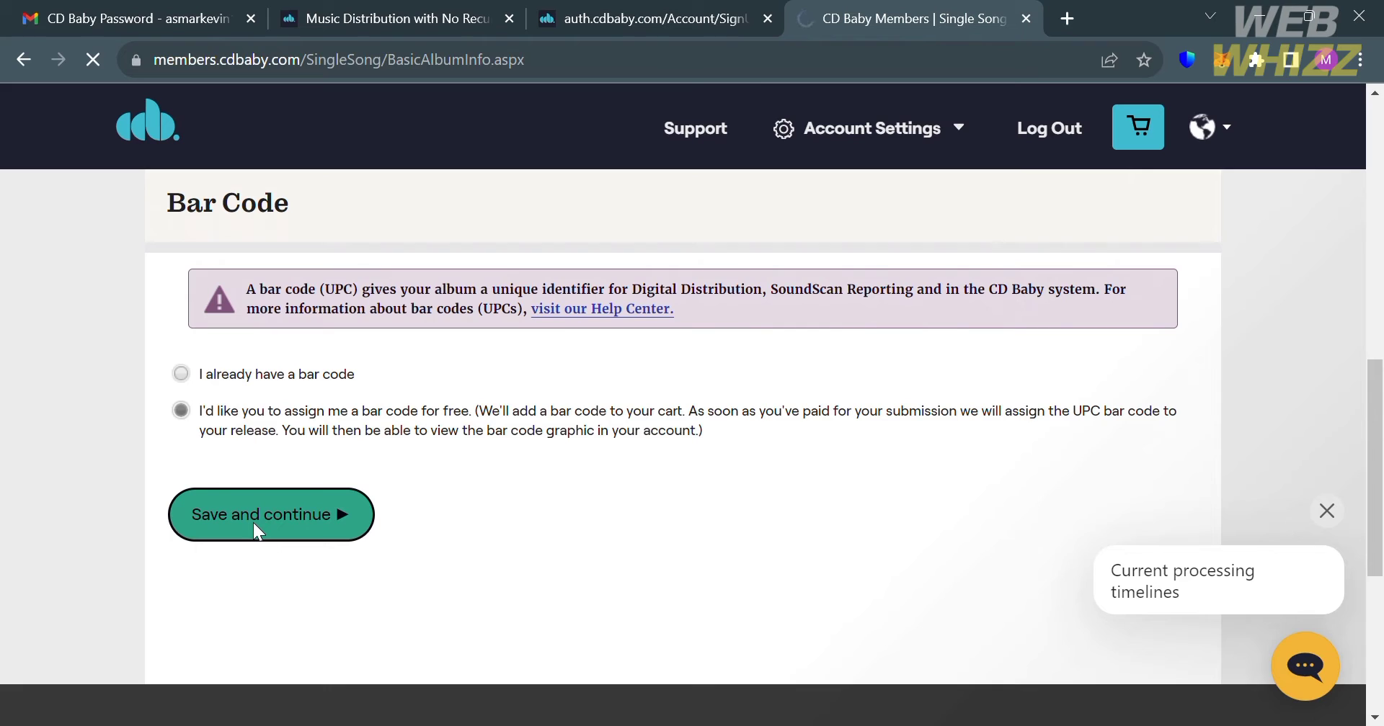
pyautogui.click(271, 515)
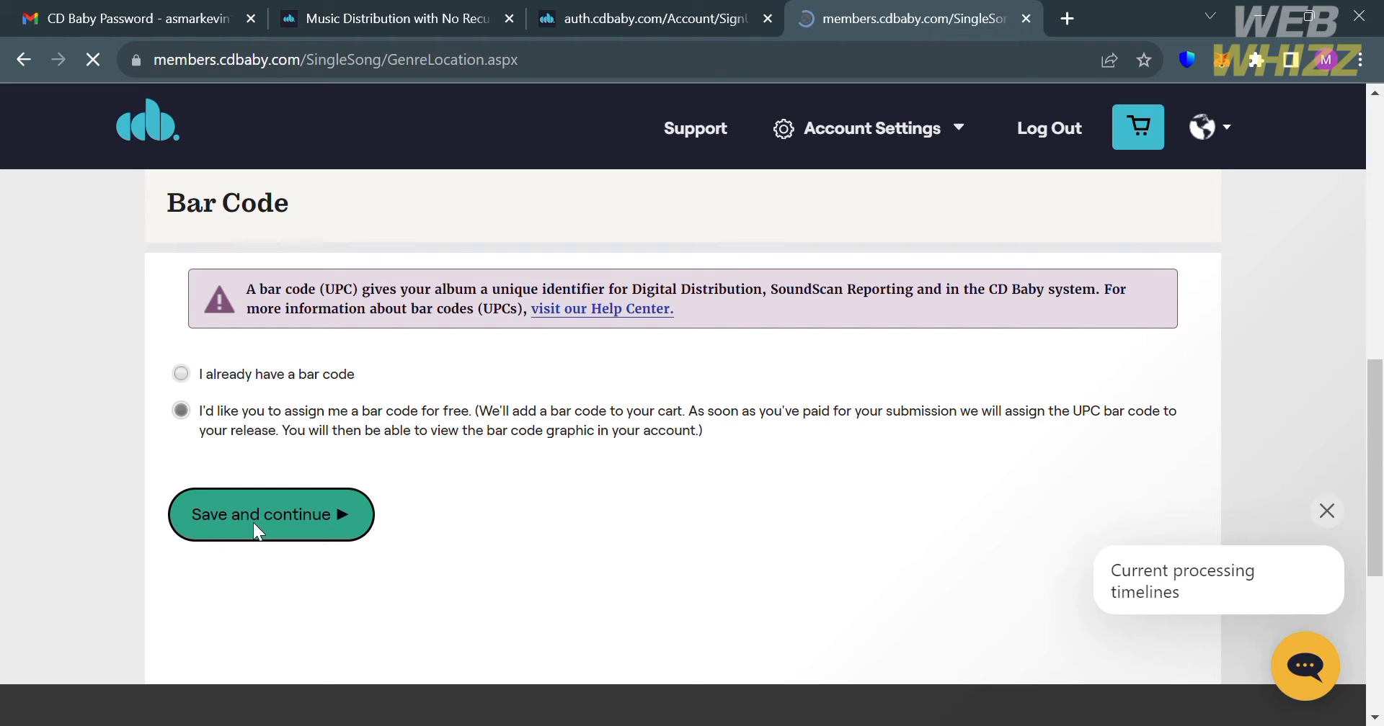
# Pick Country and Classical as genres, with Honky Tonk as subgenre.
pyautogui.click(270, 514)
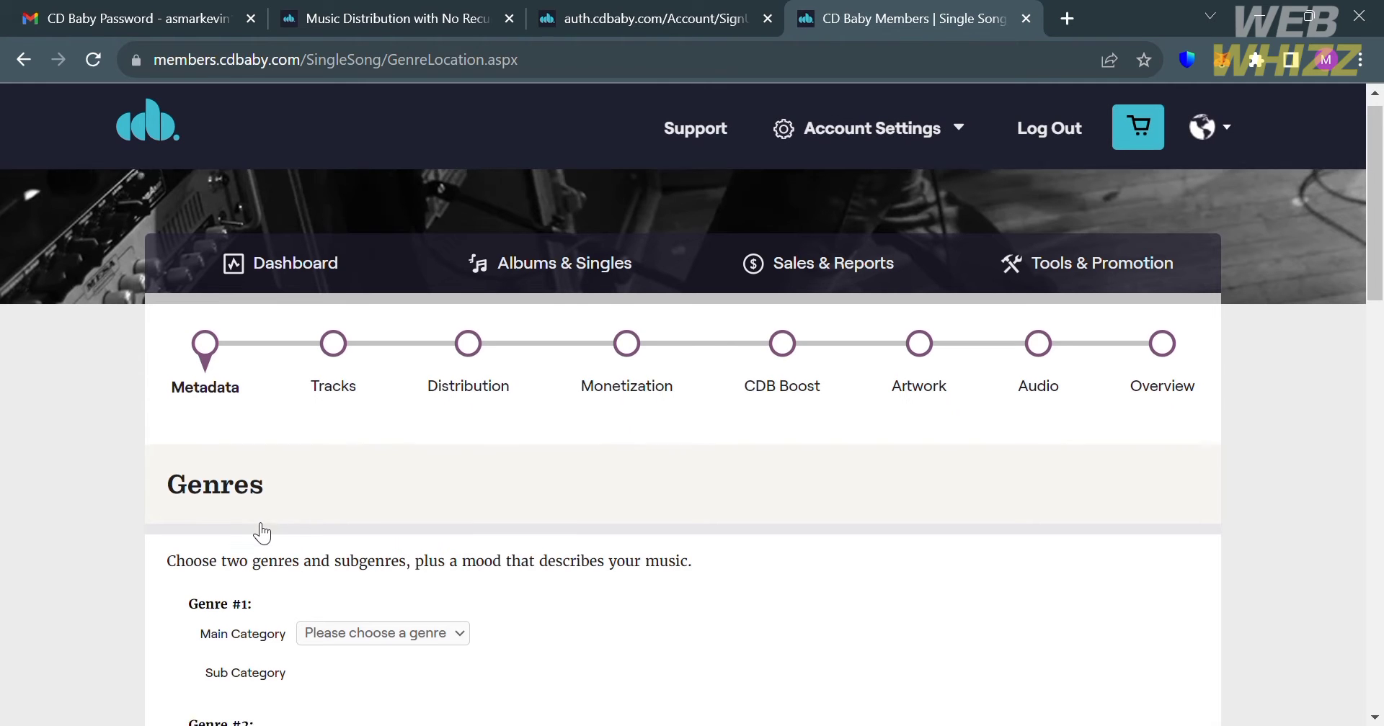
pyautogui.scroll(-3)
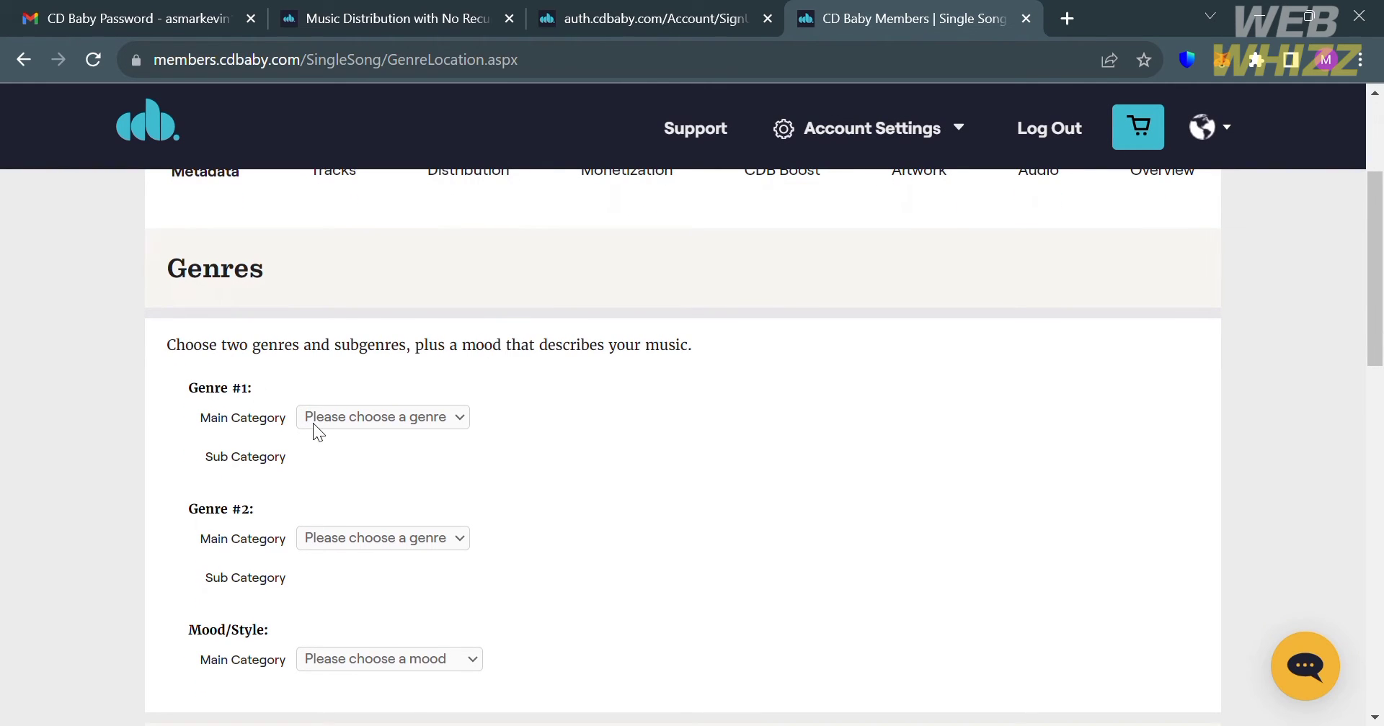
pyautogui.moveTo(393, 333)
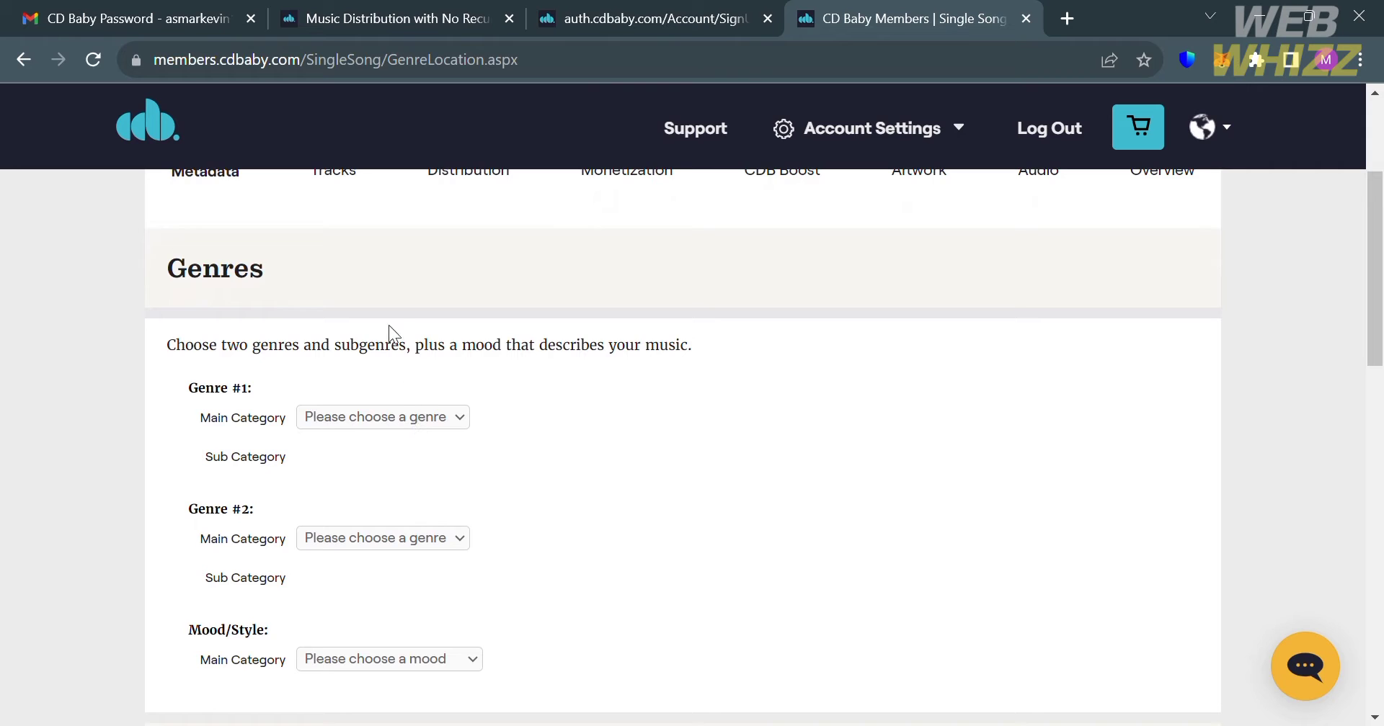
pyautogui.click(382, 417)
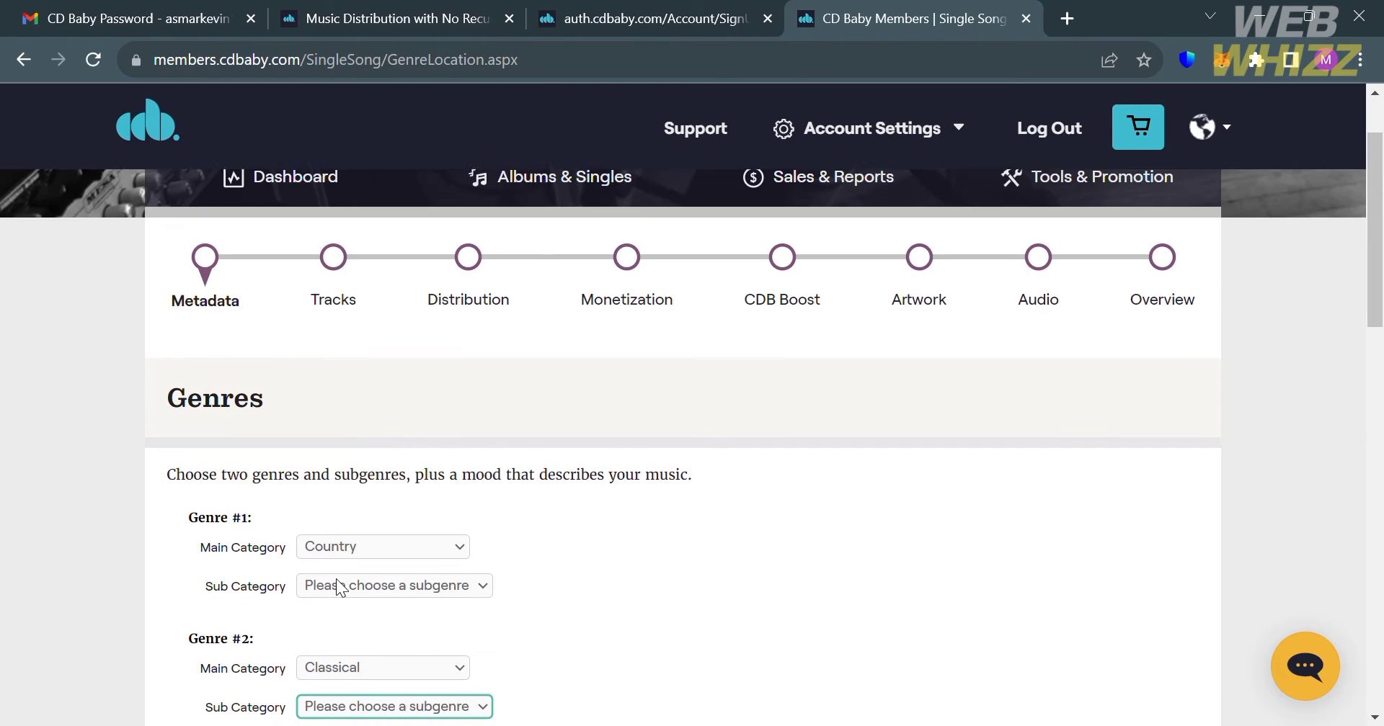
# Set the artist location to Australia, fix validation errors and save.
pyautogui.scroll(-3)
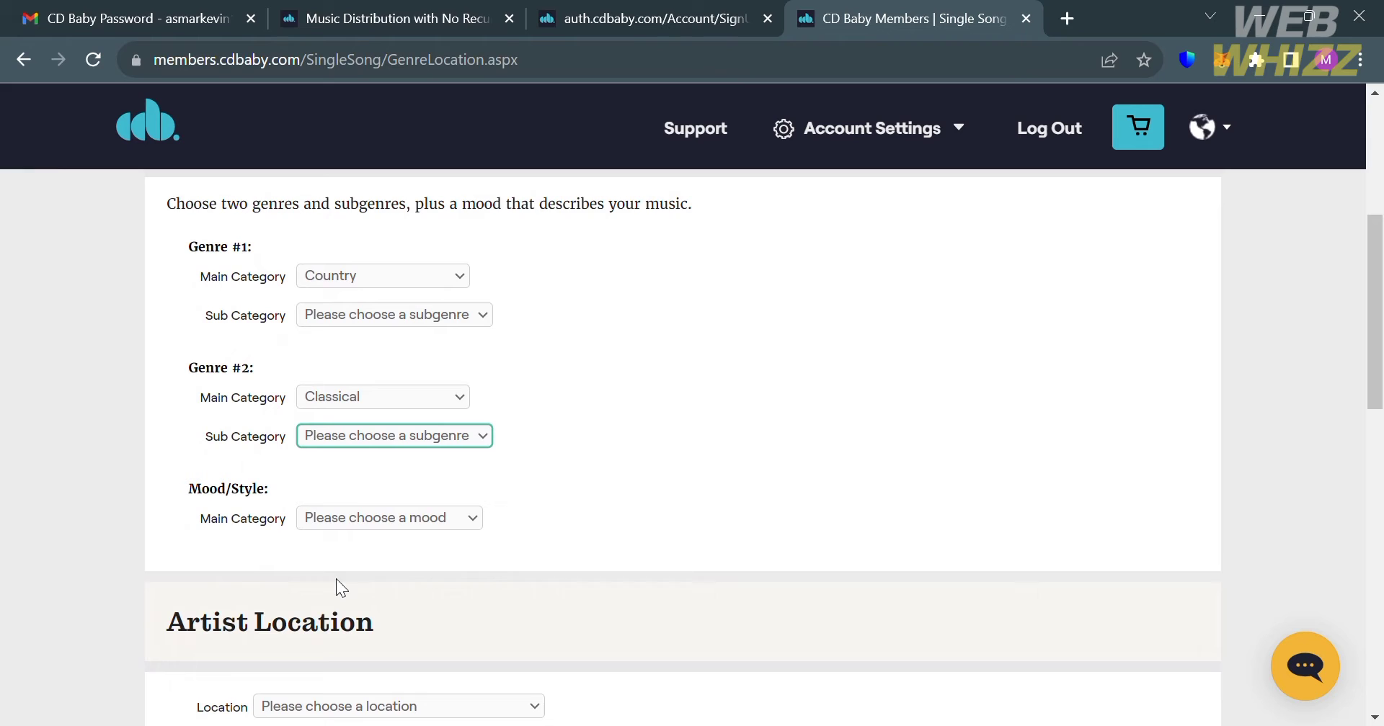
pyautogui.scroll(-3)
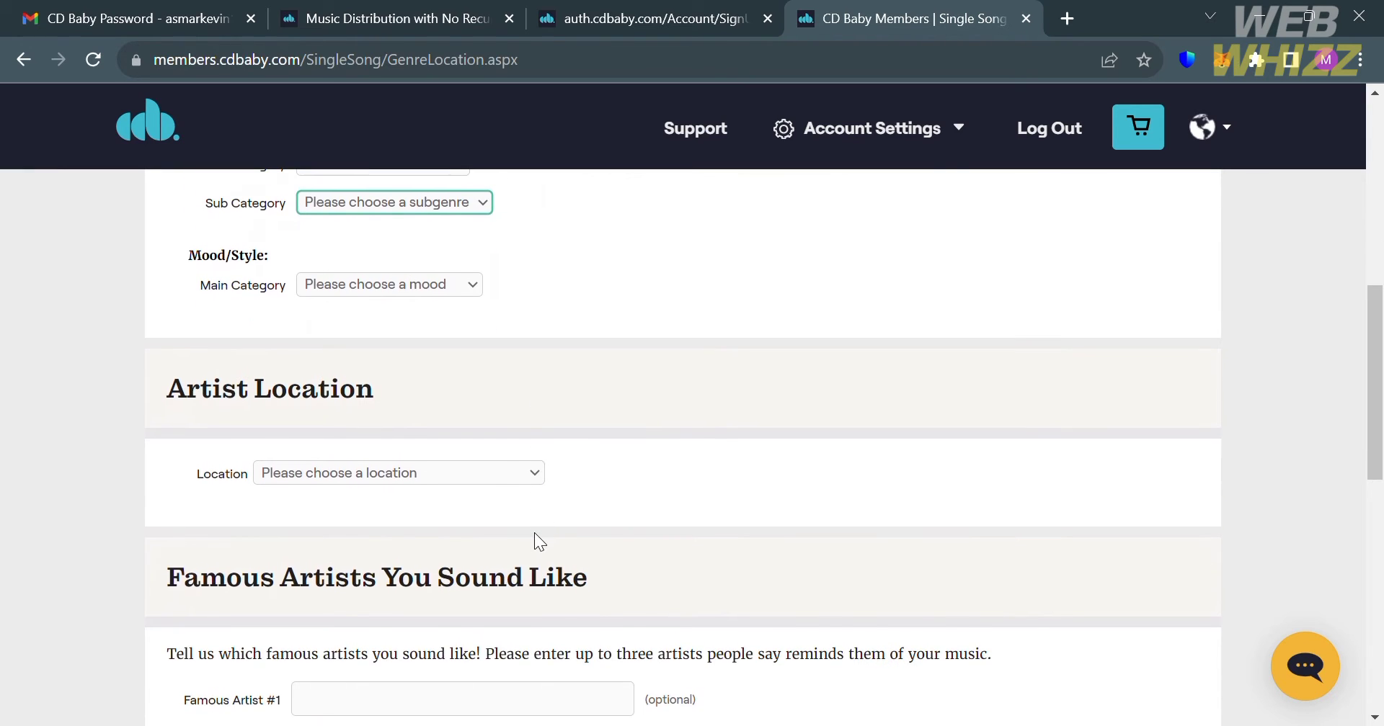
pyautogui.moveTo(508, 485)
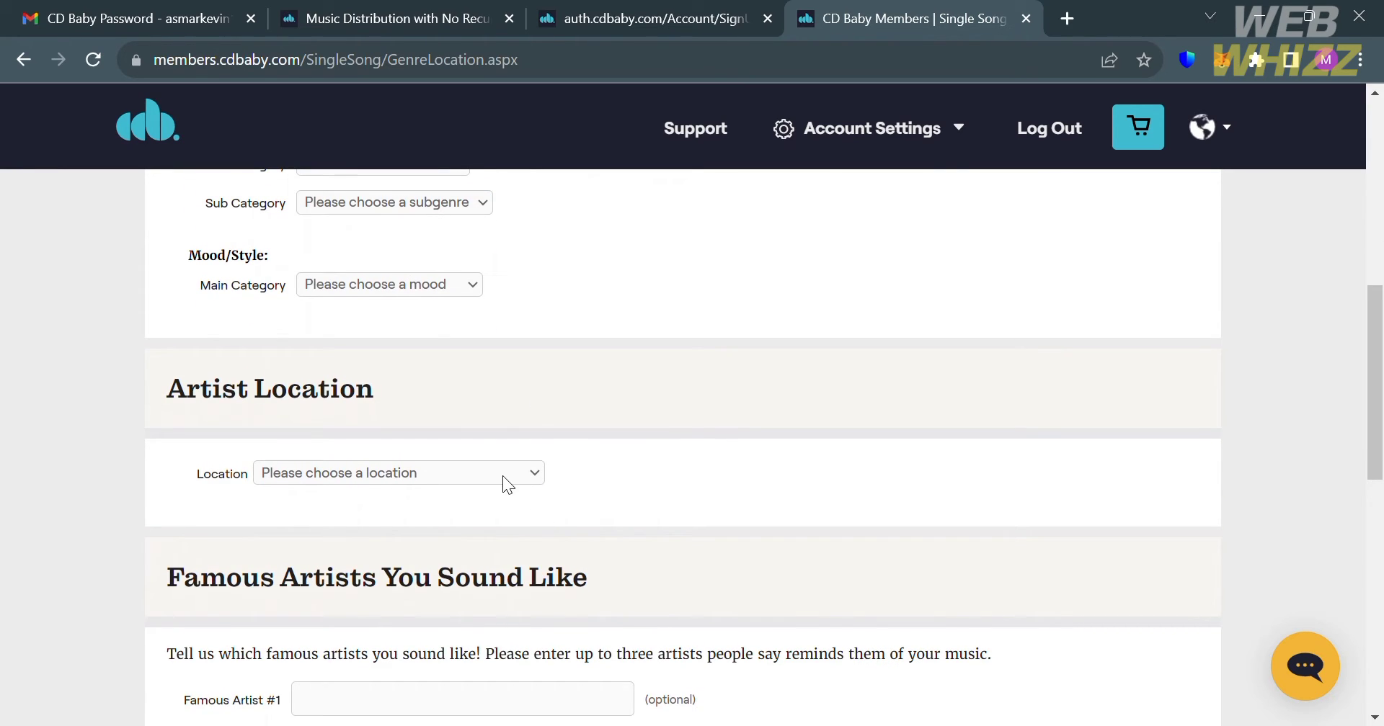
pyautogui.moveTo(405, 308)
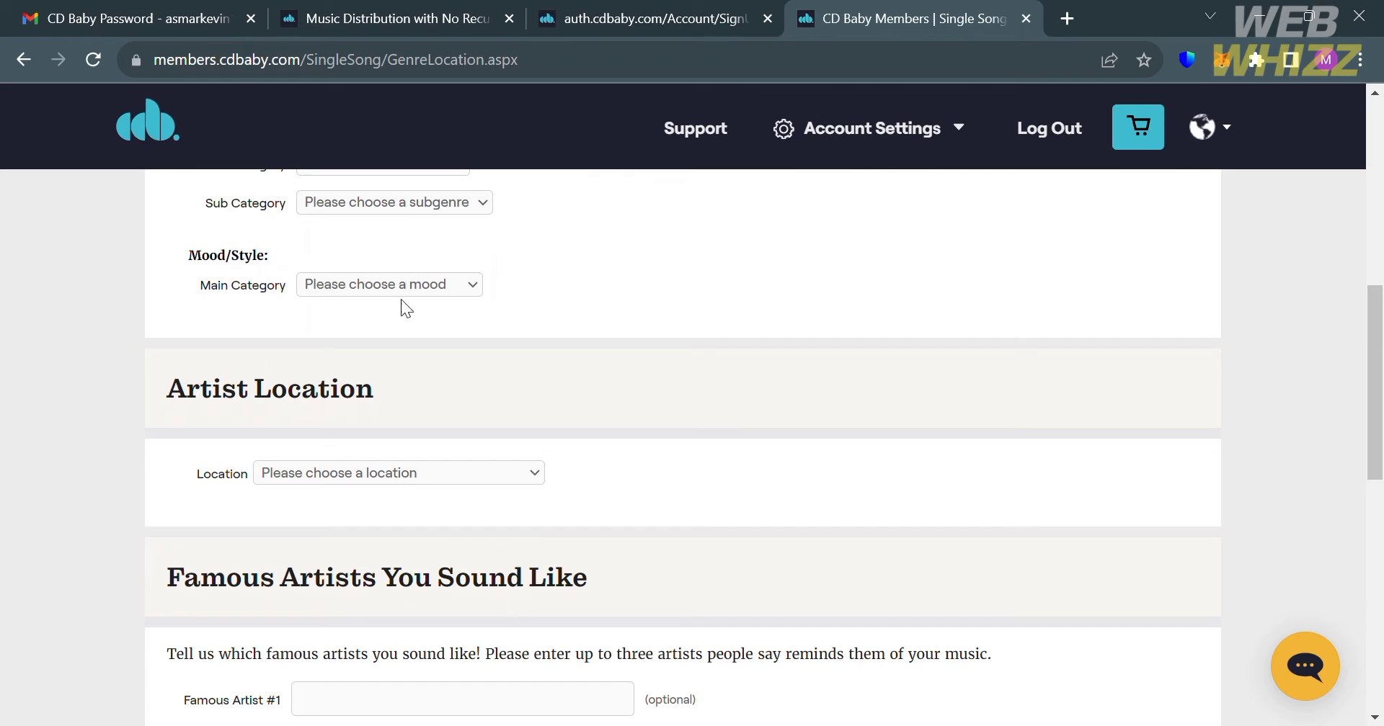
pyautogui.click(397, 473)
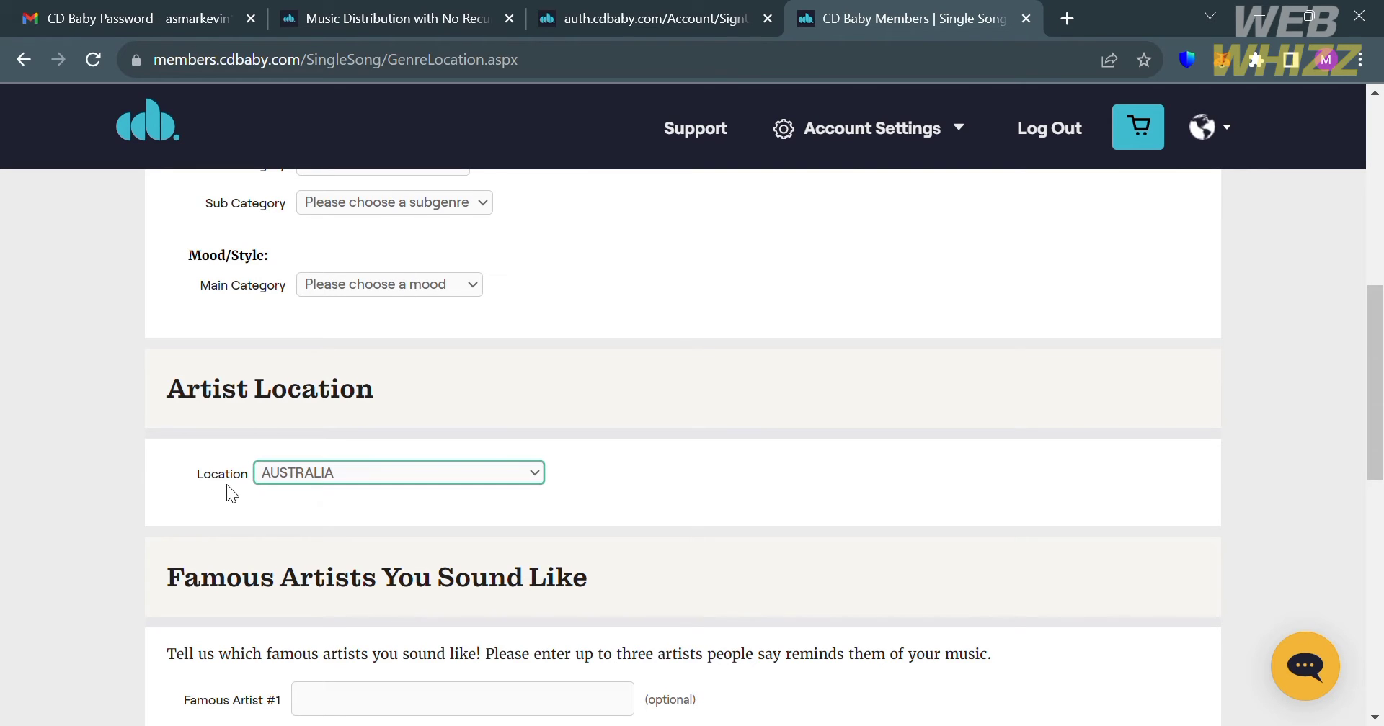
pyautogui.scroll(-3)
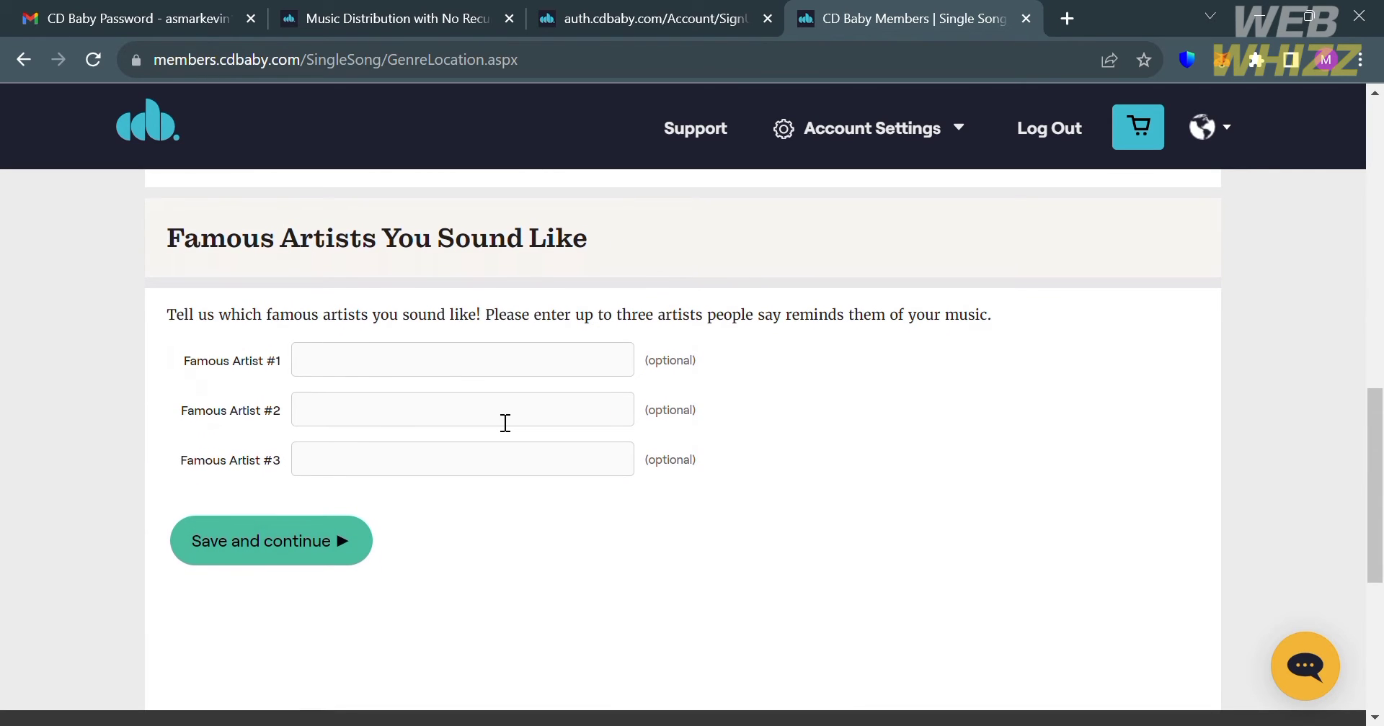
pyautogui.moveTo(559, 374)
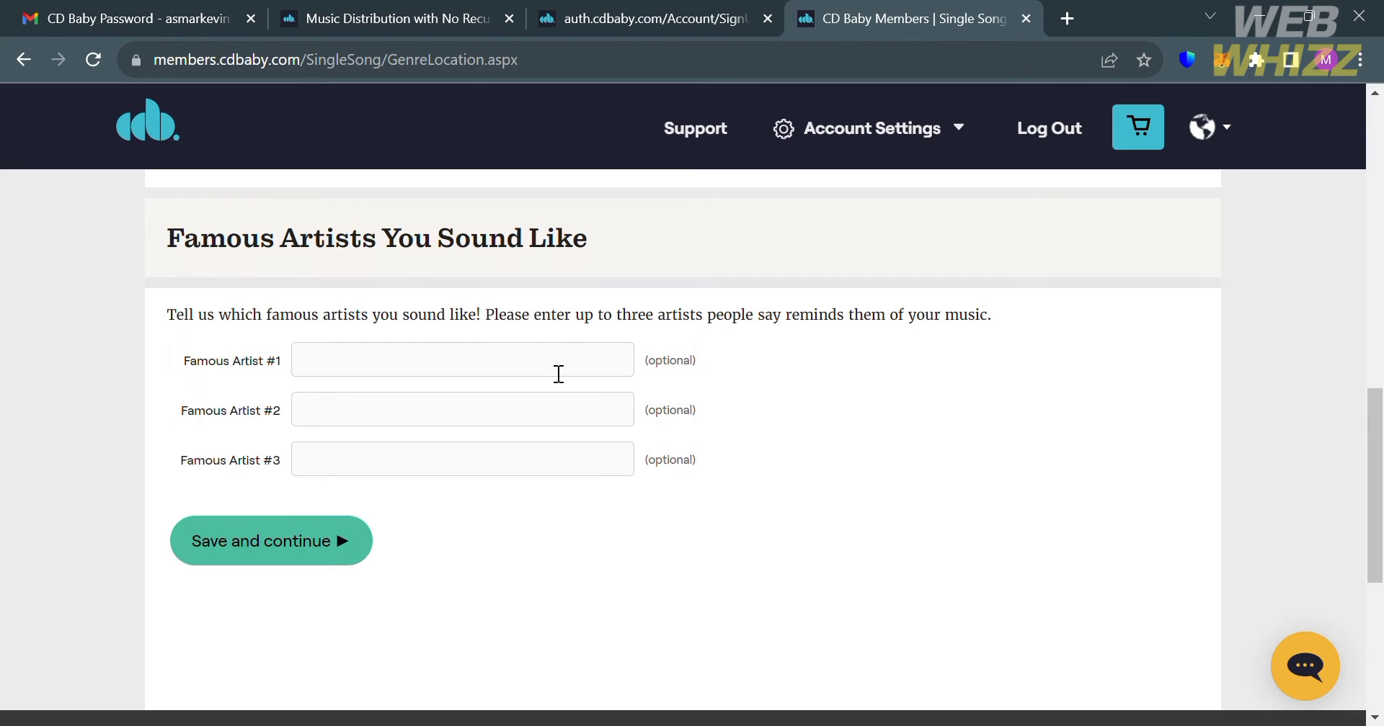
pyautogui.moveTo(385, 488)
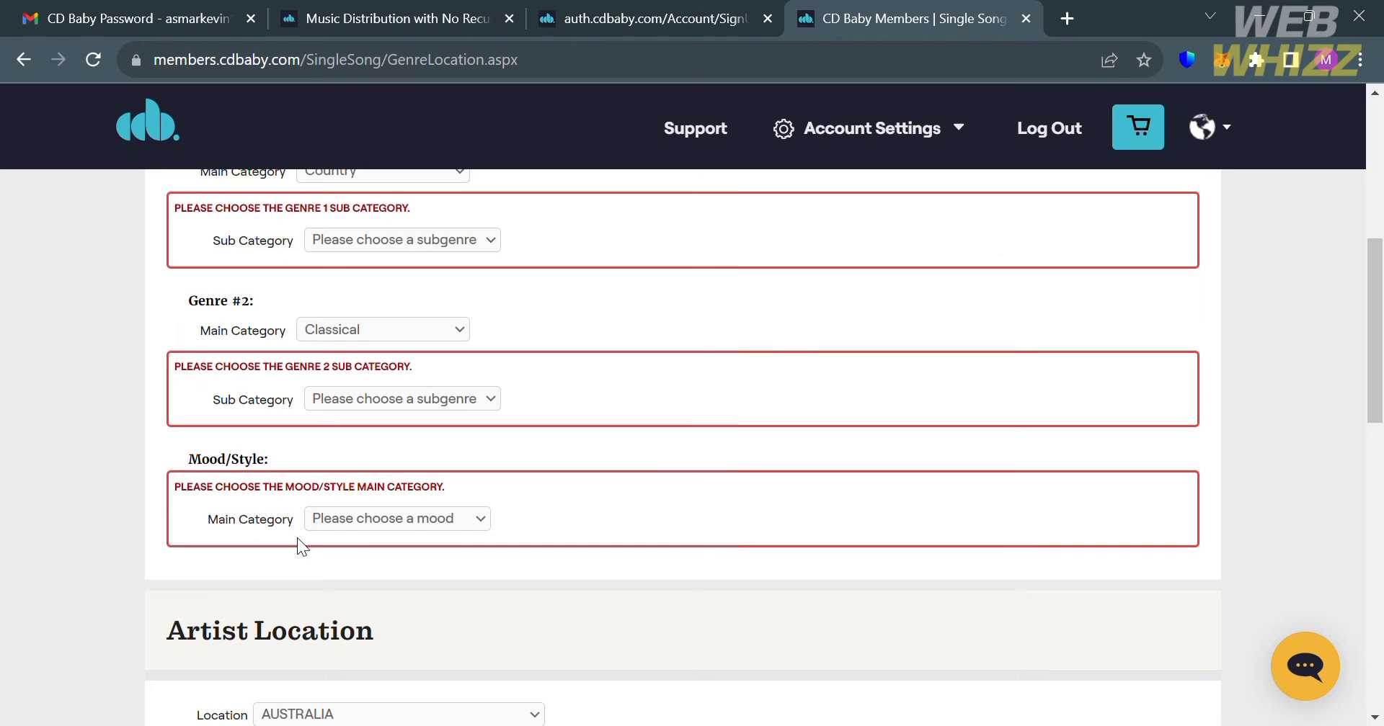
pyautogui.scroll(3)
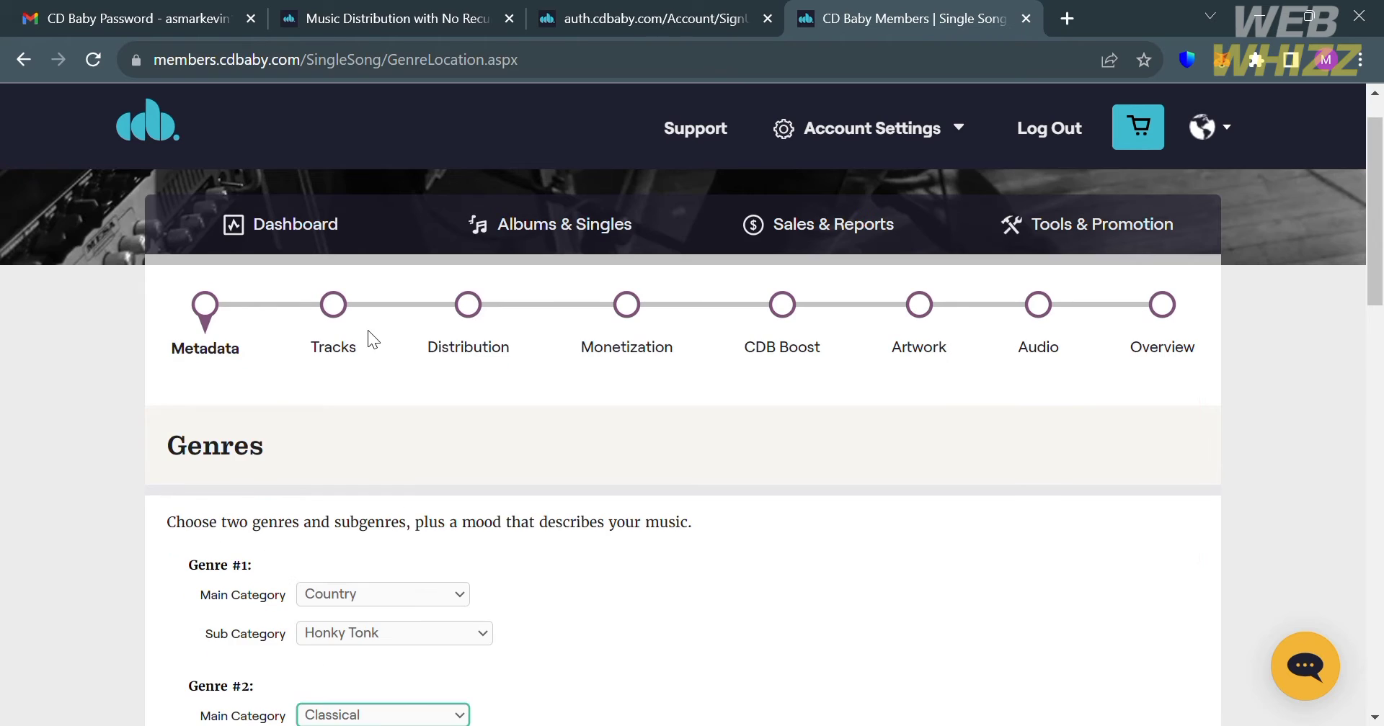
pyautogui.scroll(-3)
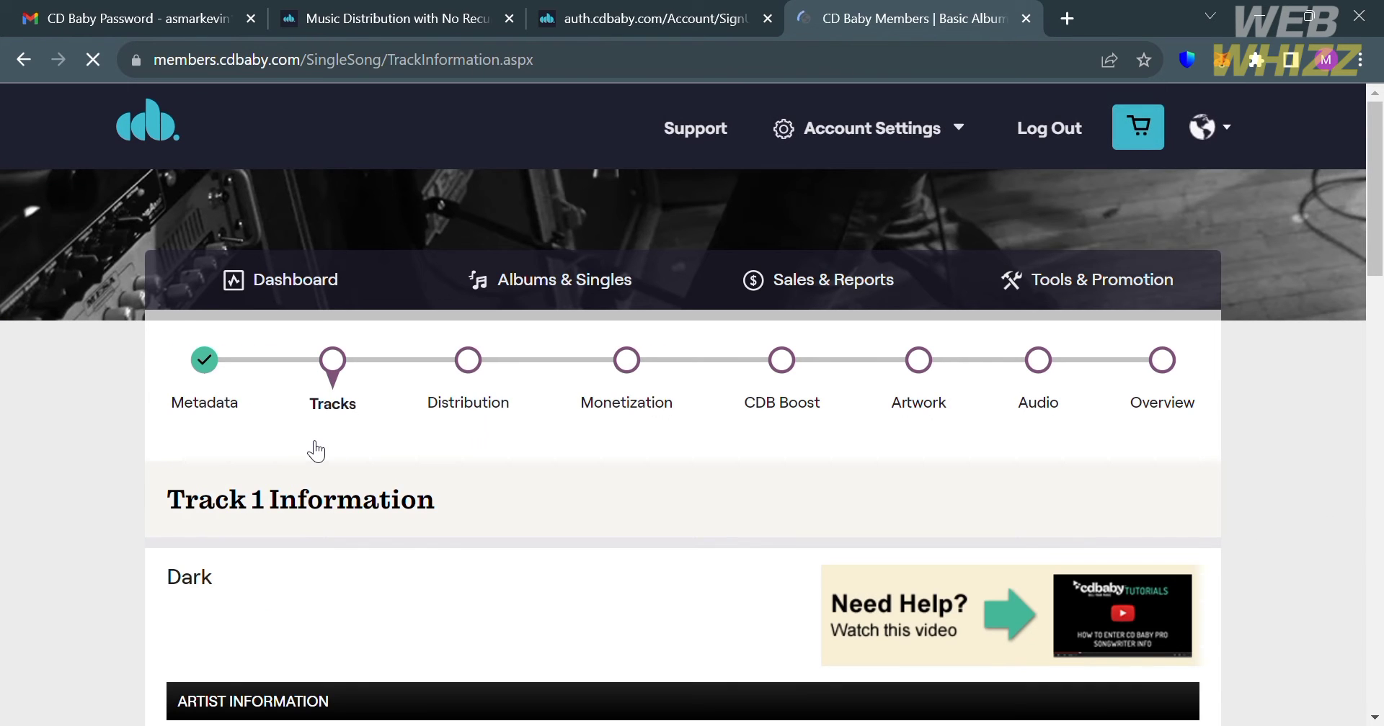
# Mark Dark as not explicit, with English as the lyrics language.
pyautogui.scroll(-3)
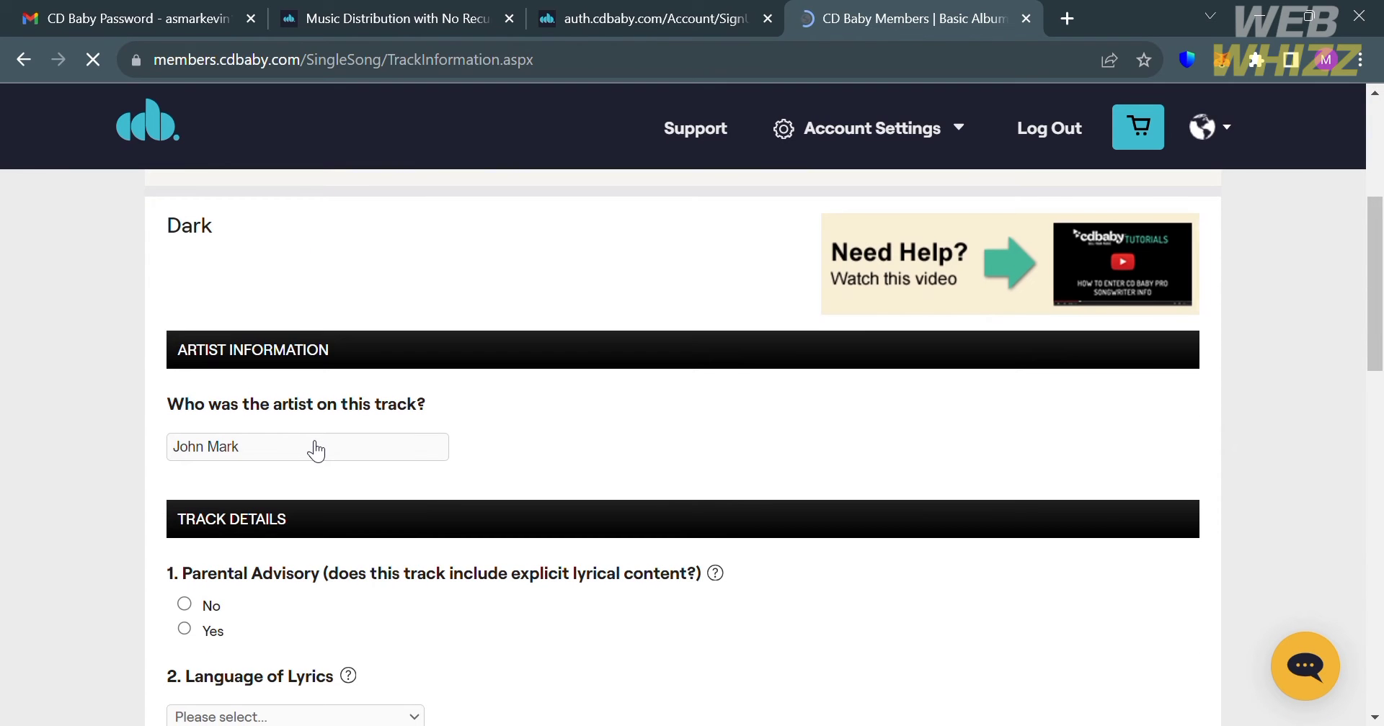
pyautogui.scroll(-3)
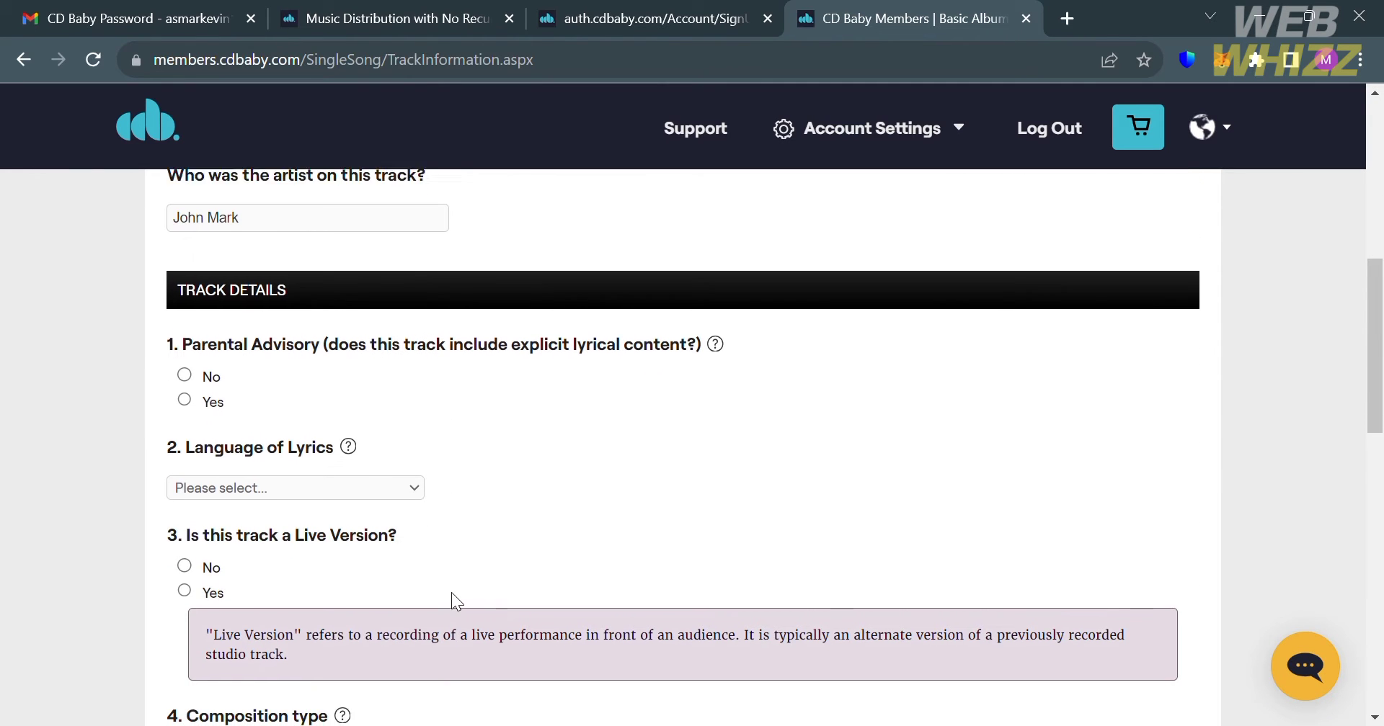
pyautogui.scroll(-3)
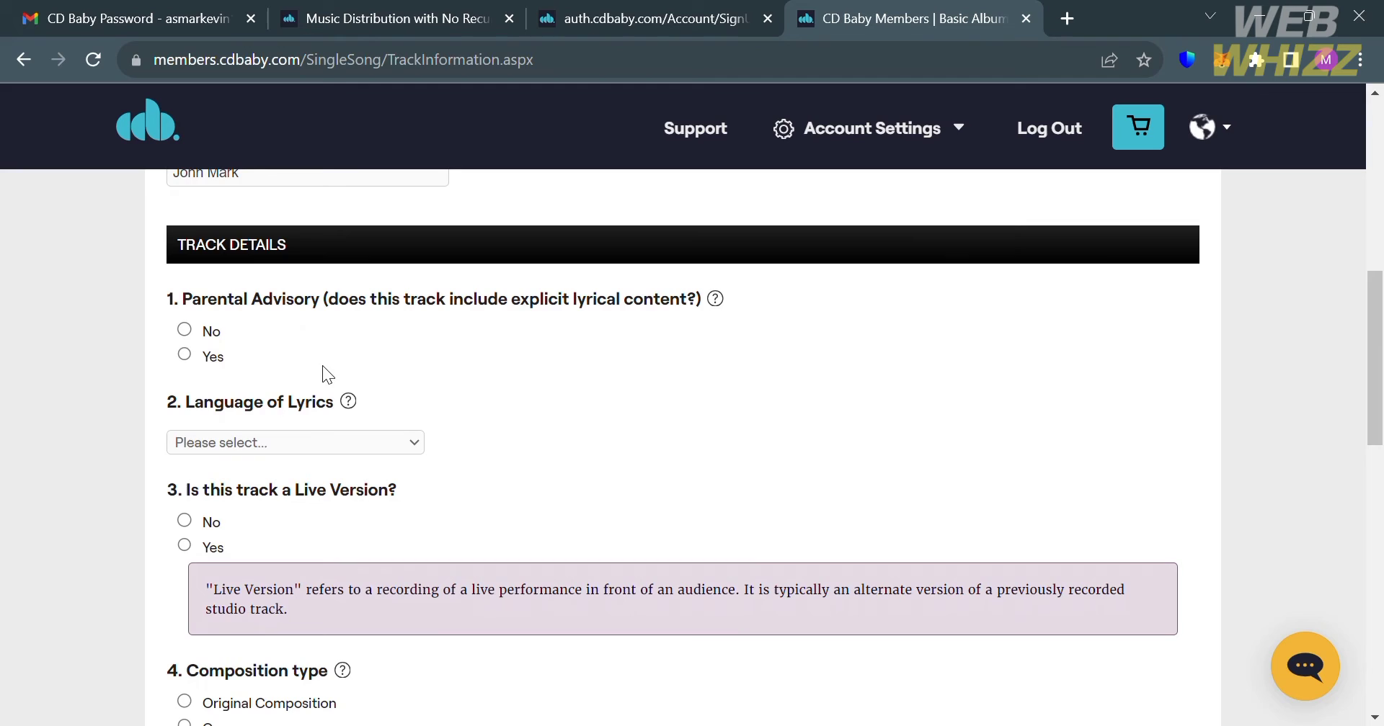
pyautogui.moveTo(204, 344)
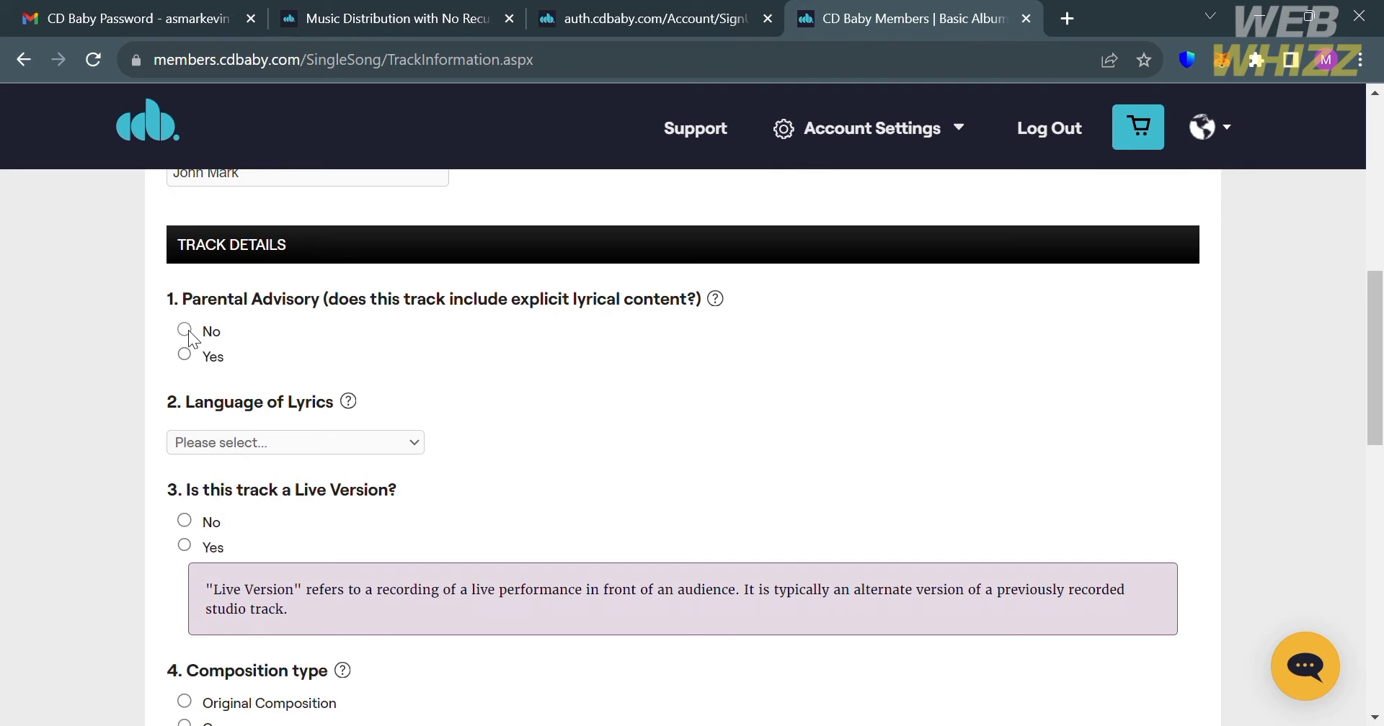
pyautogui.click(185, 332)
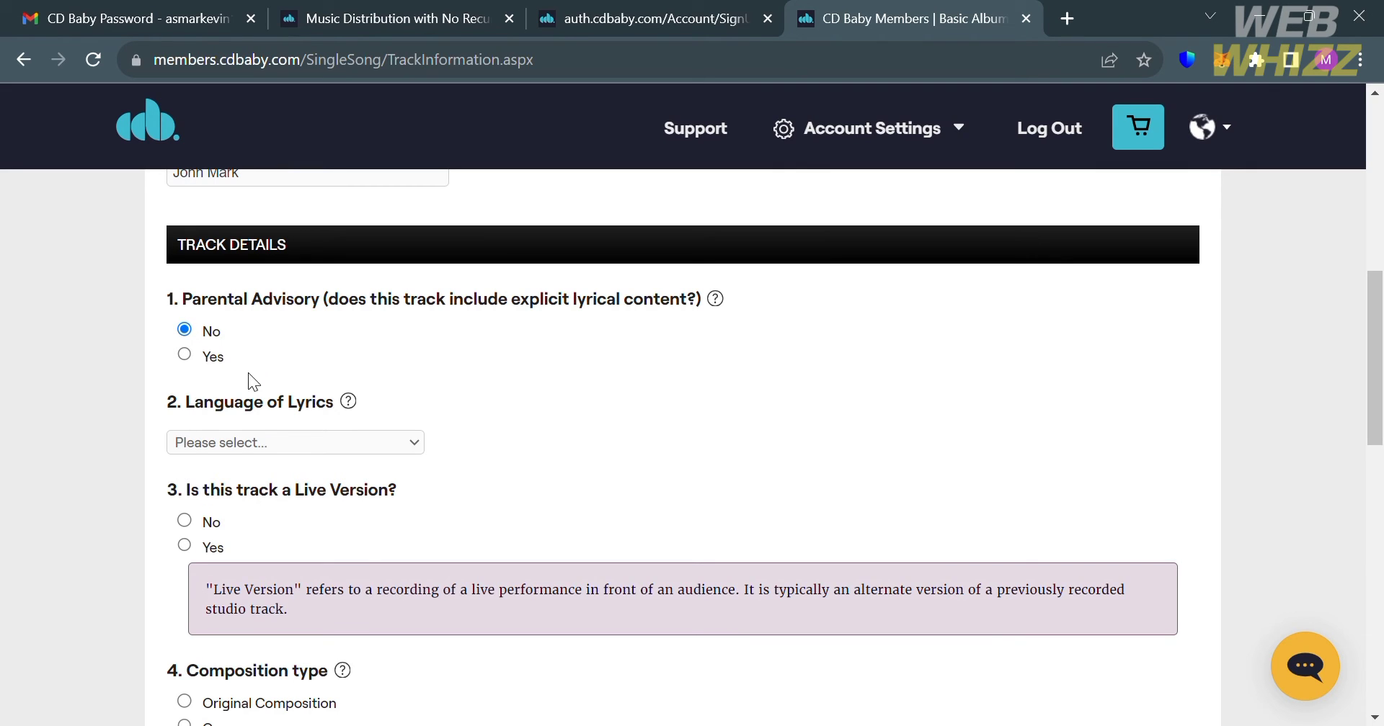
pyautogui.click(295, 442)
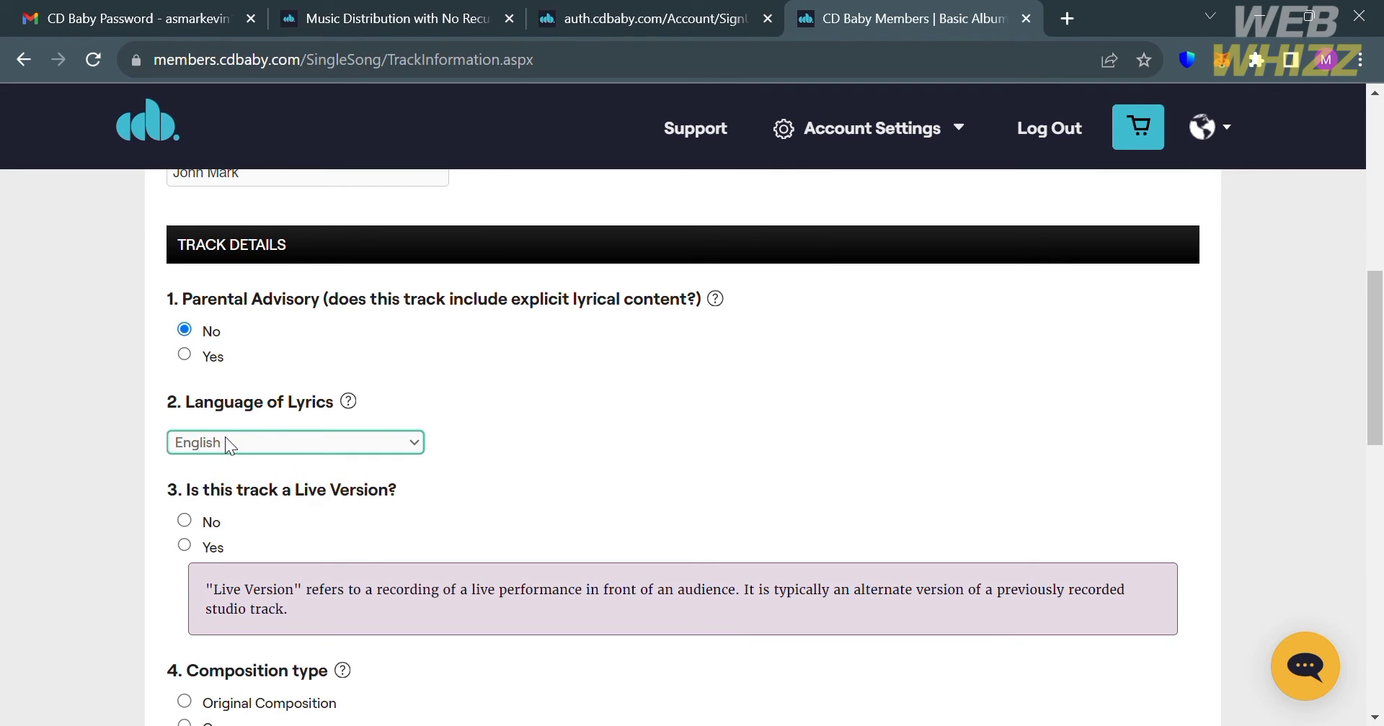
# Mark the track as not a live version and an original composition.
pyautogui.scroll(-3)
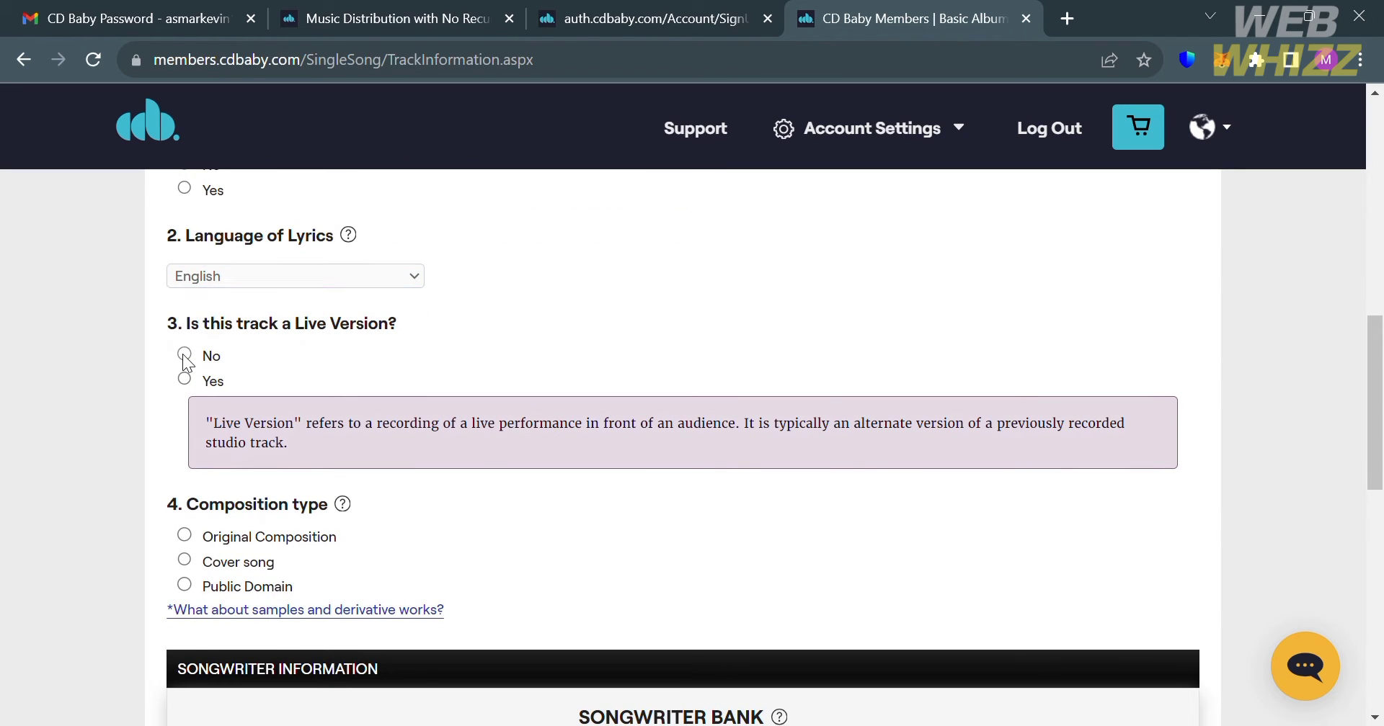
pyautogui.click(185, 356)
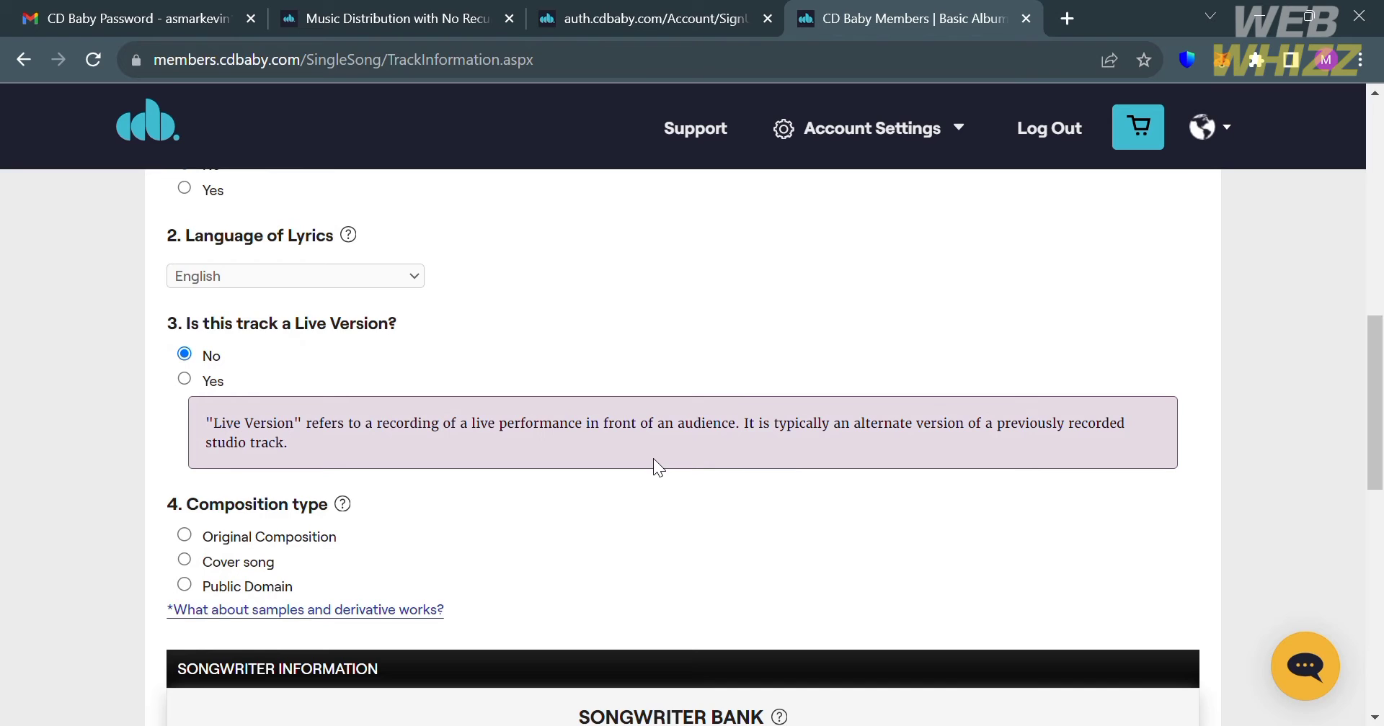
pyautogui.scroll(-3)
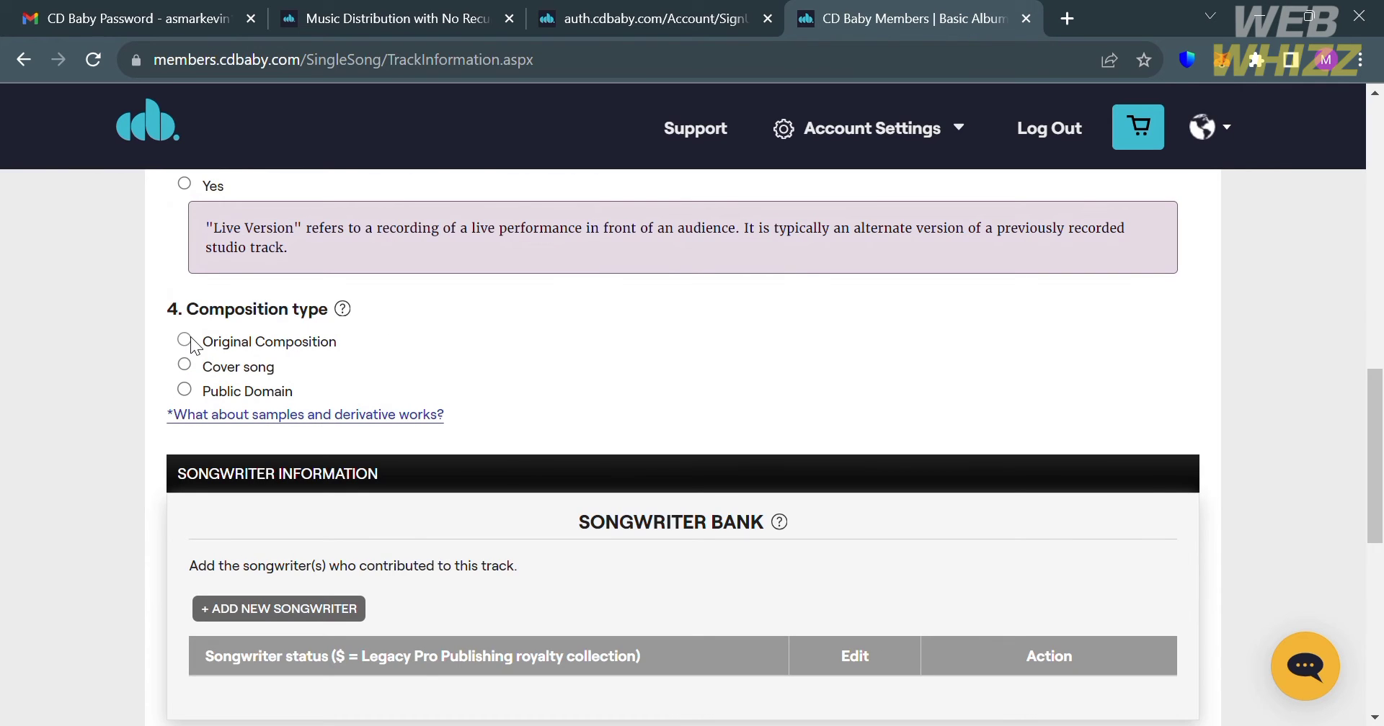
pyautogui.click(184, 342)
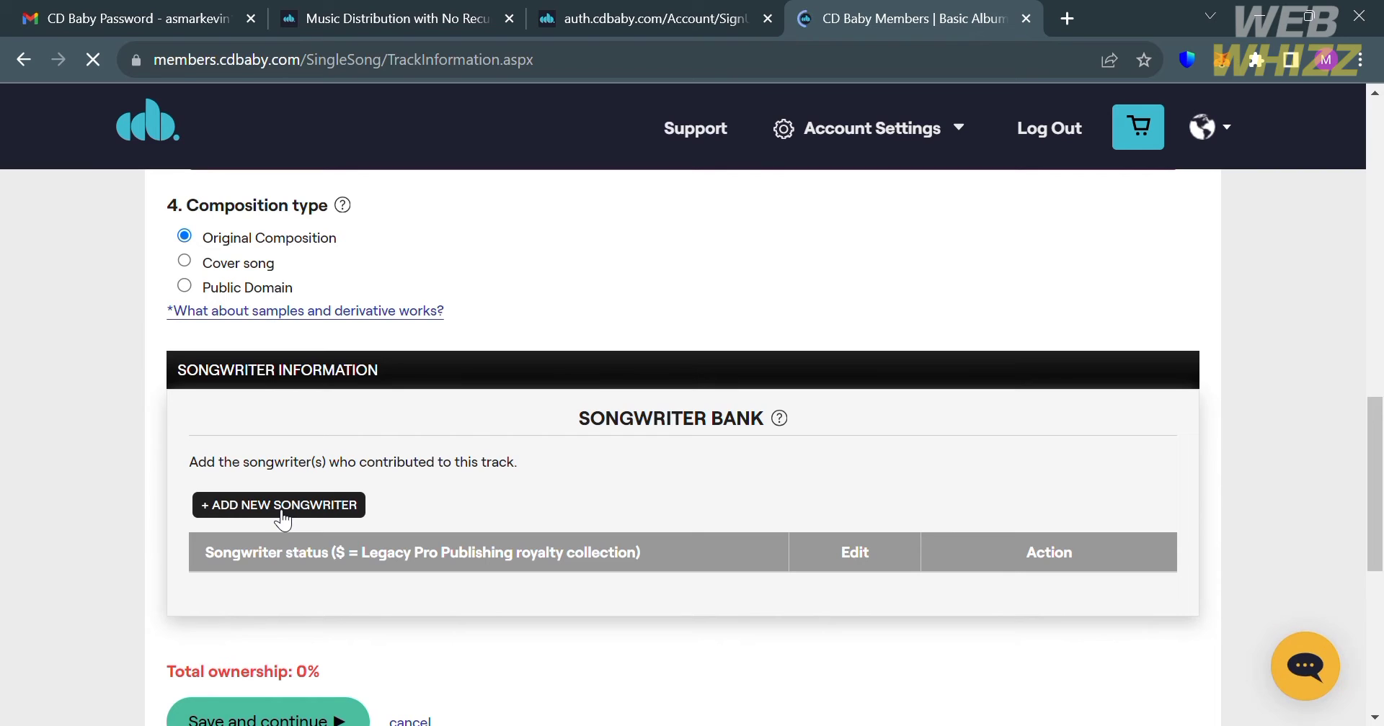
pyautogui.click(279, 505)
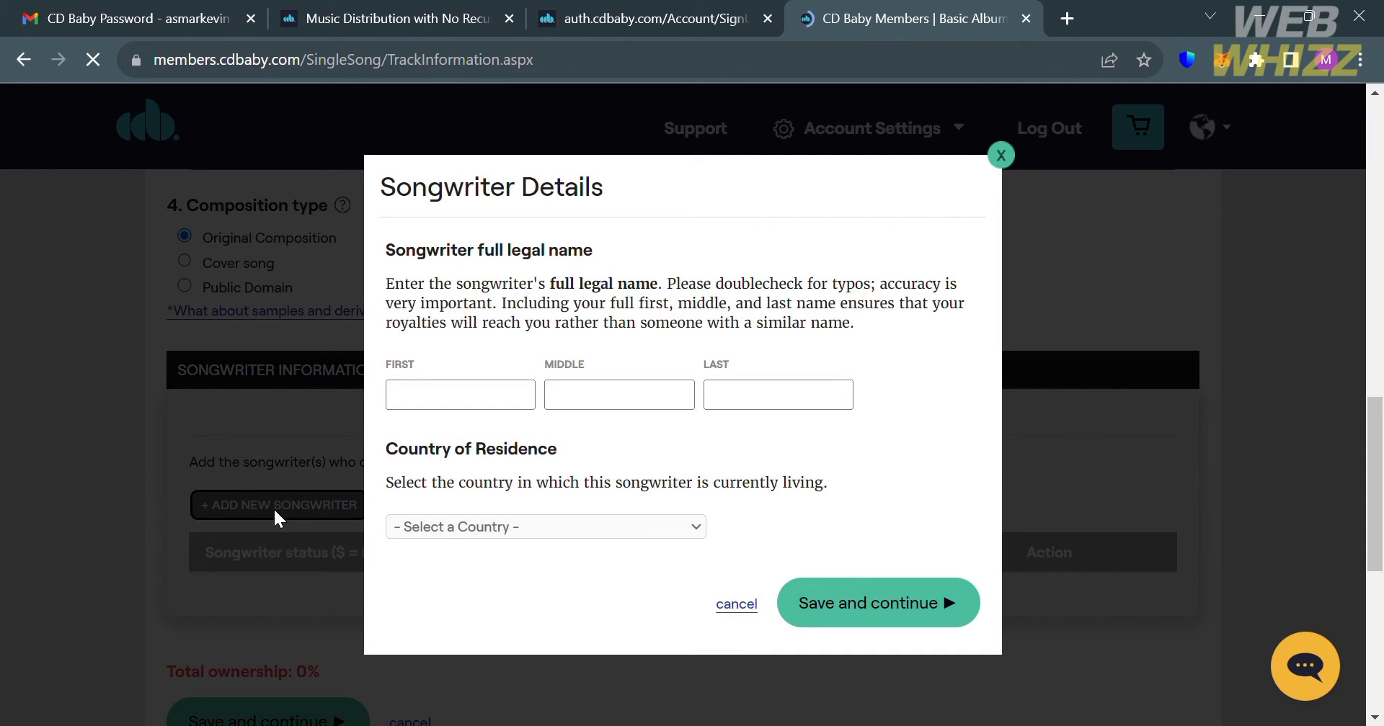
pyautogui.click(460, 394)
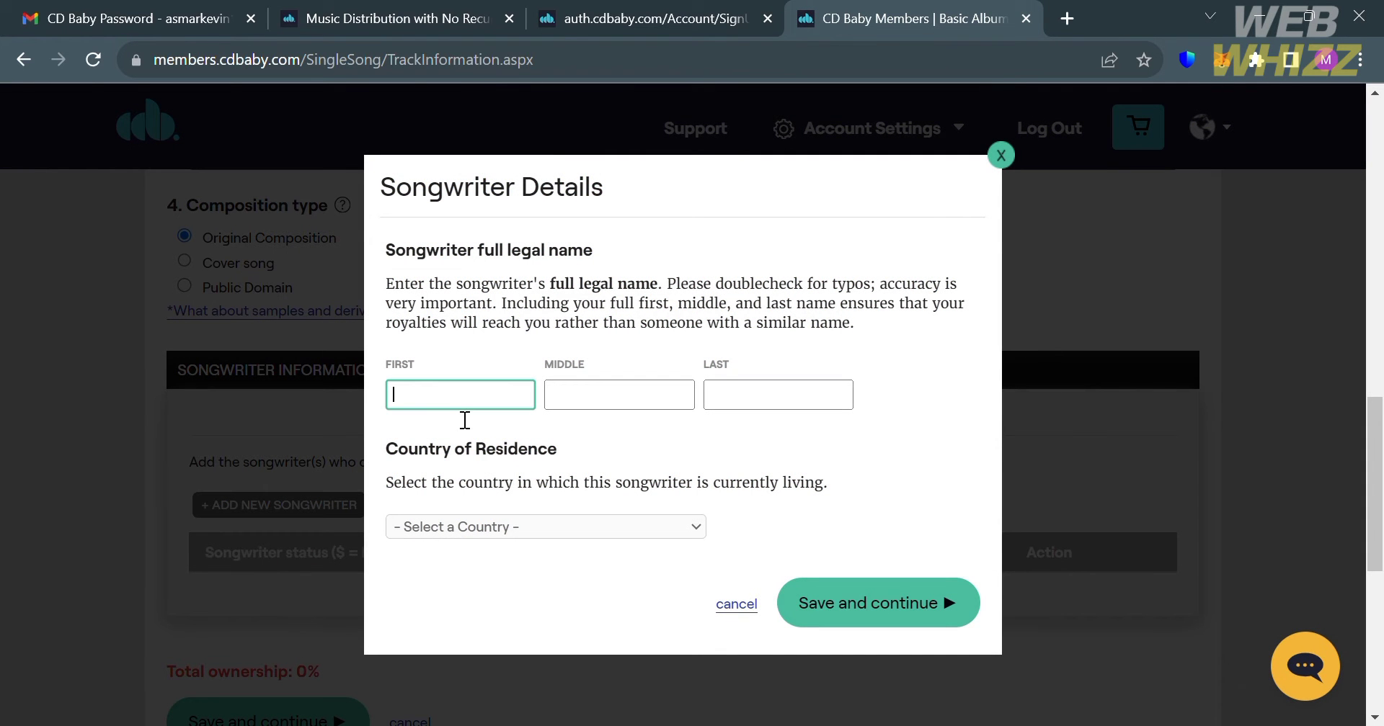
pyautogui.write('Jk')
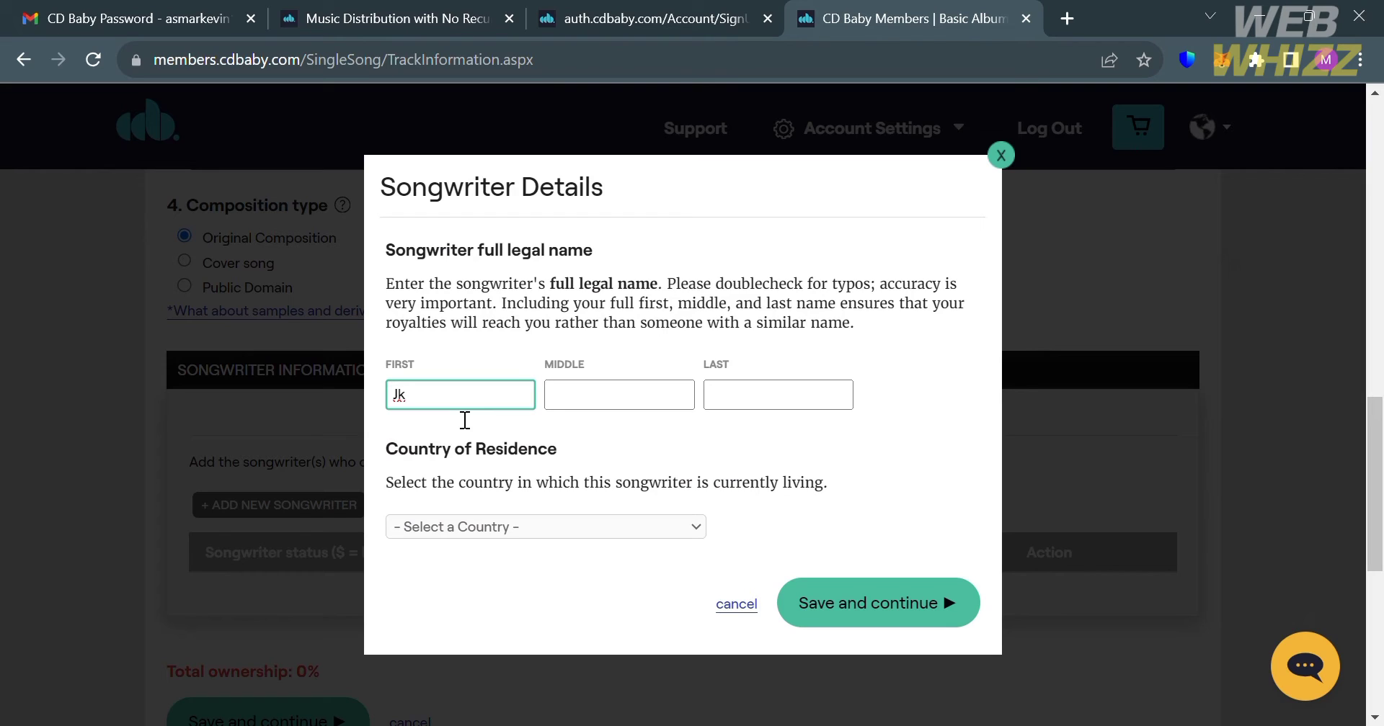
pyautogui.click(619, 395)
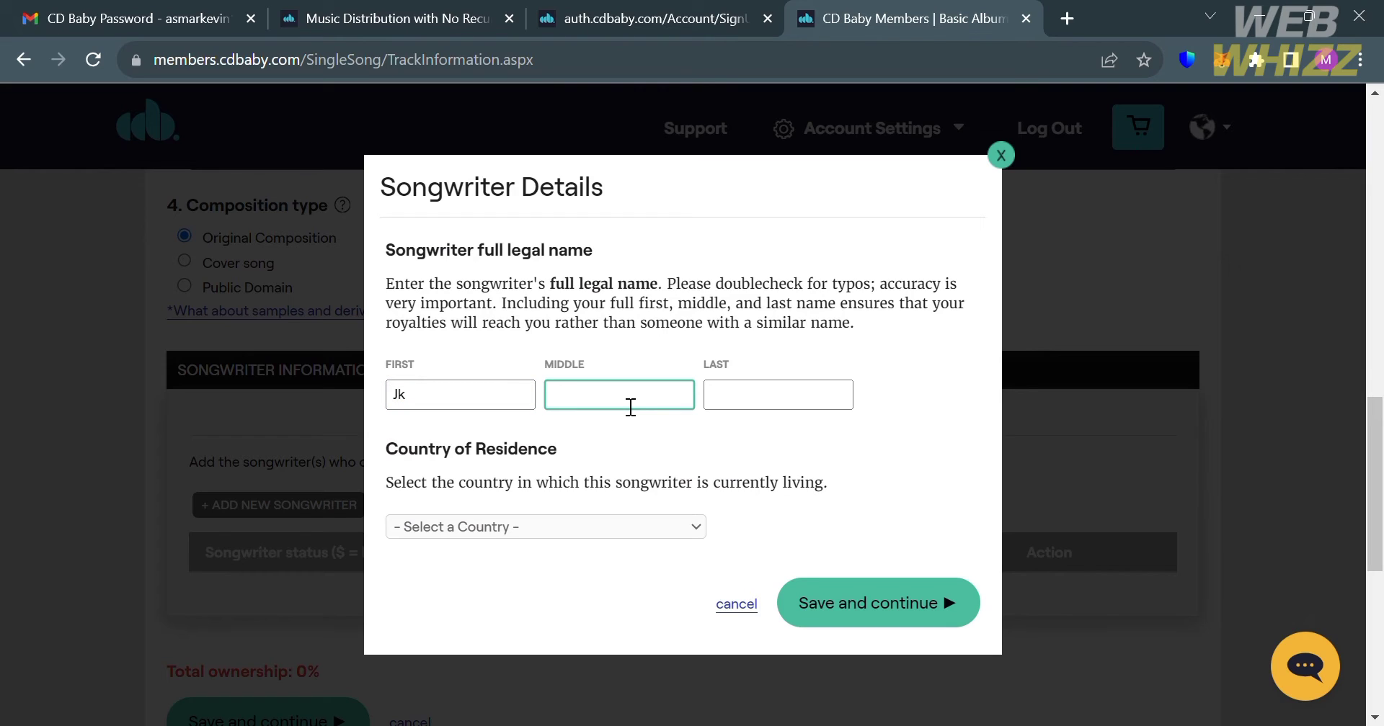
pyautogui.write('M')
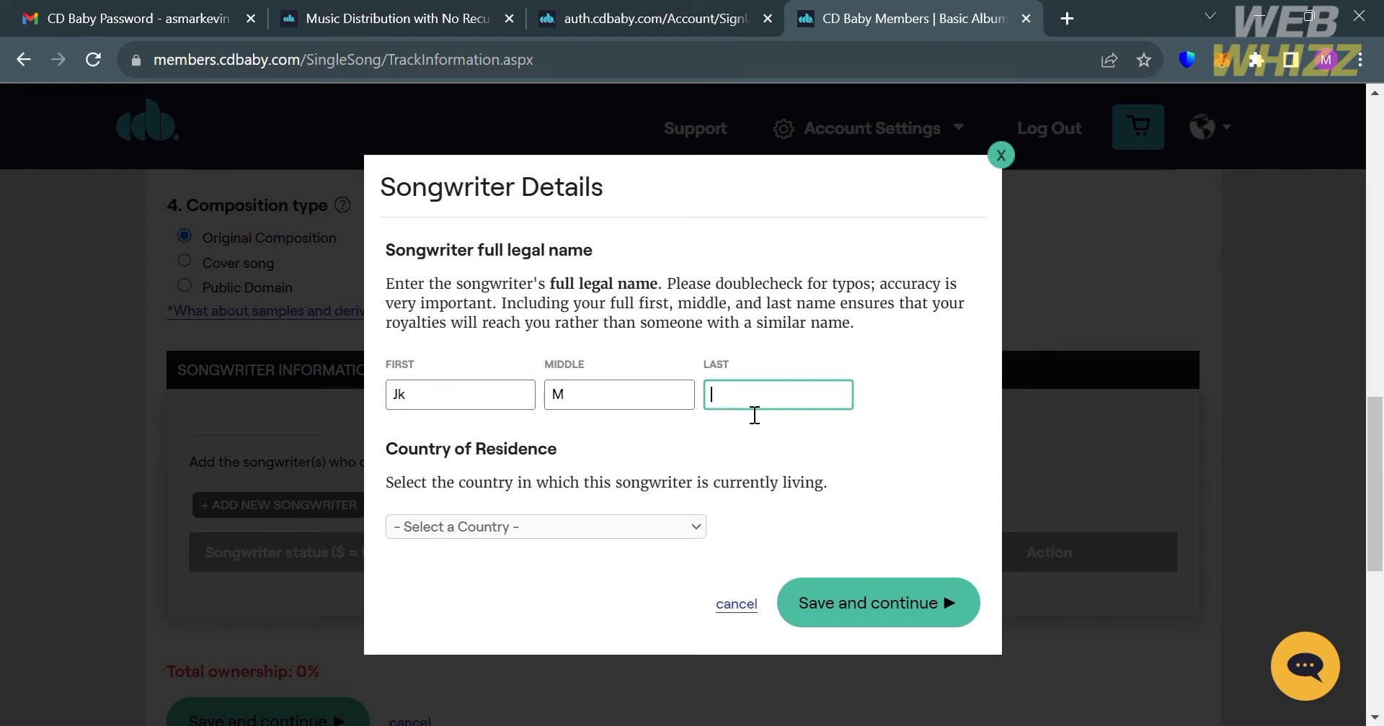
pyautogui.write('Nakg')
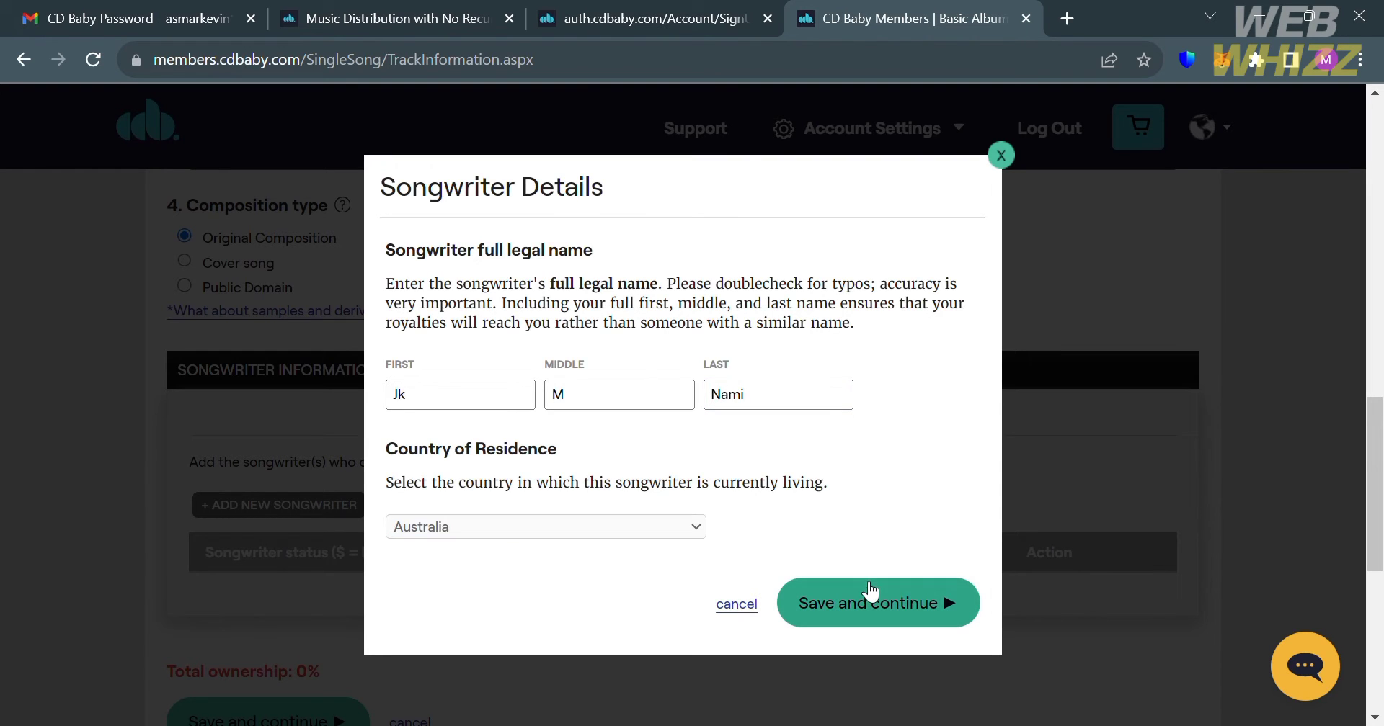
pyautogui.click(878, 603)
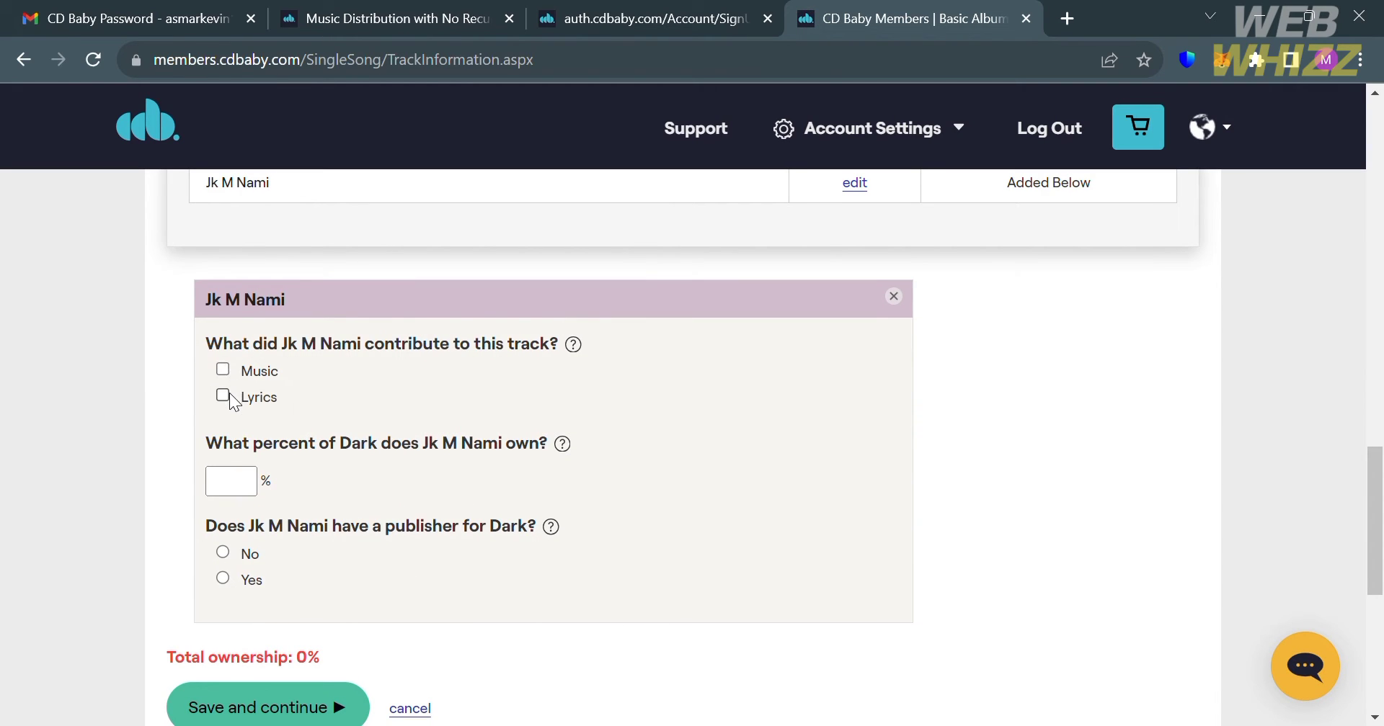
# Credit Jk M Nami with lyrics, 100% ownership and no publisher, then save.
pyautogui.click(222, 395)
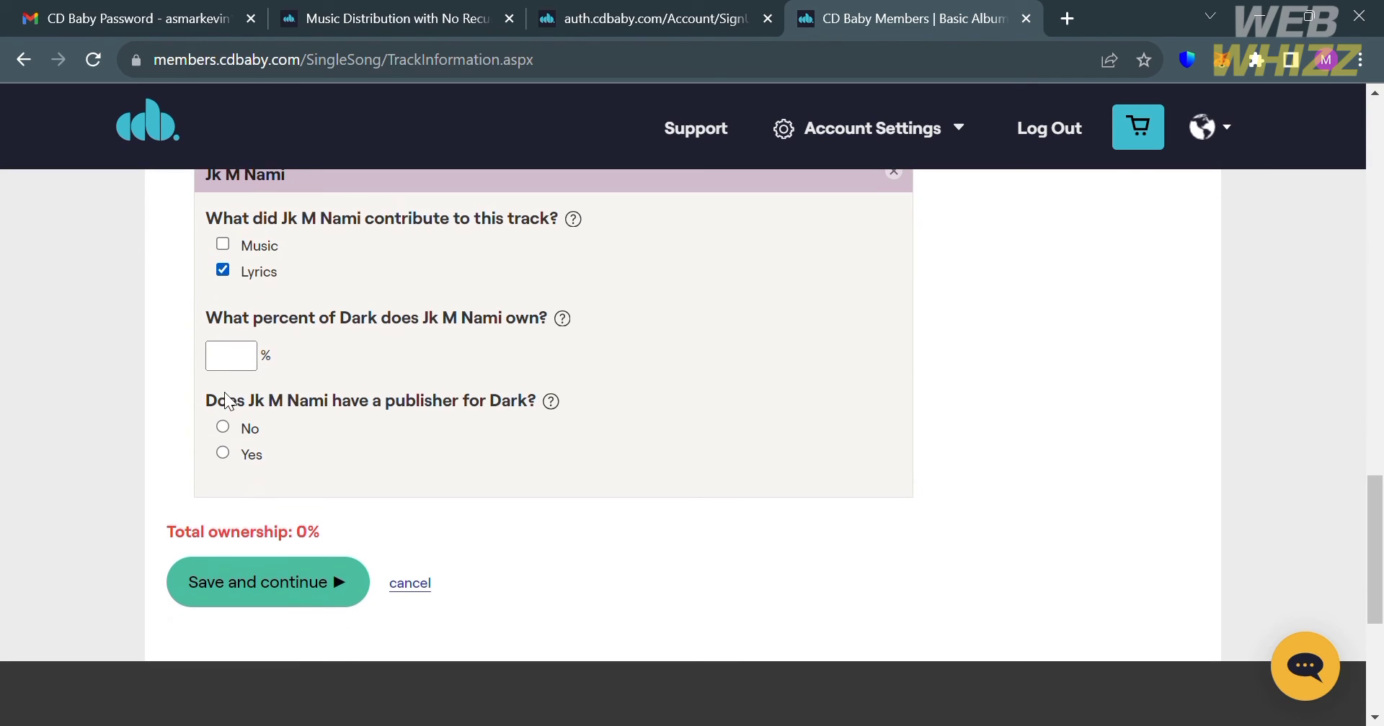
pyautogui.click(231, 355)
pyautogui.write('100')
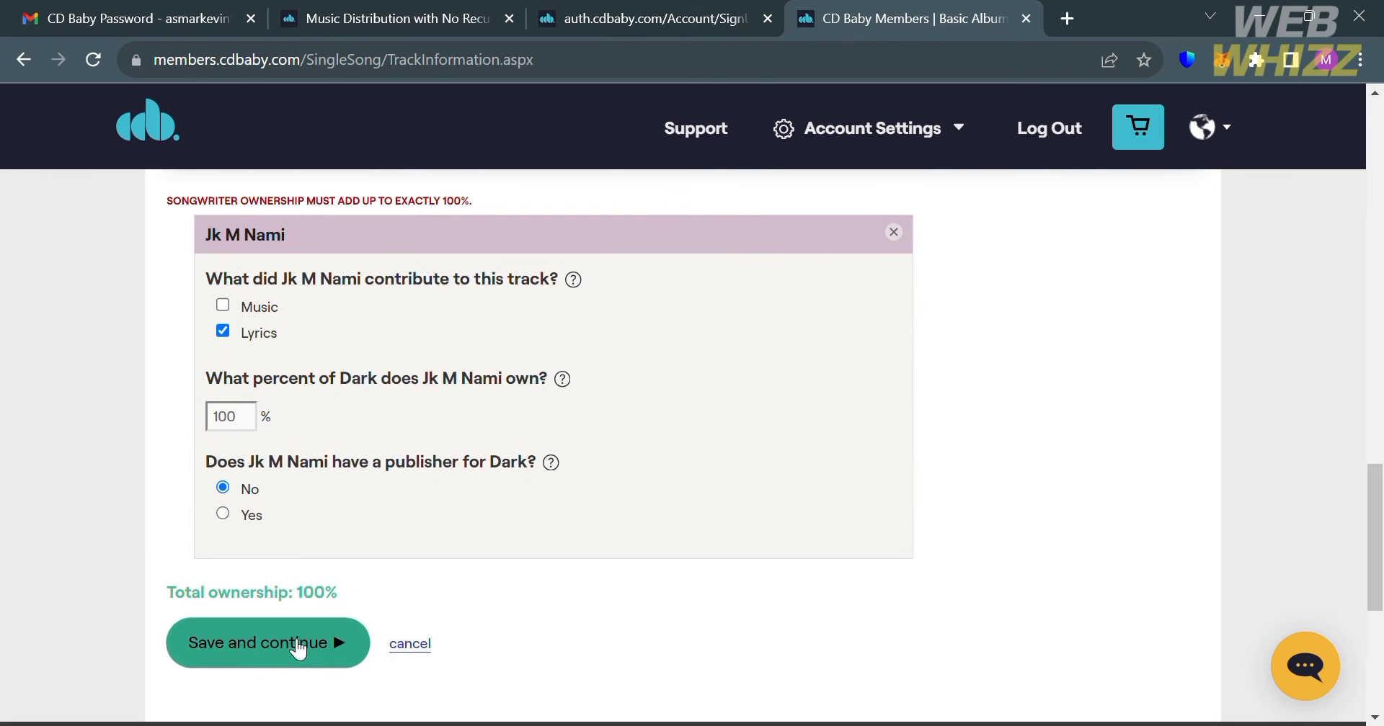
pyautogui.click(267, 643)
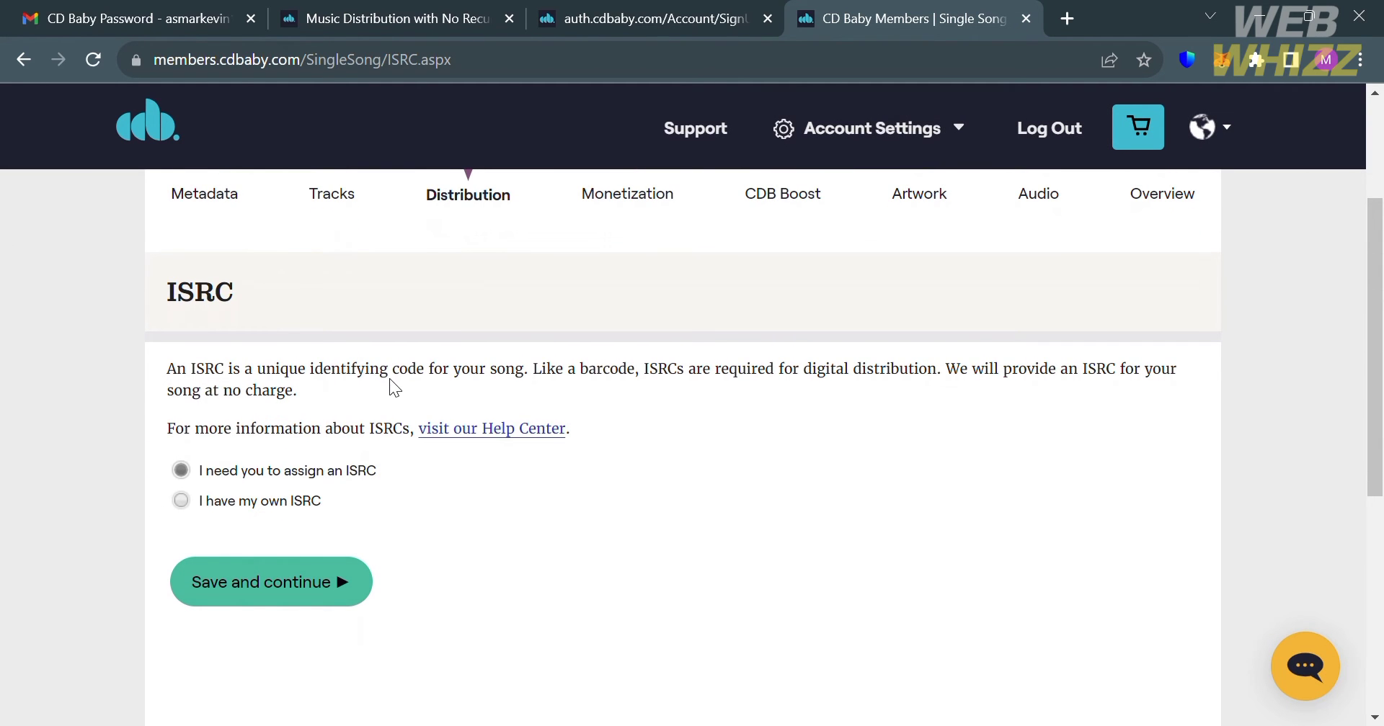
pyautogui.moveTo(775, 414)
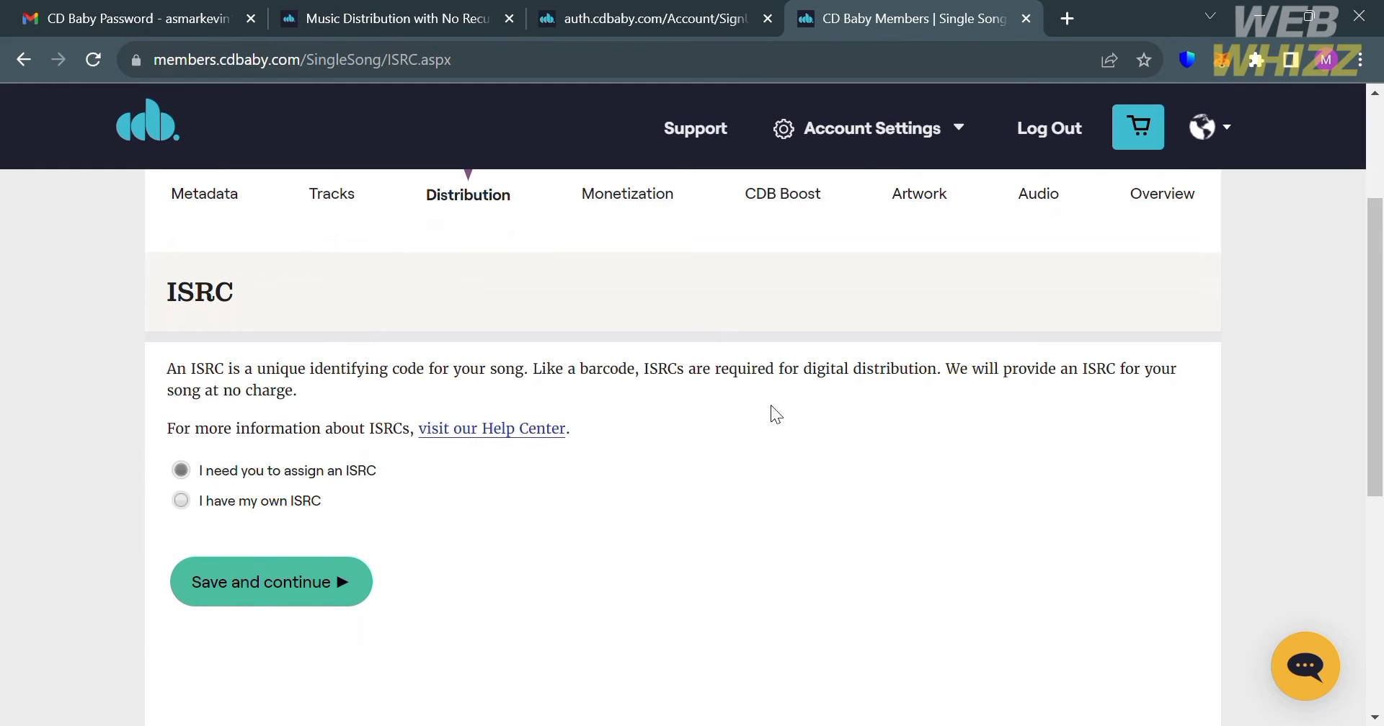
pyautogui.moveTo(295, 588)
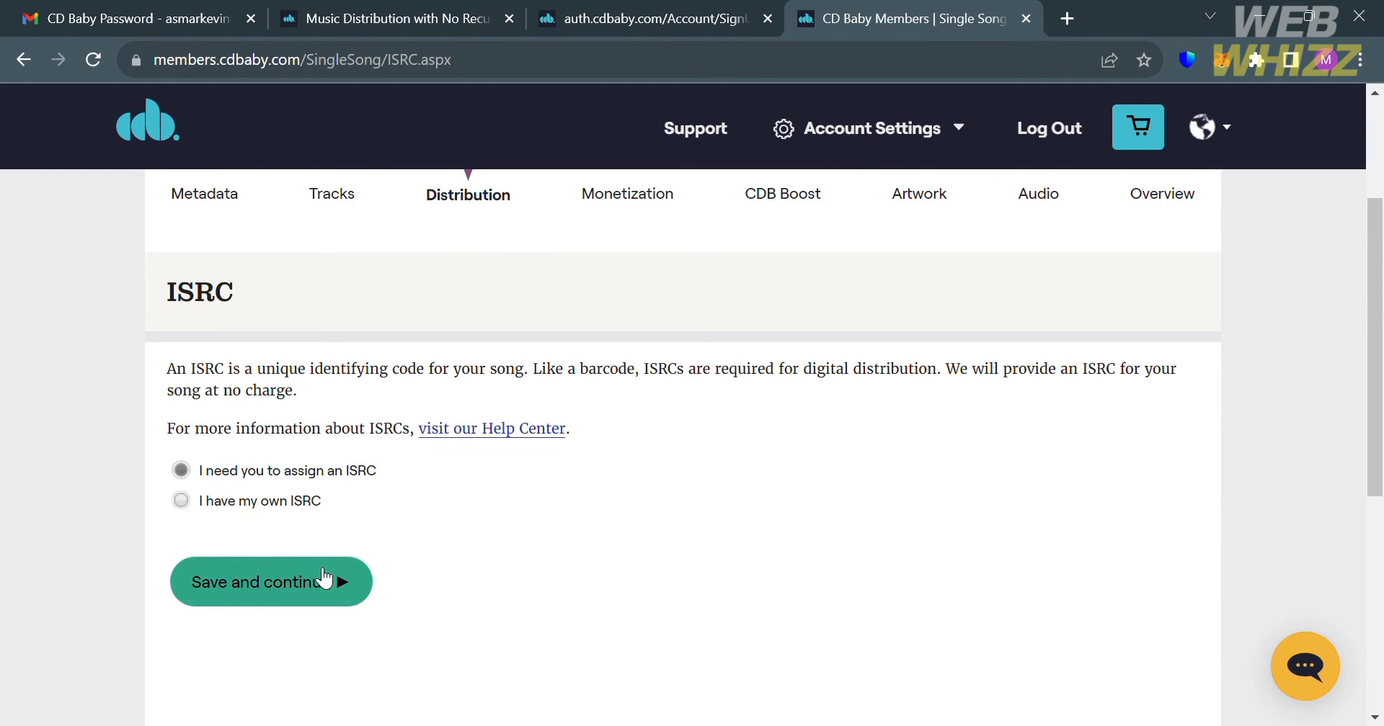
# Keep 'I need you to assign an ISRC' for Dark and save.
pyautogui.click(270, 581)
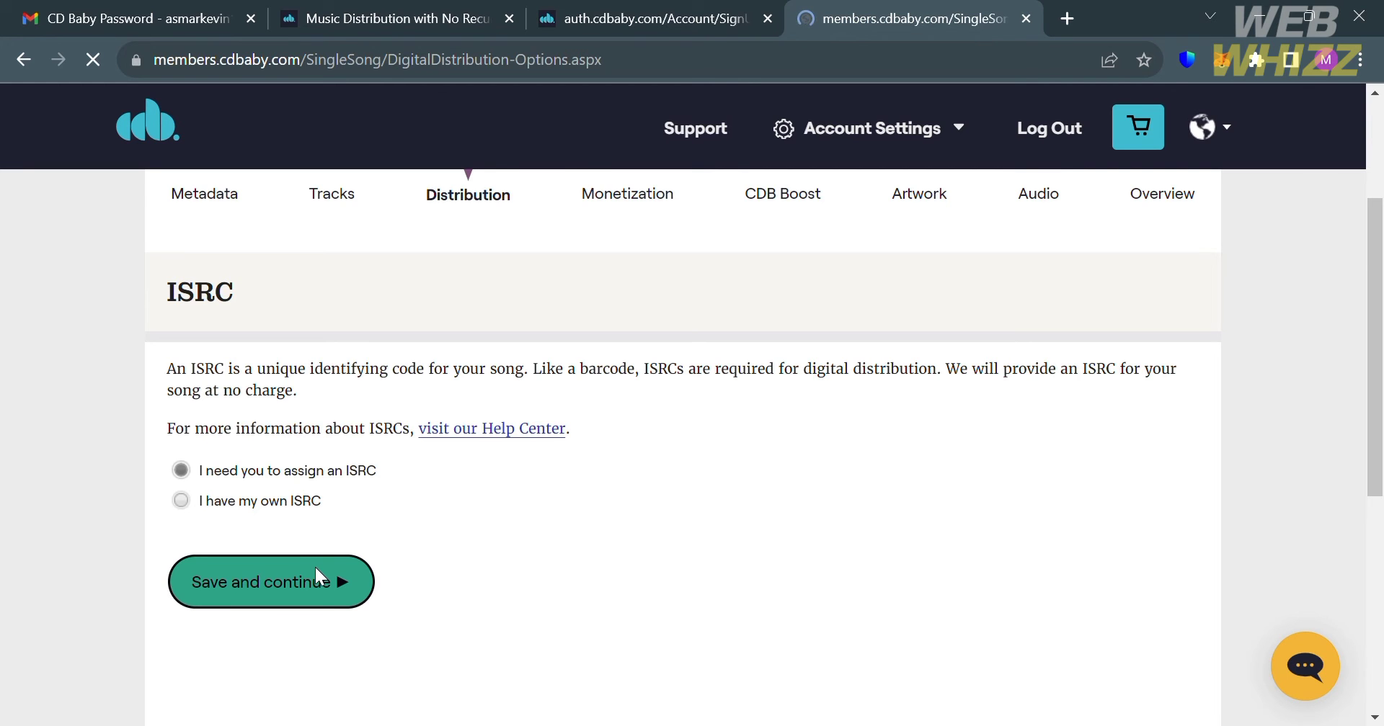
# Distribute via Downloads + Streaming Services to every listed store and save.
pyautogui.click(271, 582)
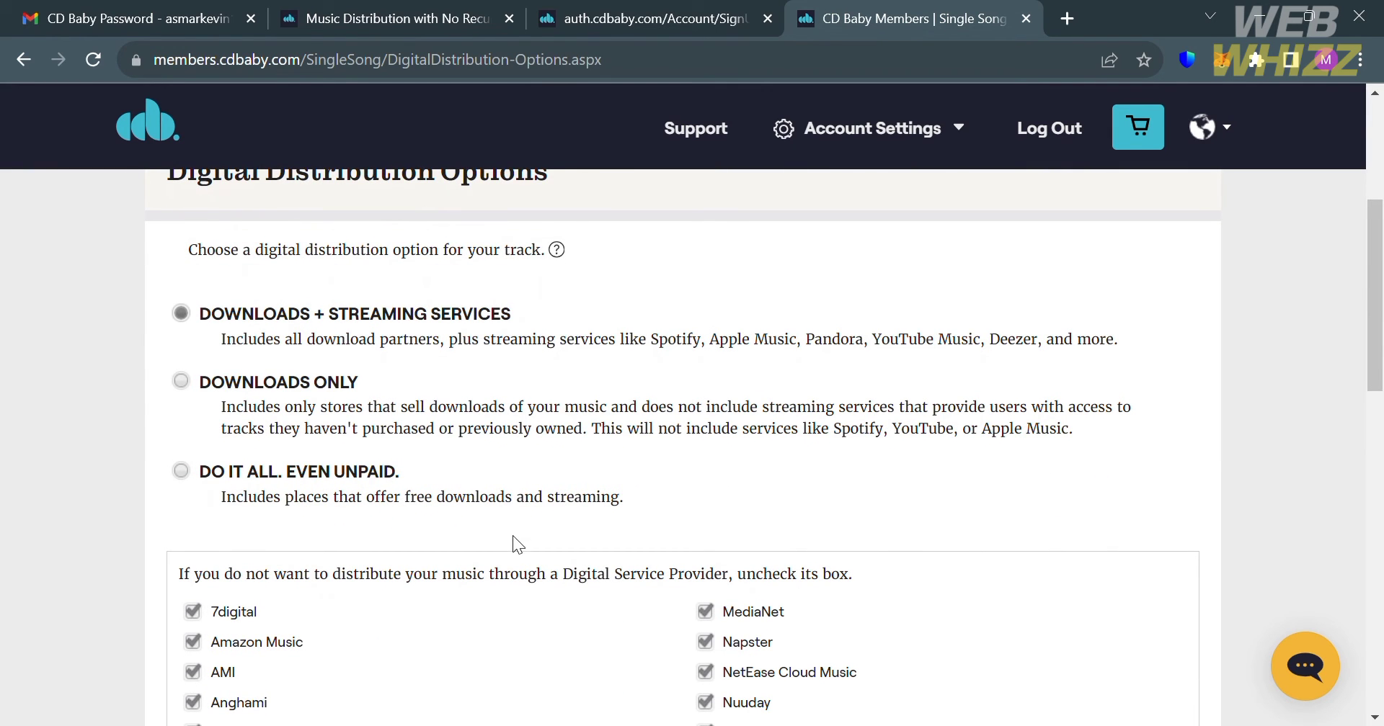
pyautogui.scroll(-3)
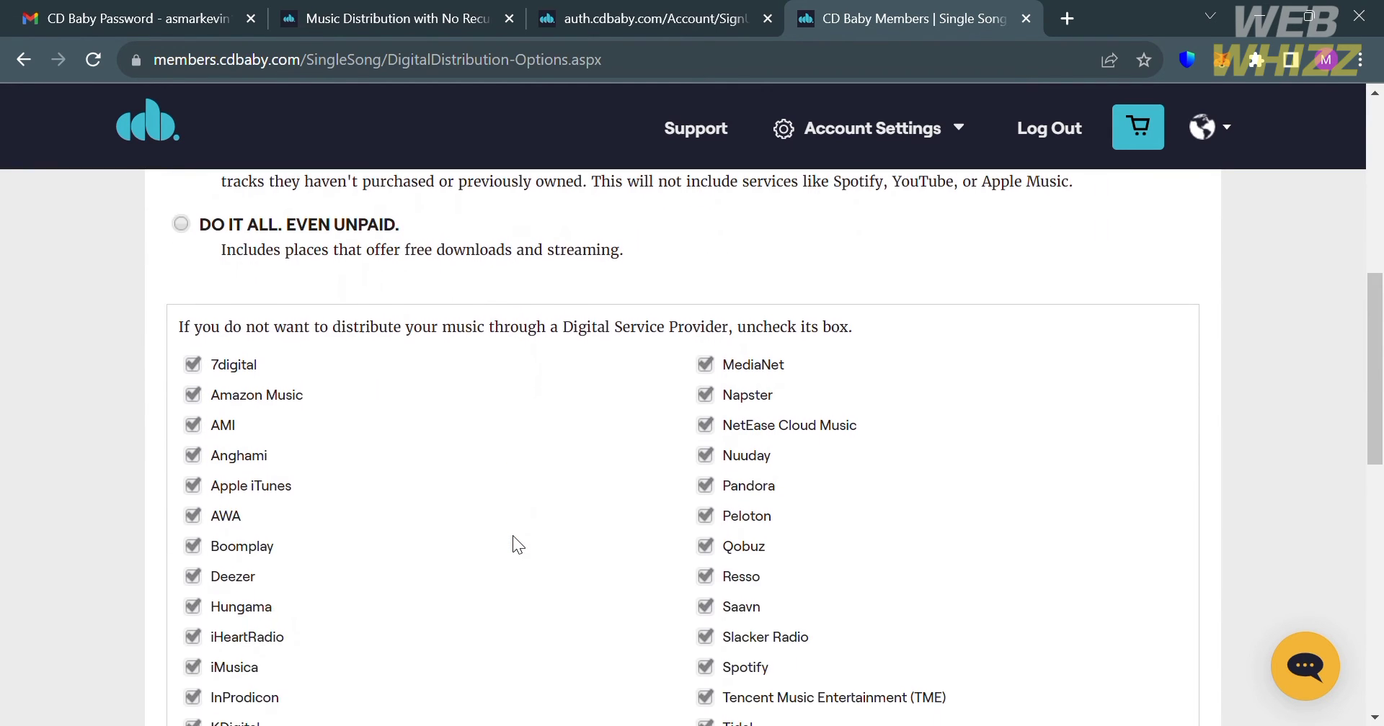
pyautogui.scroll(-3)
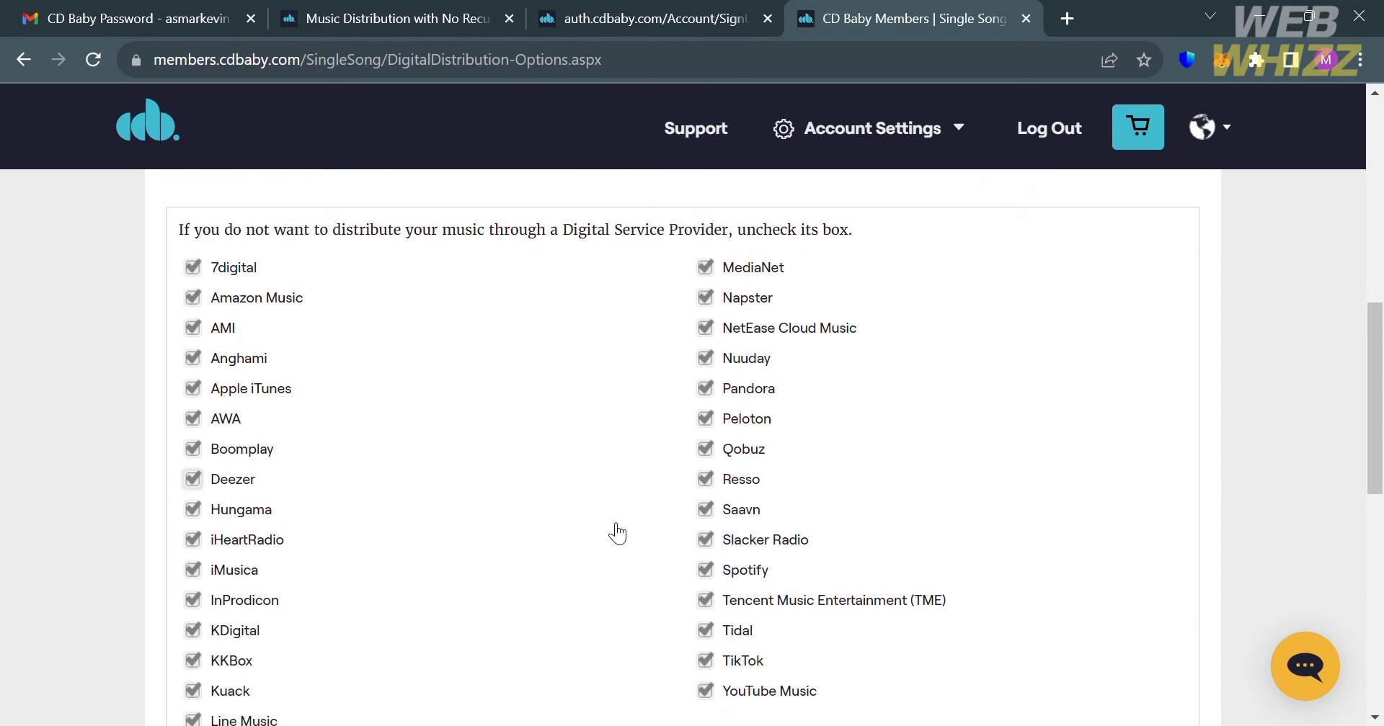
pyautogui.scroll(-3)
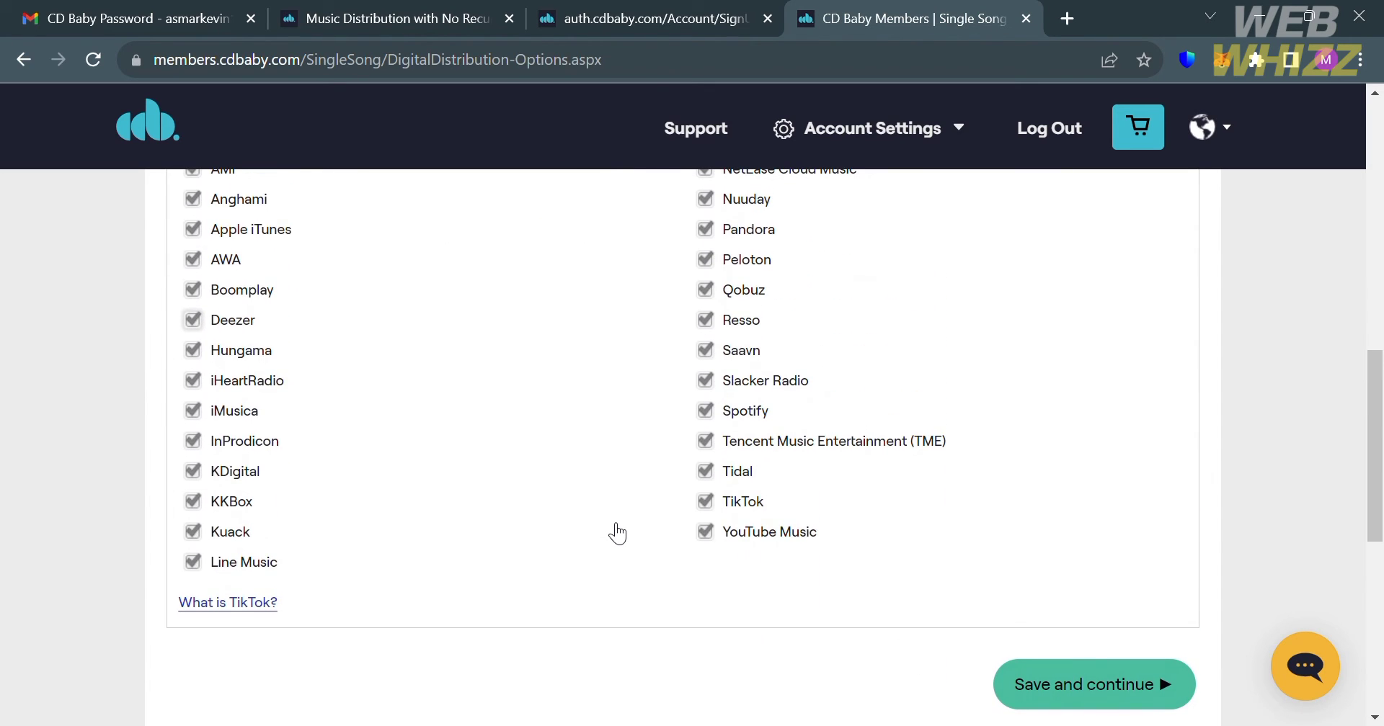
pyautogui.moveTo(758, 431)
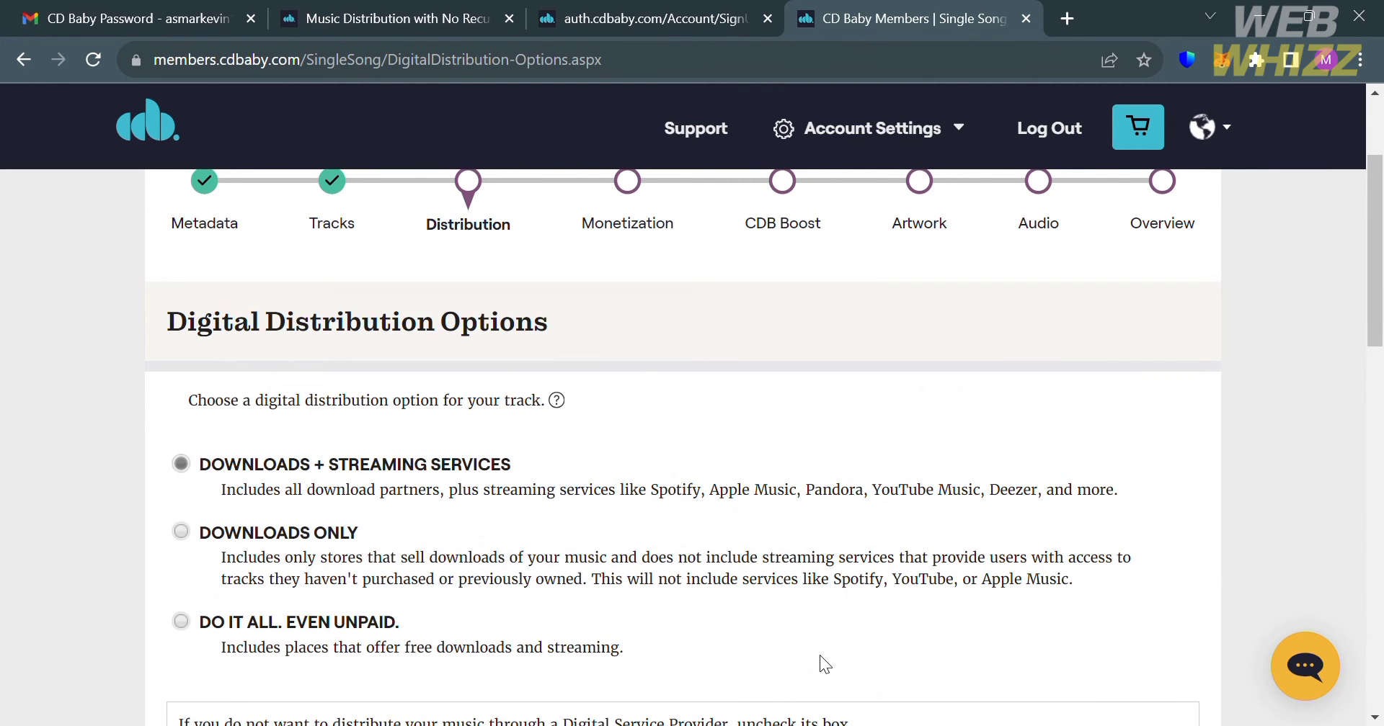
pyautogui.scroll(-3)
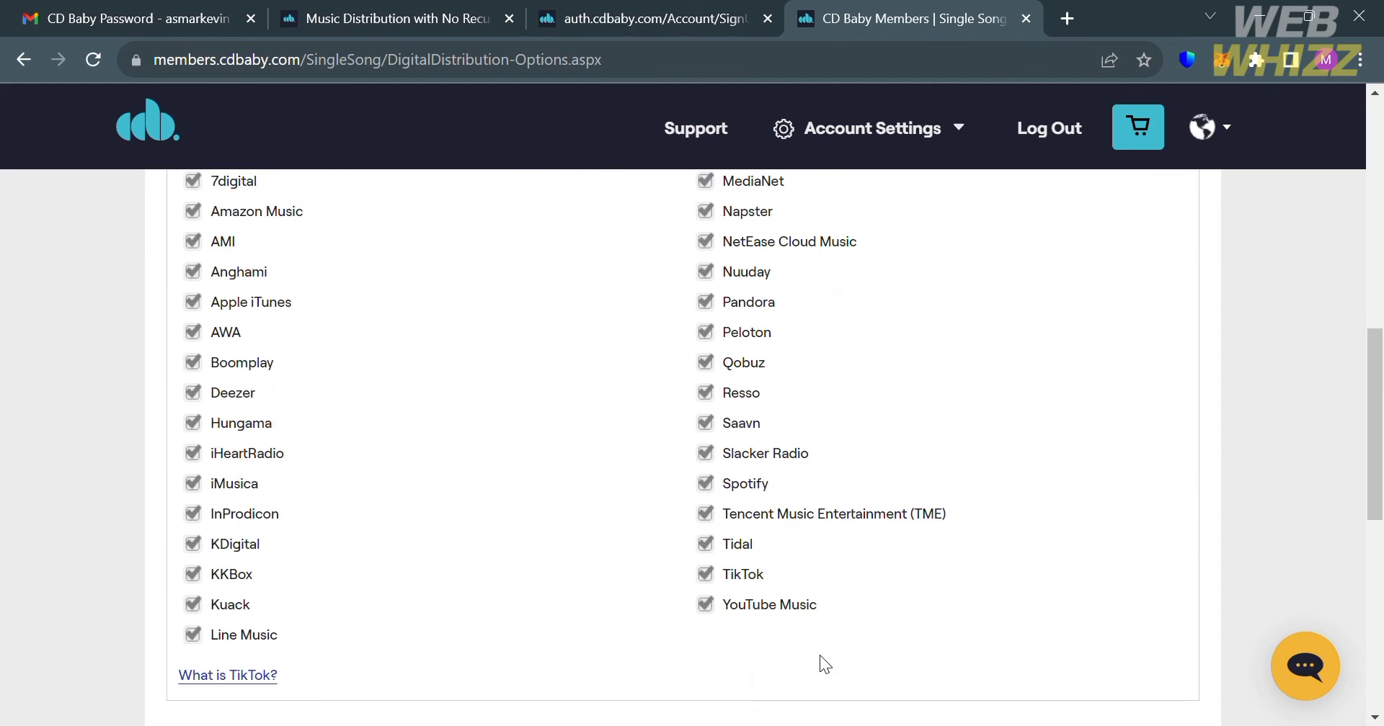
pyautogui.scroll(-3)
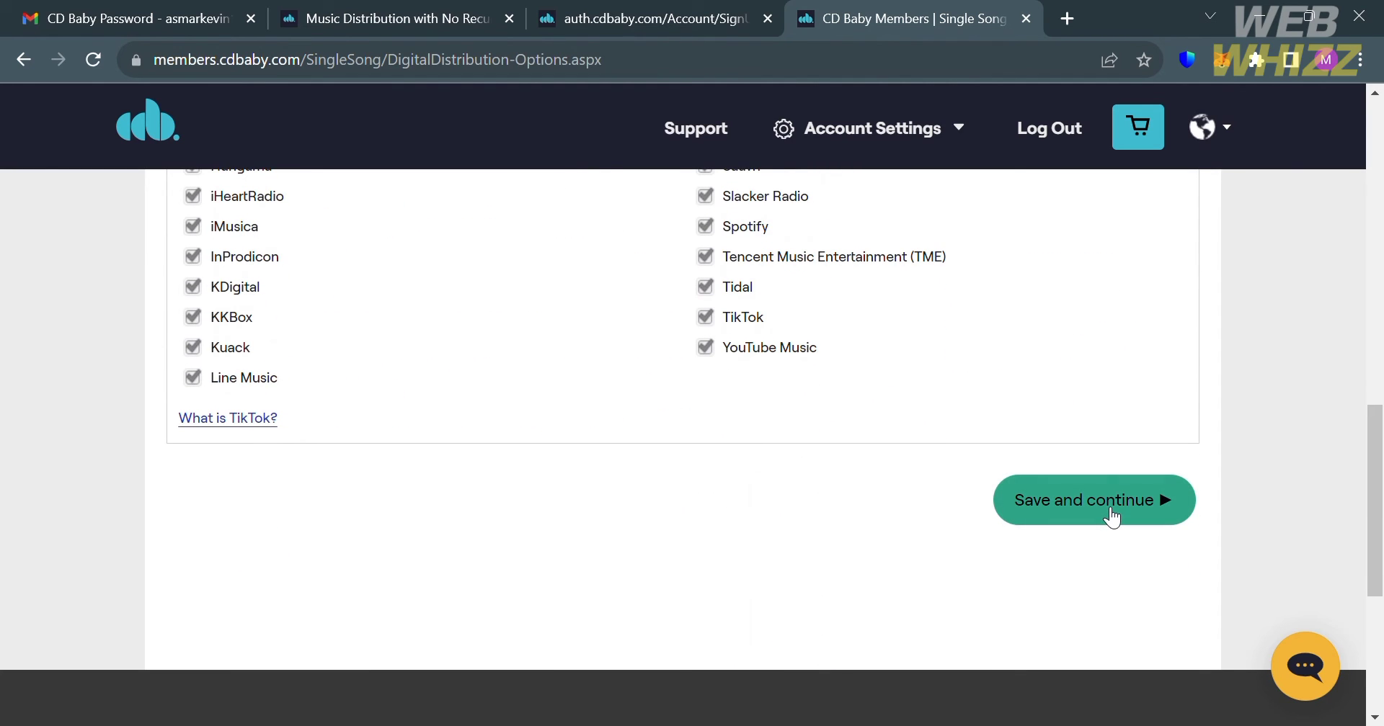
pyautogui.click(1094, 500)
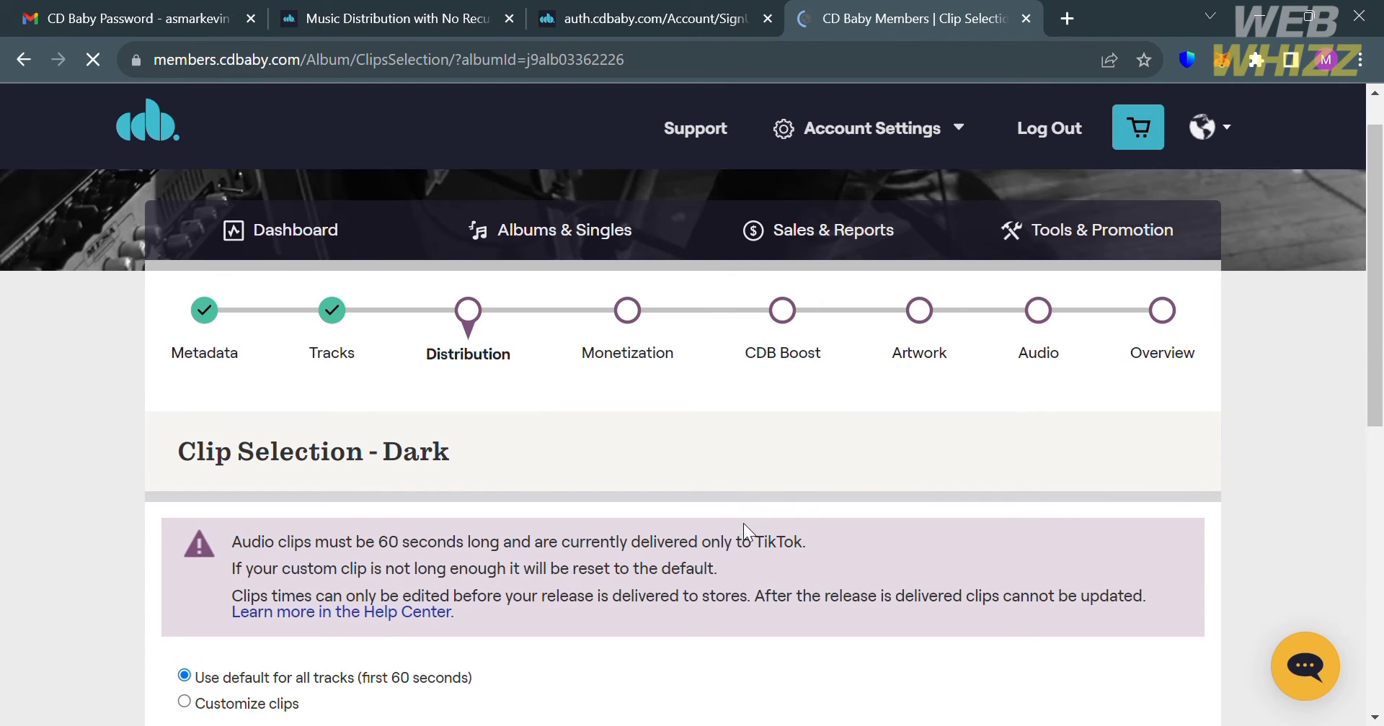
# Keep default first-60-second clips for all tracks and save.
pyautogui.scroll(-3)
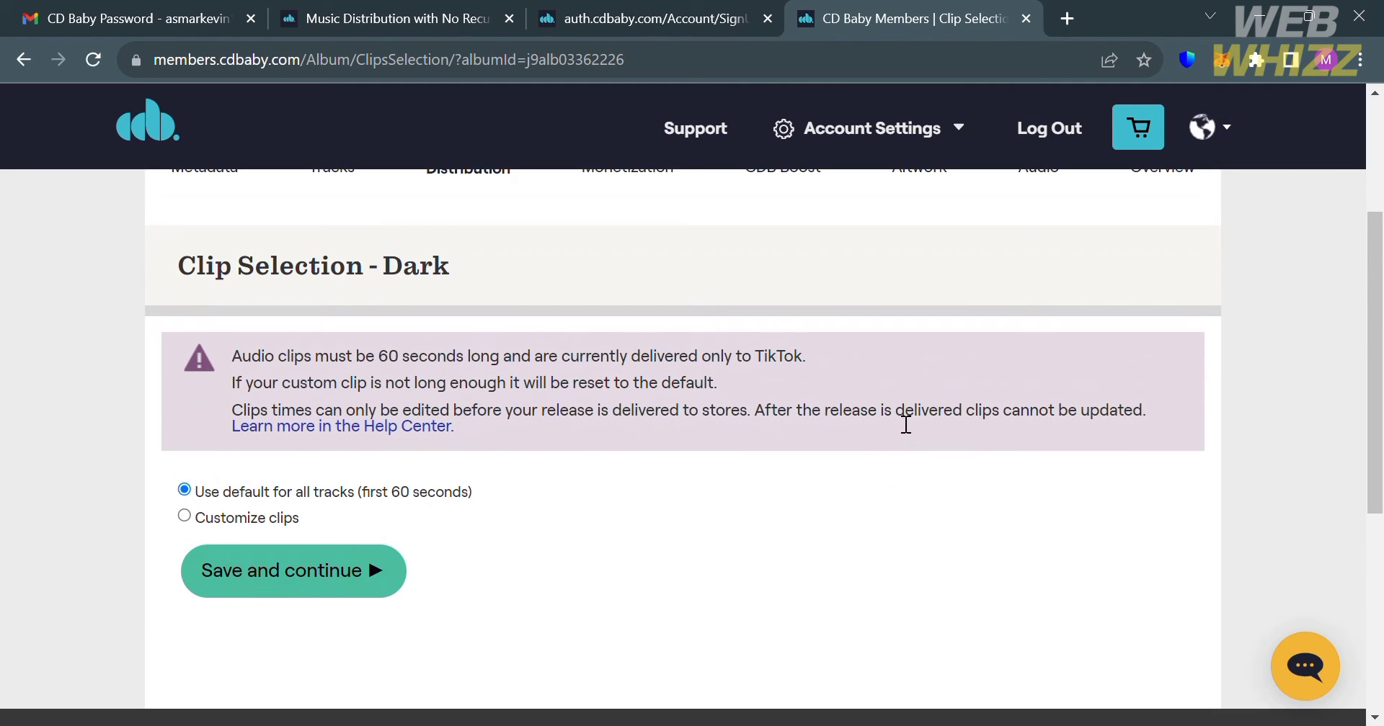
pyautogui.moveTo(734, 377)
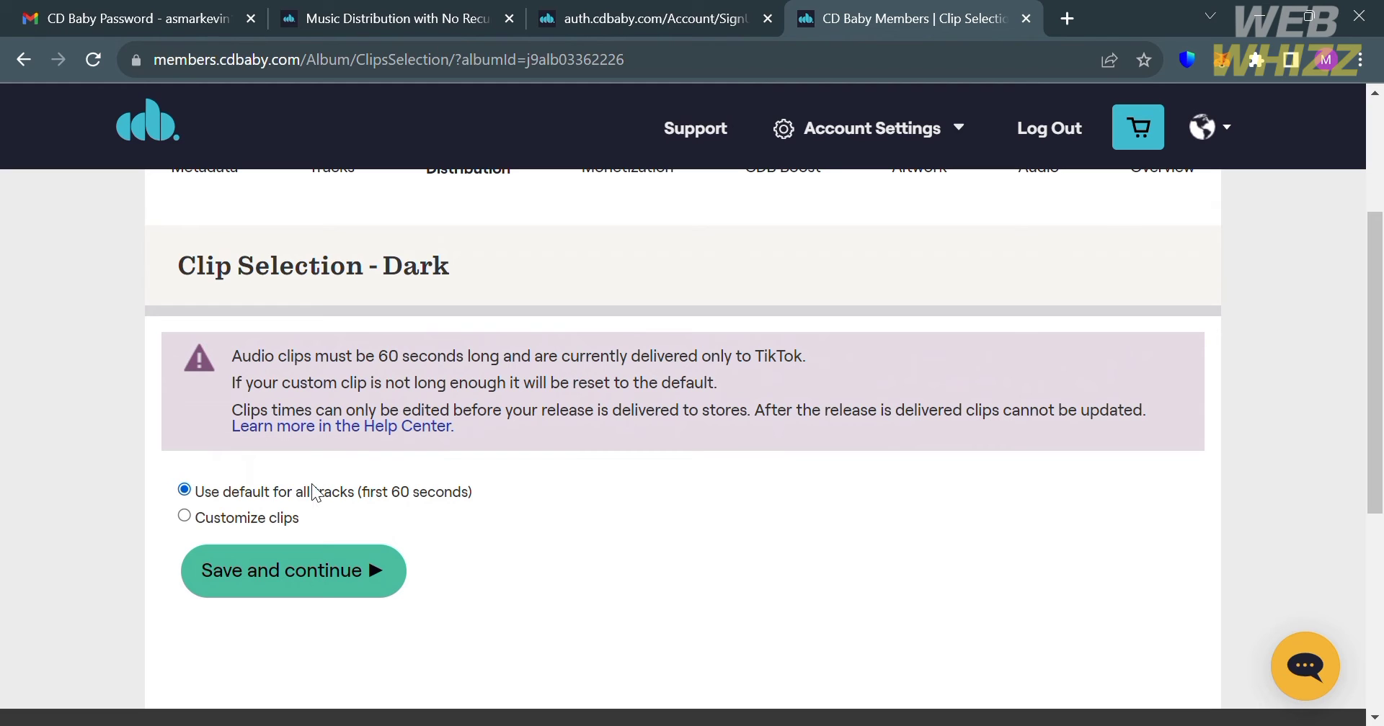
pyautogui.moveTo(354, 566)
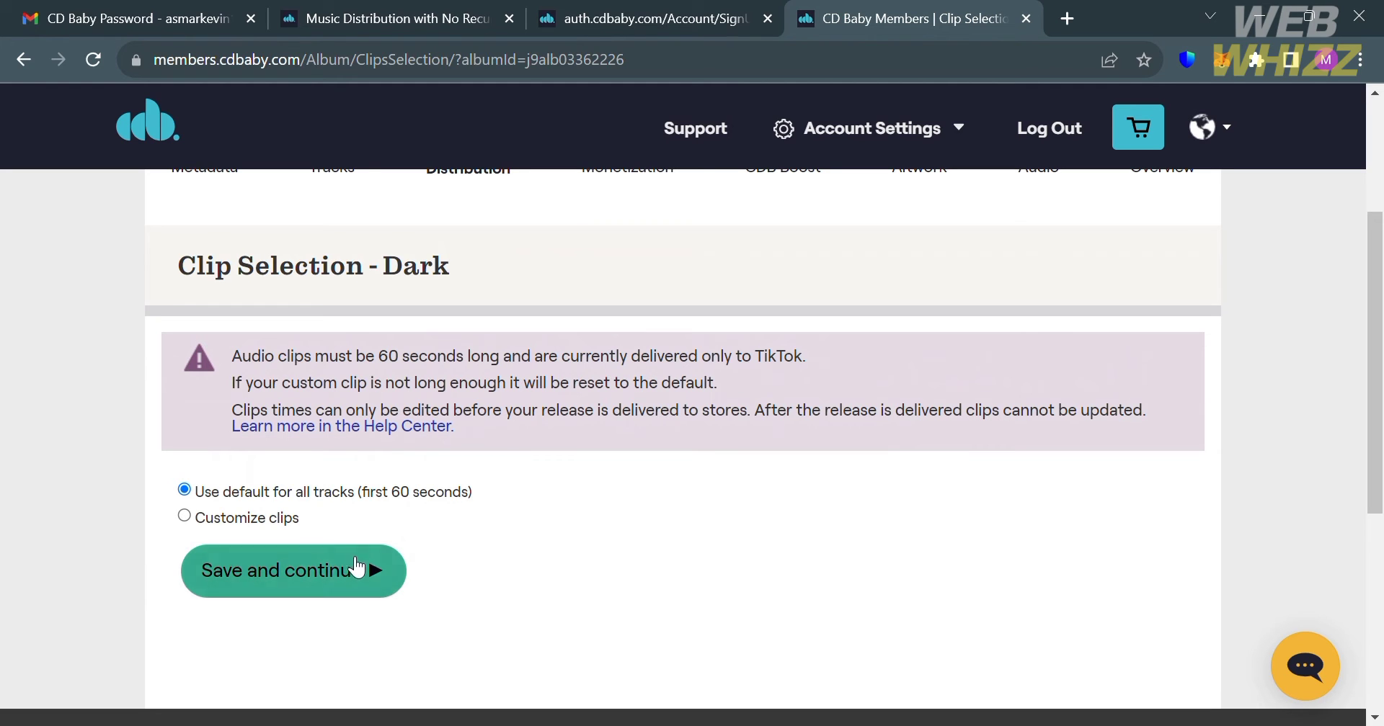
pyautogui.click(292, 571)
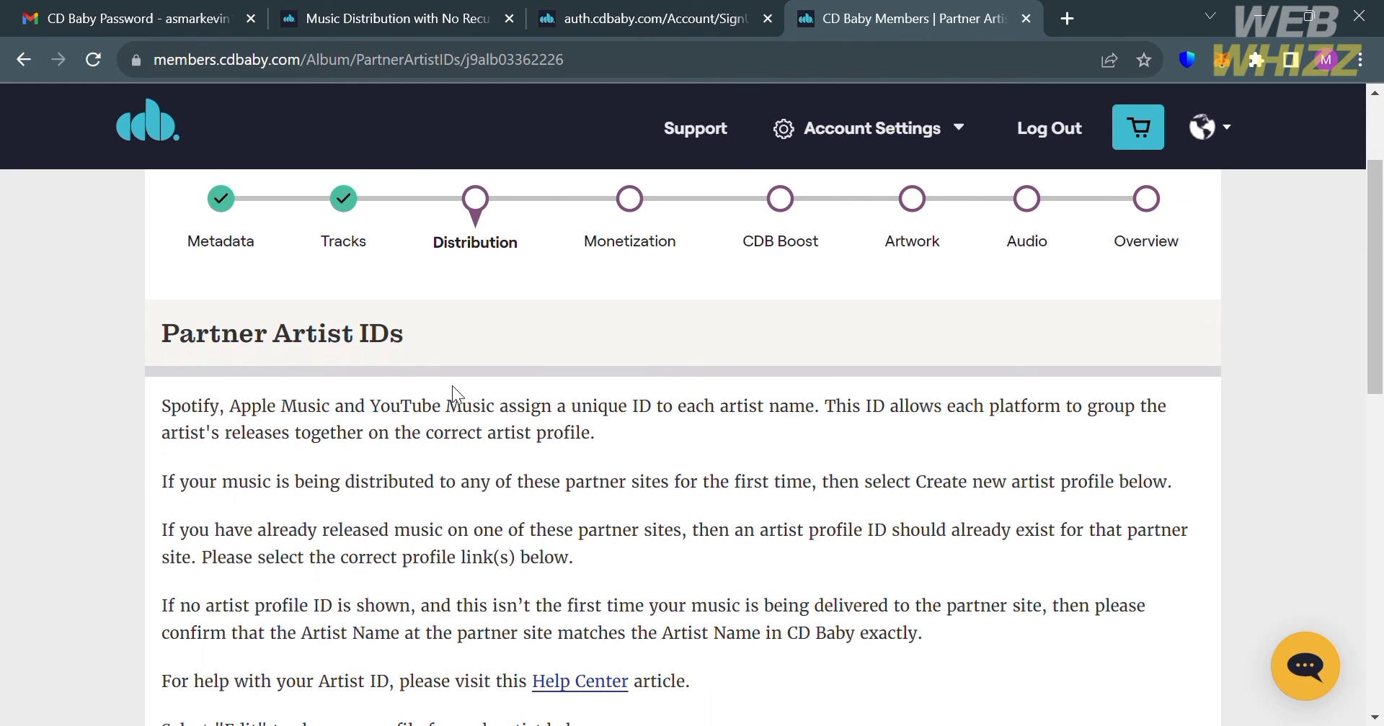
# Continue past John Mark's partner artist profiles without selecting any.
pyautogui.scroll(-3)
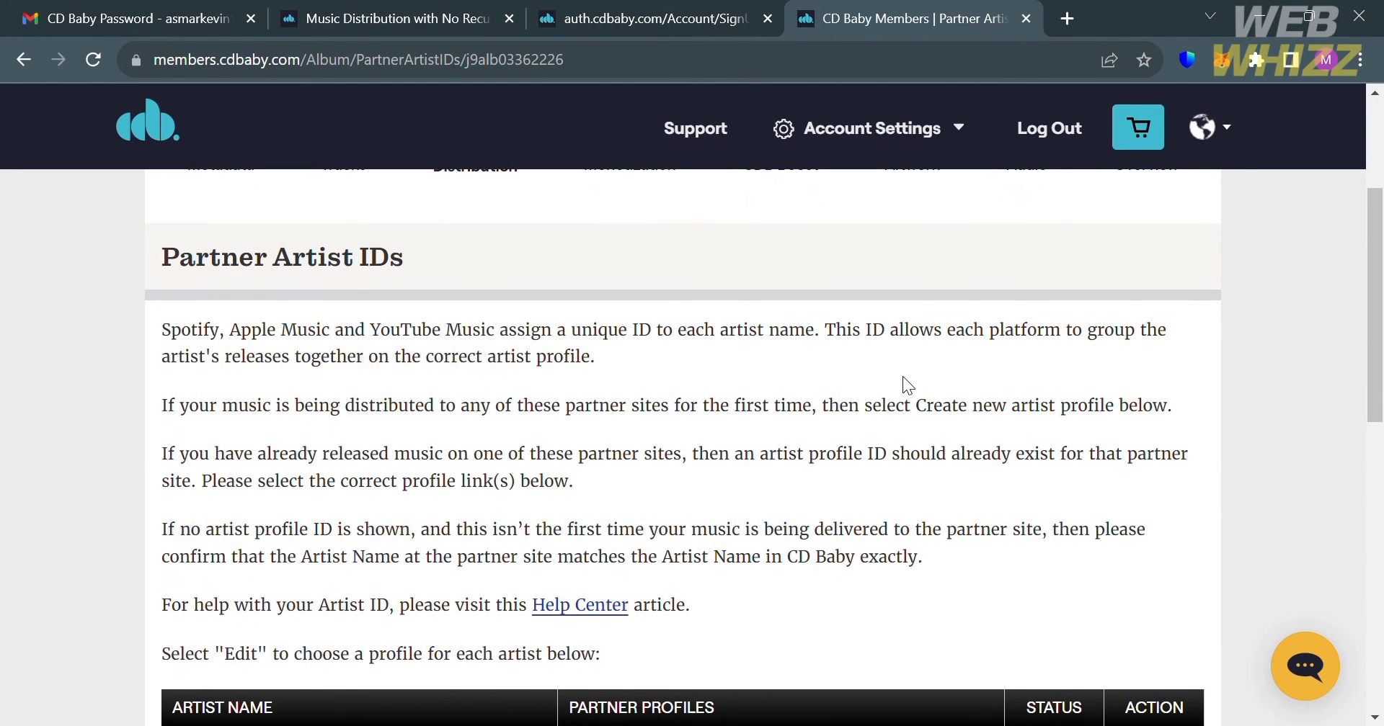
pyautogui.scroll(-3)
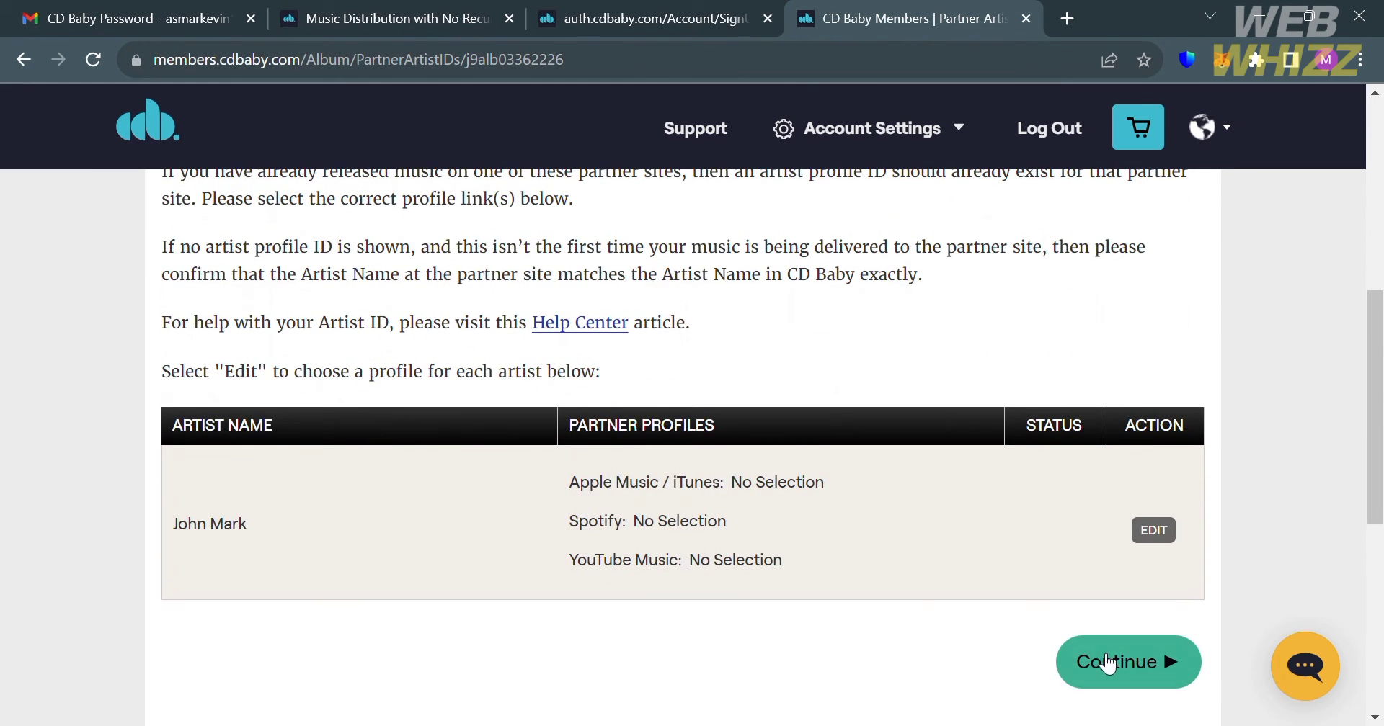
pyautogui.click(1119, 661)
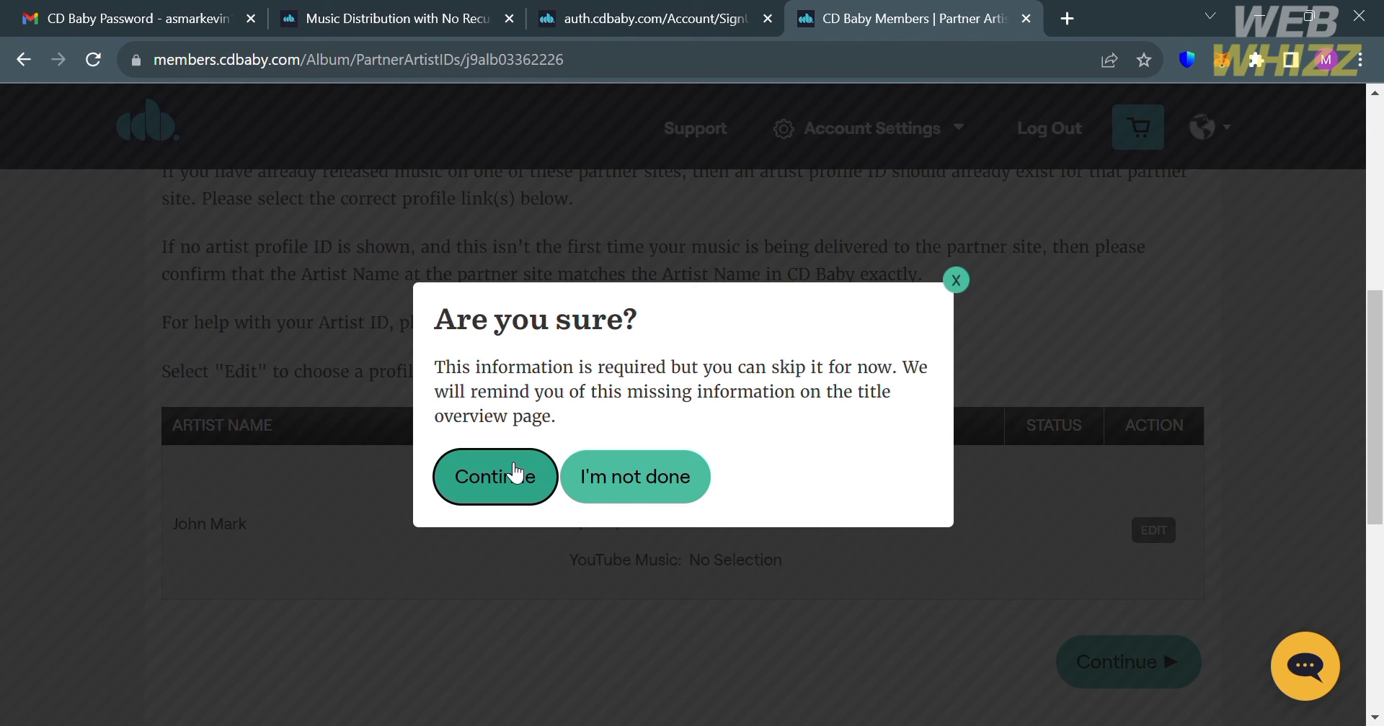
pyautogui.moveTo(593, 482)
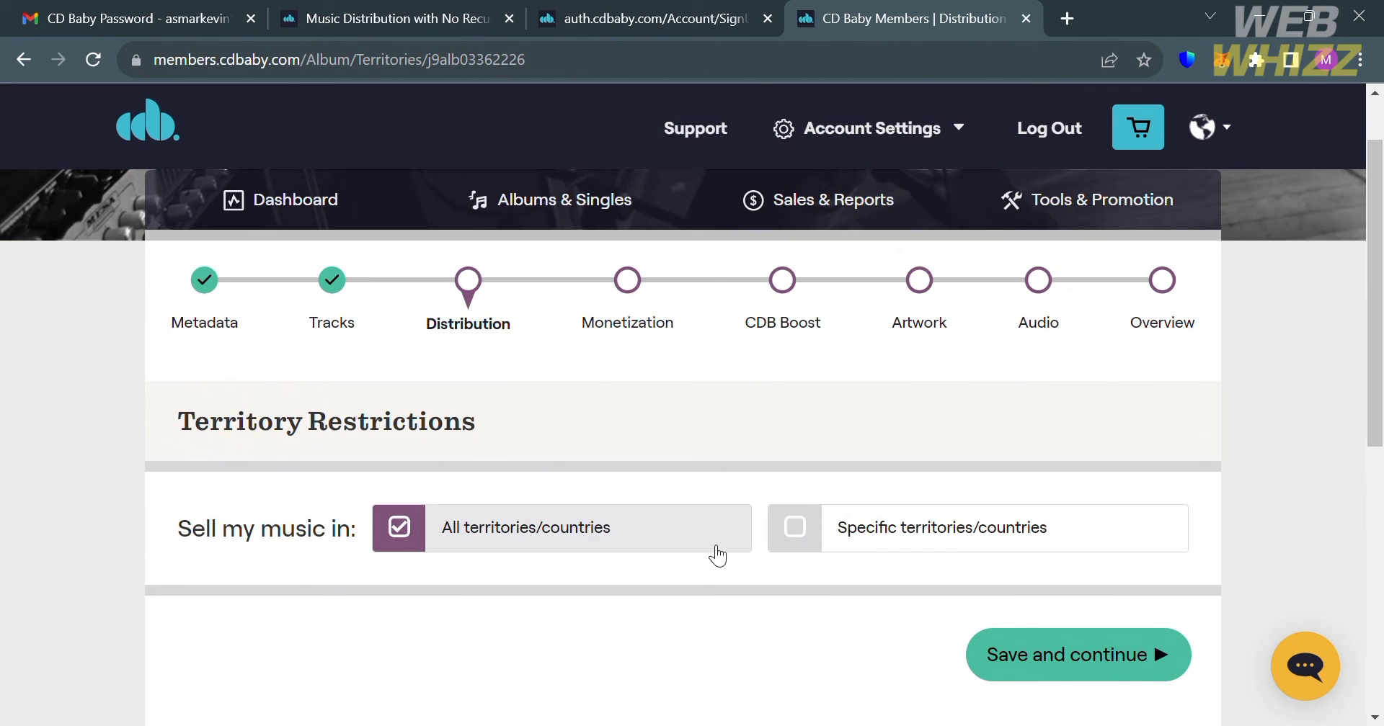
# Save territory restrictions with All territories/countries selected.
pyautogui.scroll(-3)
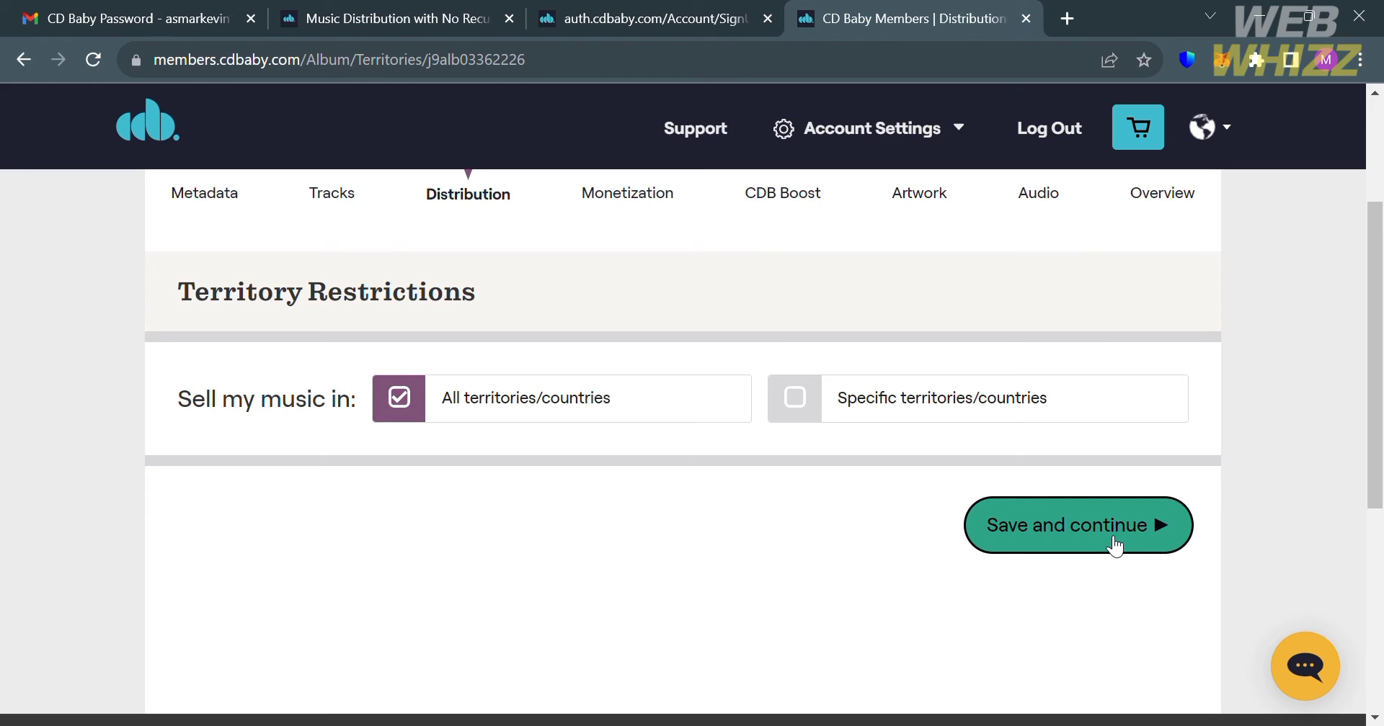
pyautogui.click(1077, 525)
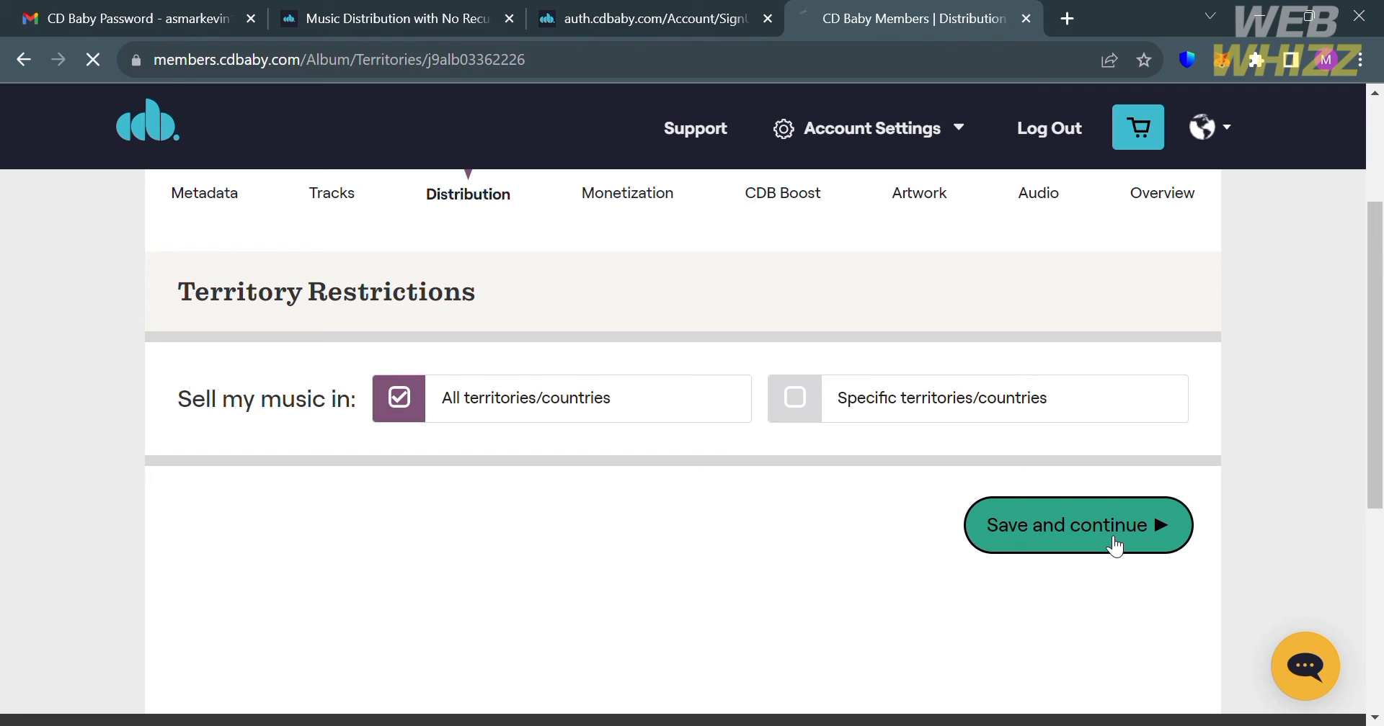
pyautogui.click(1077, 526)
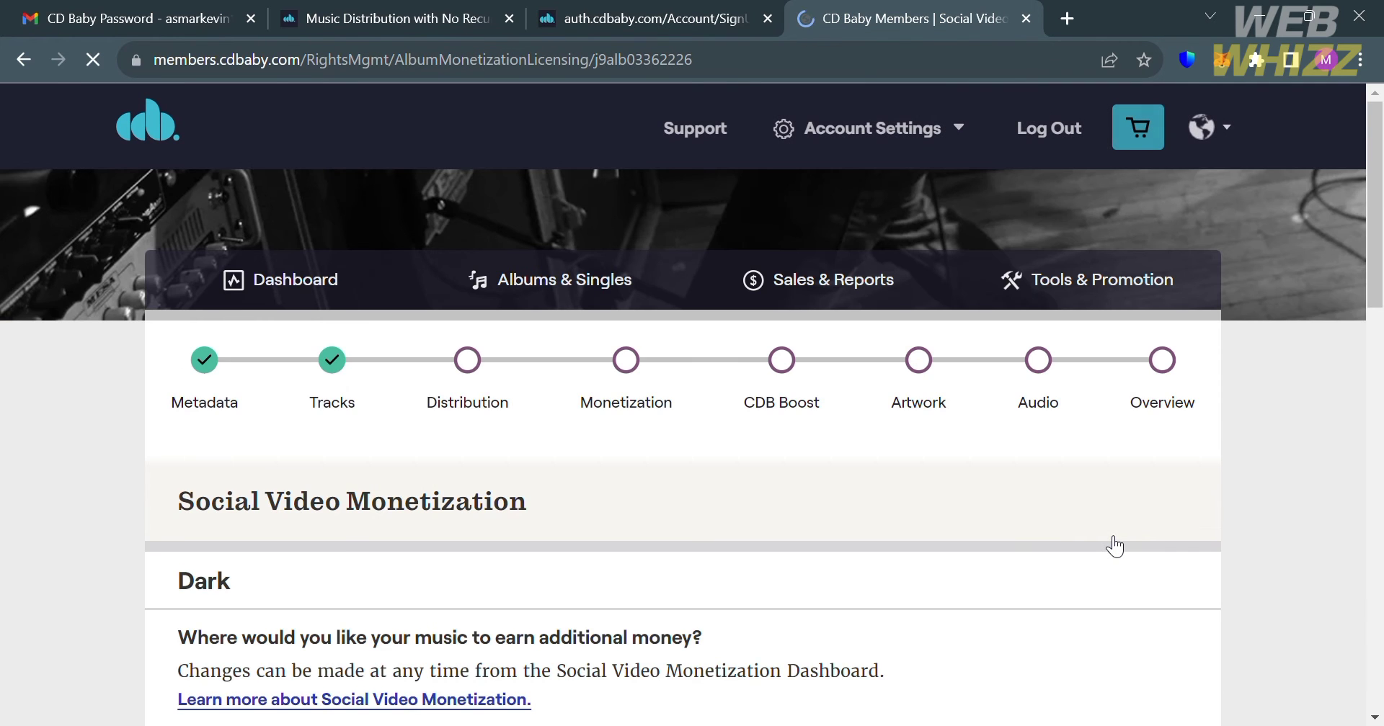
# Opt into YouTube monetization, agree to the Social Video Monetization Addendum, and save.
pyautogui.scroll(-3)
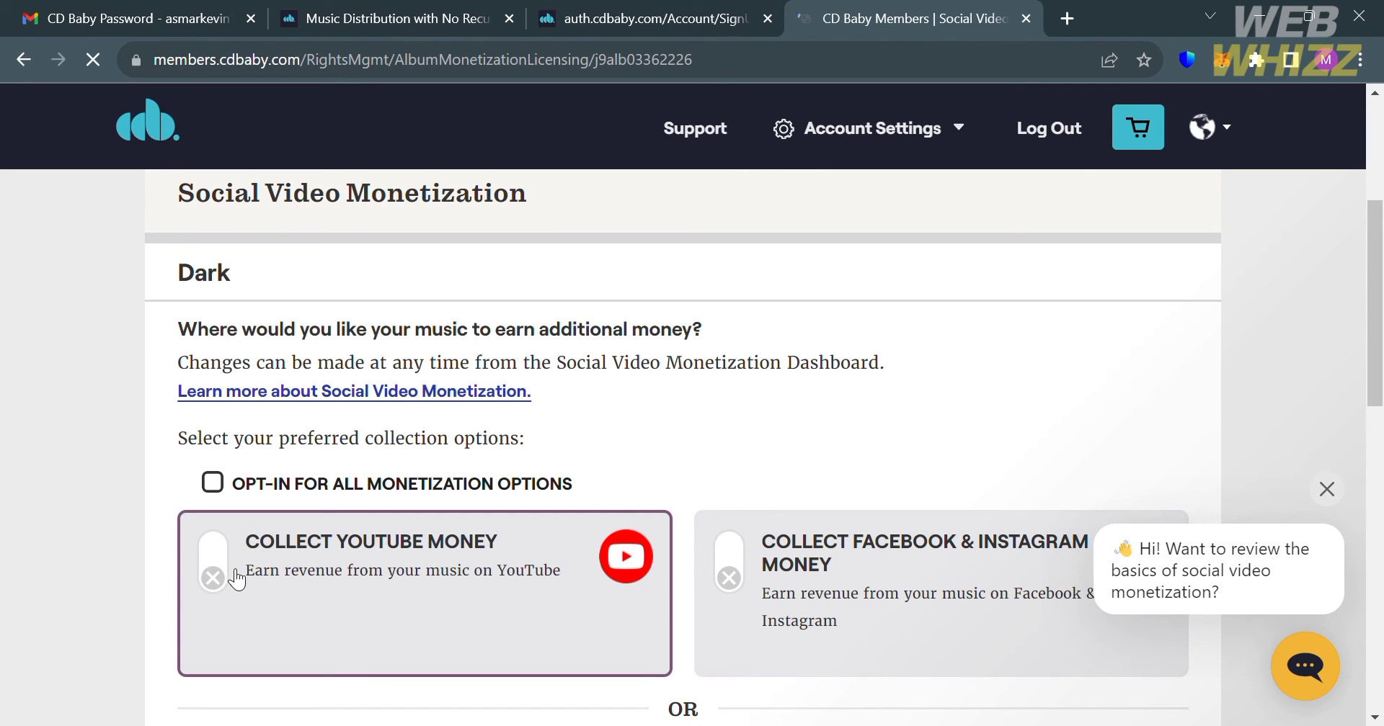
pyautogui.click(213, 562)
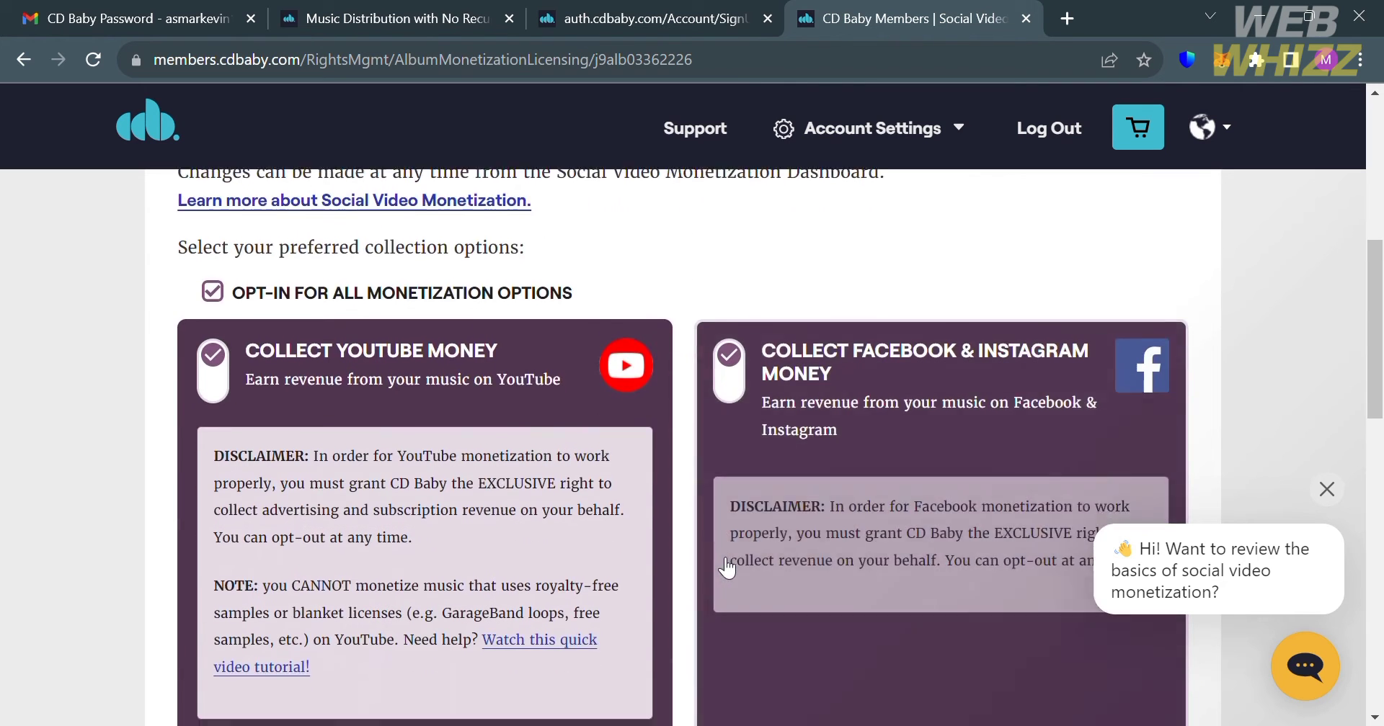
pyautogui.scroll(-3)
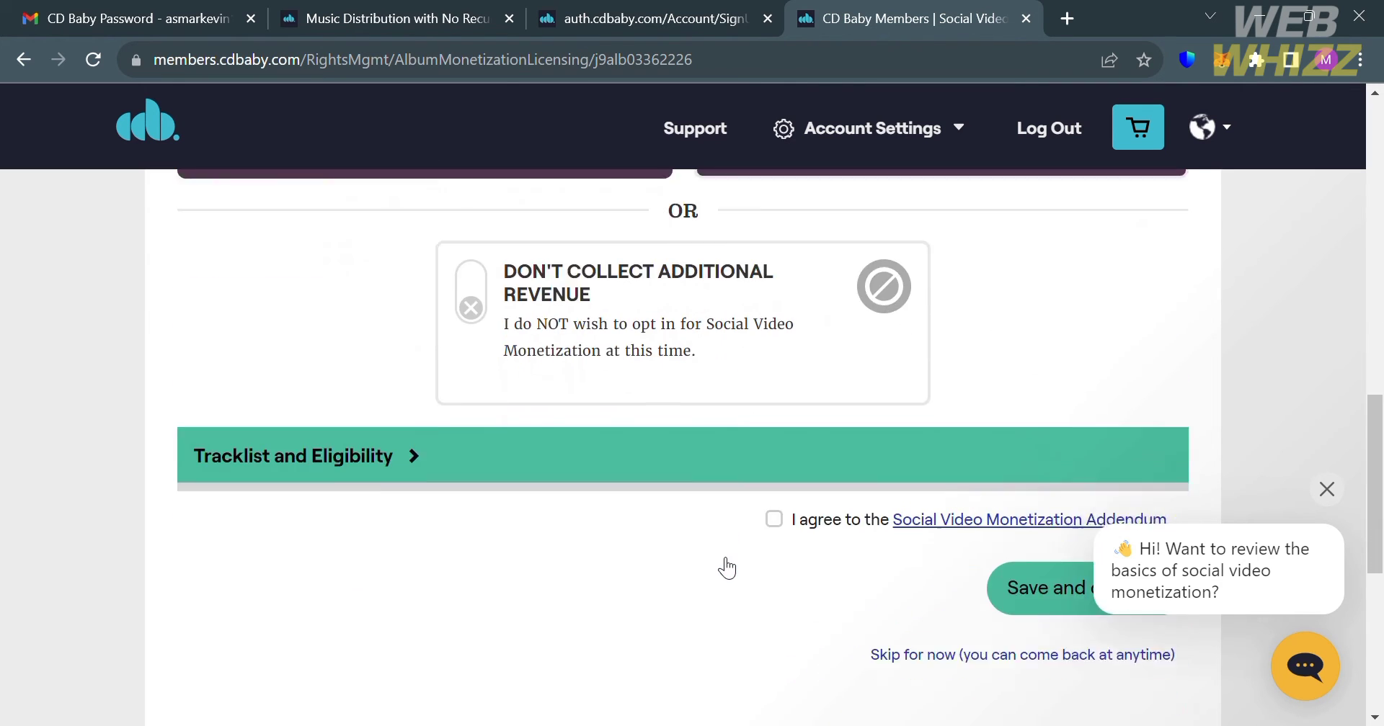
pyautogui.scroll(-3)
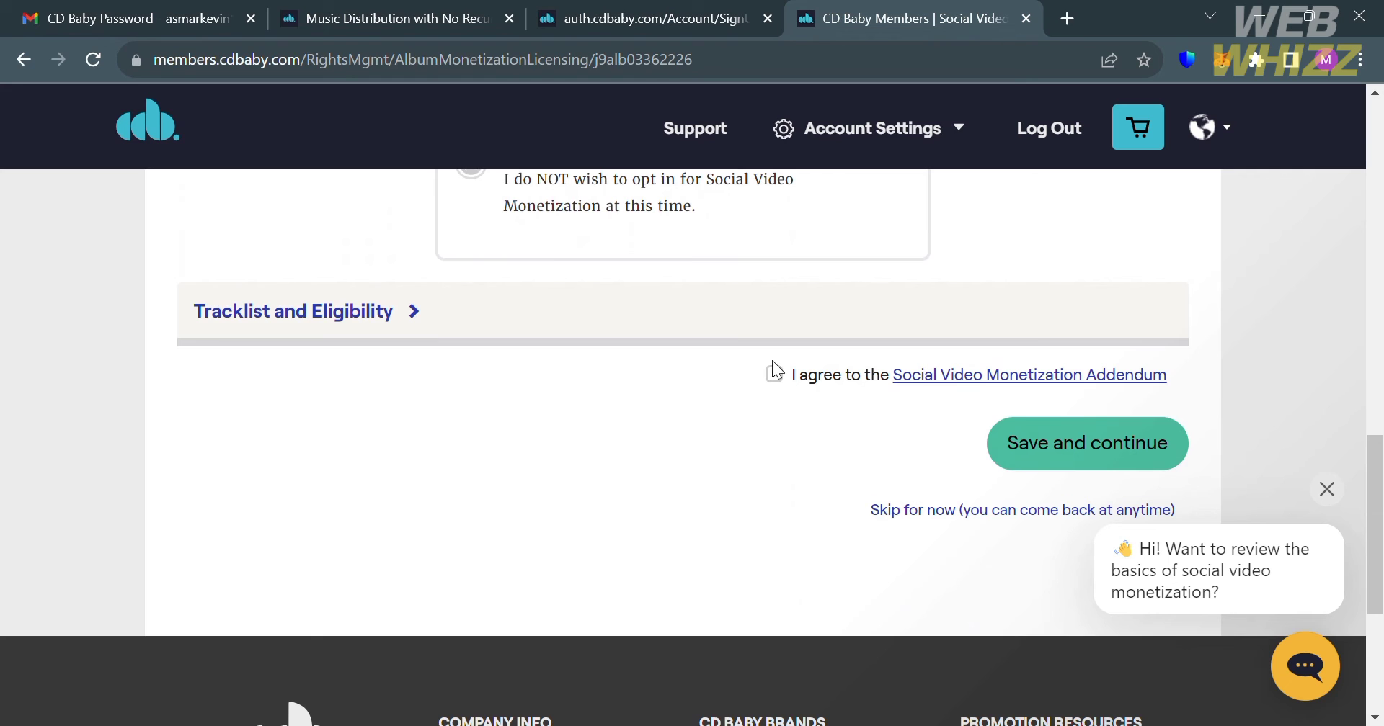
pyautogui.click(774, 375)
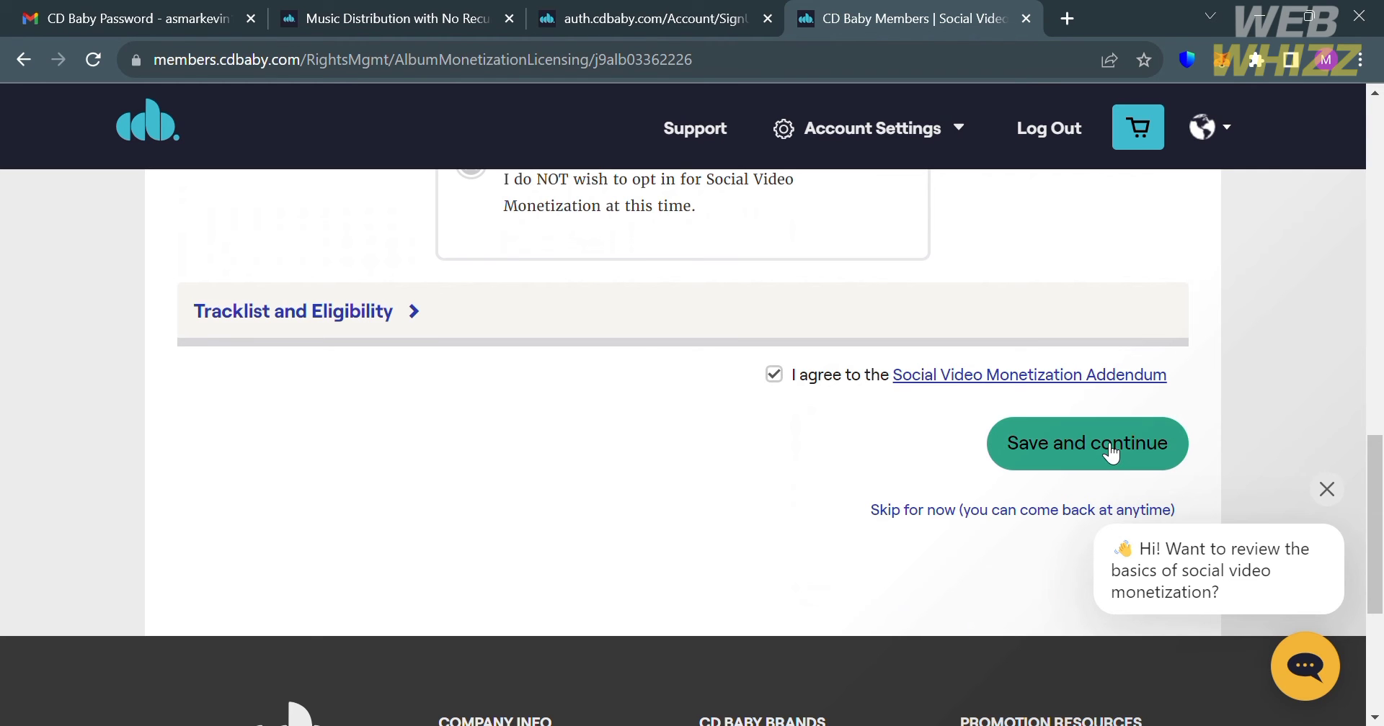
pyautogui.click(1087, 444)
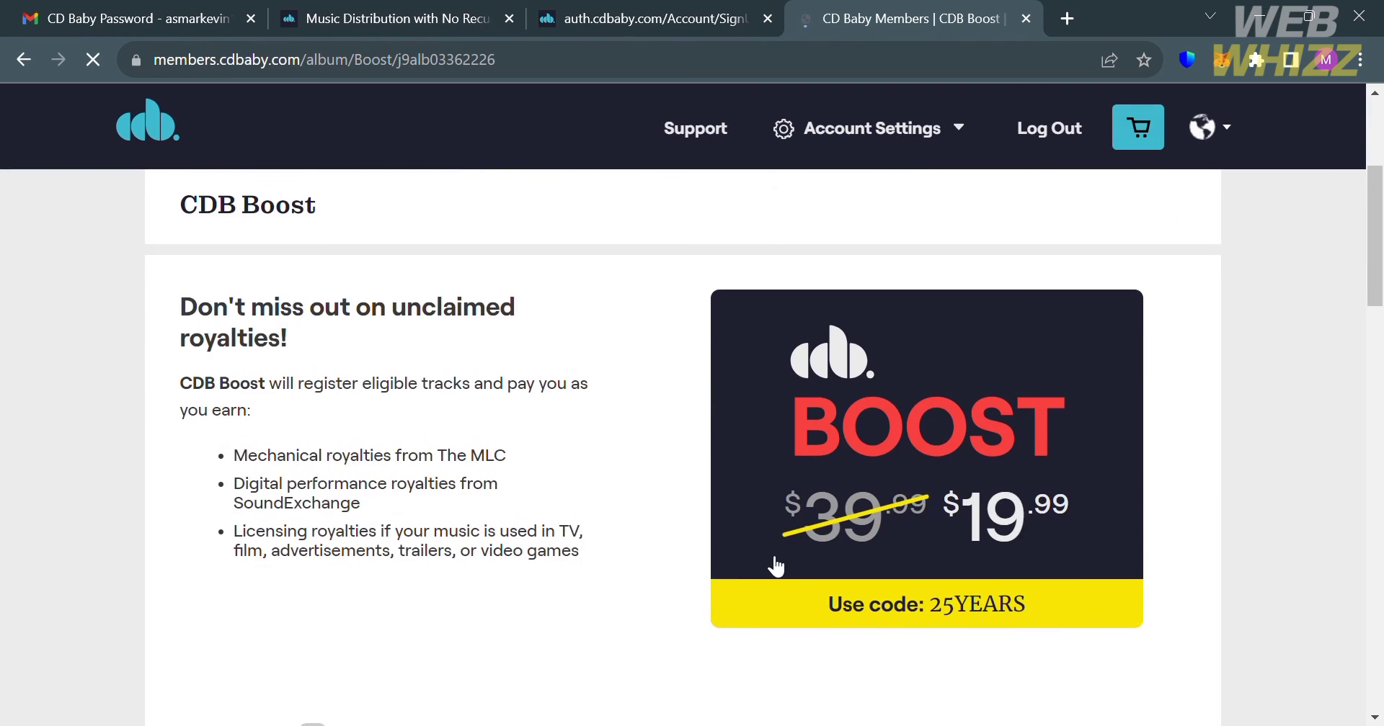
# Scroll through the CDB Boost page to reach Submit Artwork.
pyautogui.scroll(-3)
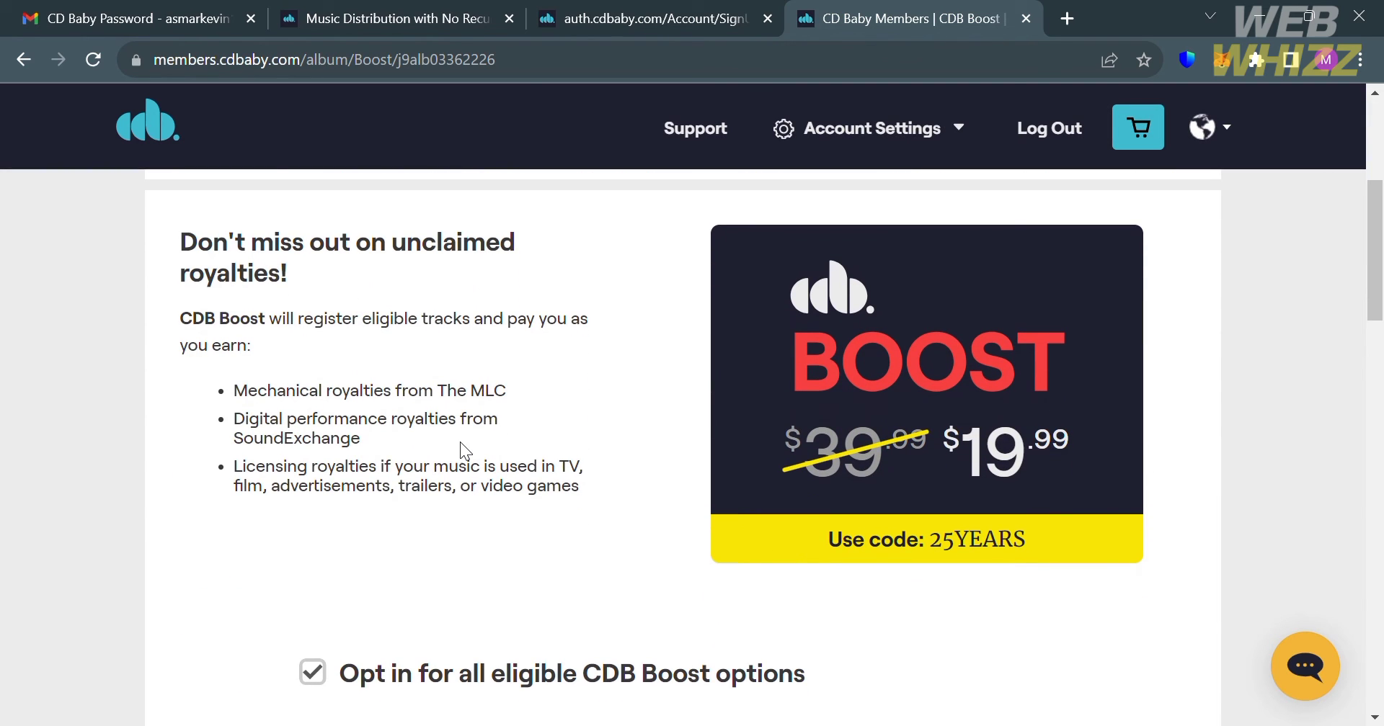
pyautogui.scroll(-3)
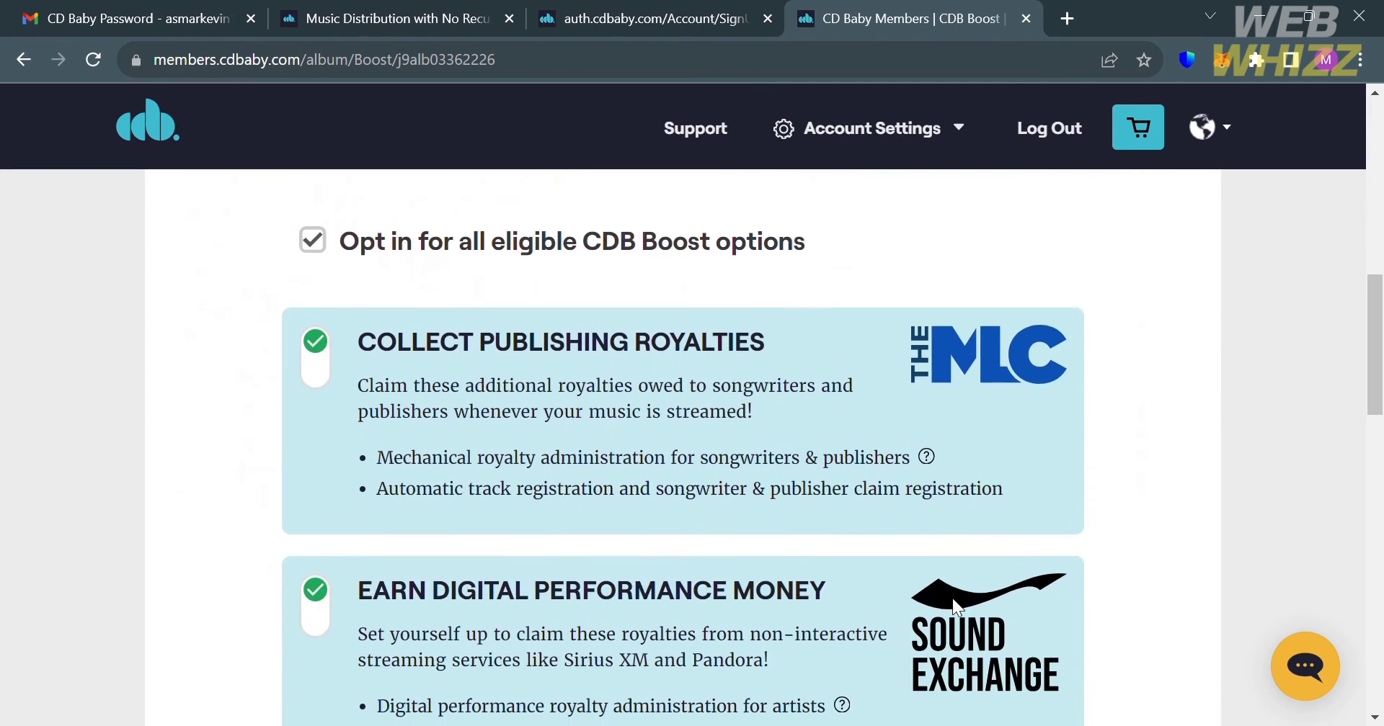
pyautogui.scroll(-3)
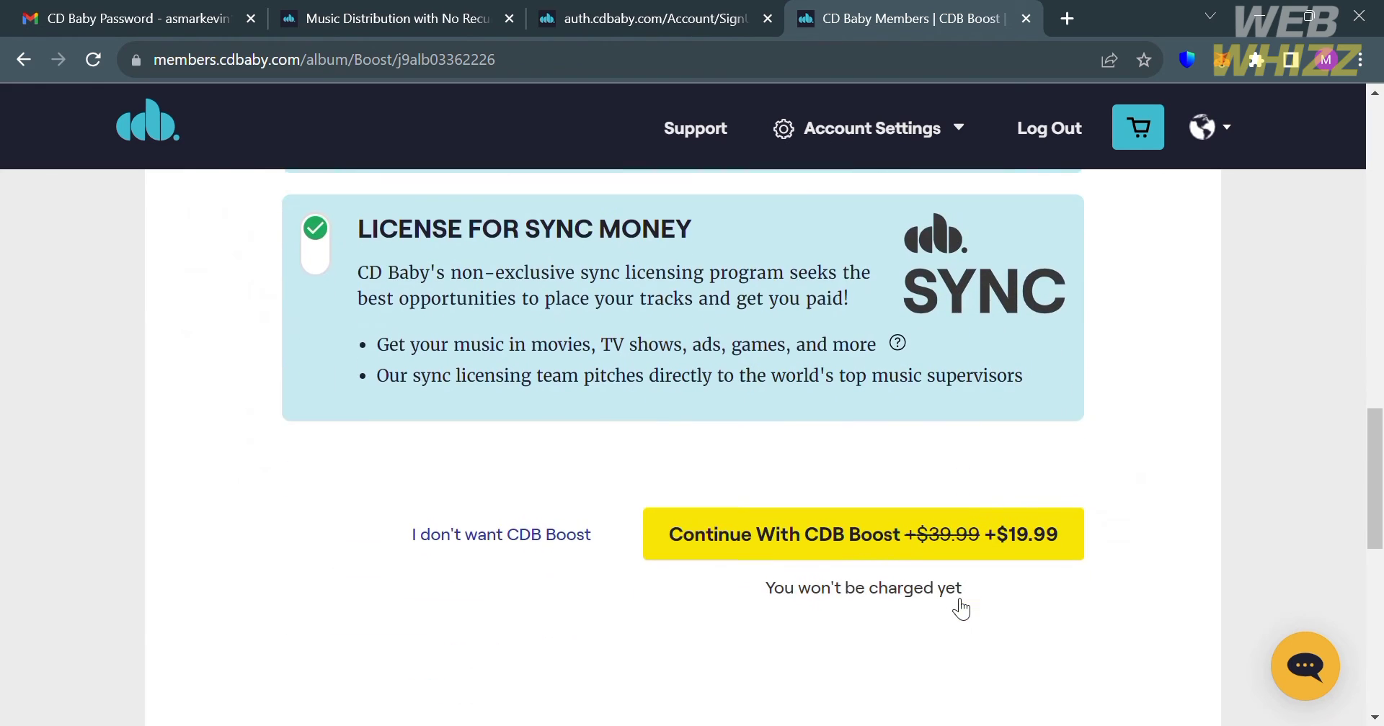
pyautogui.scroll(-3)
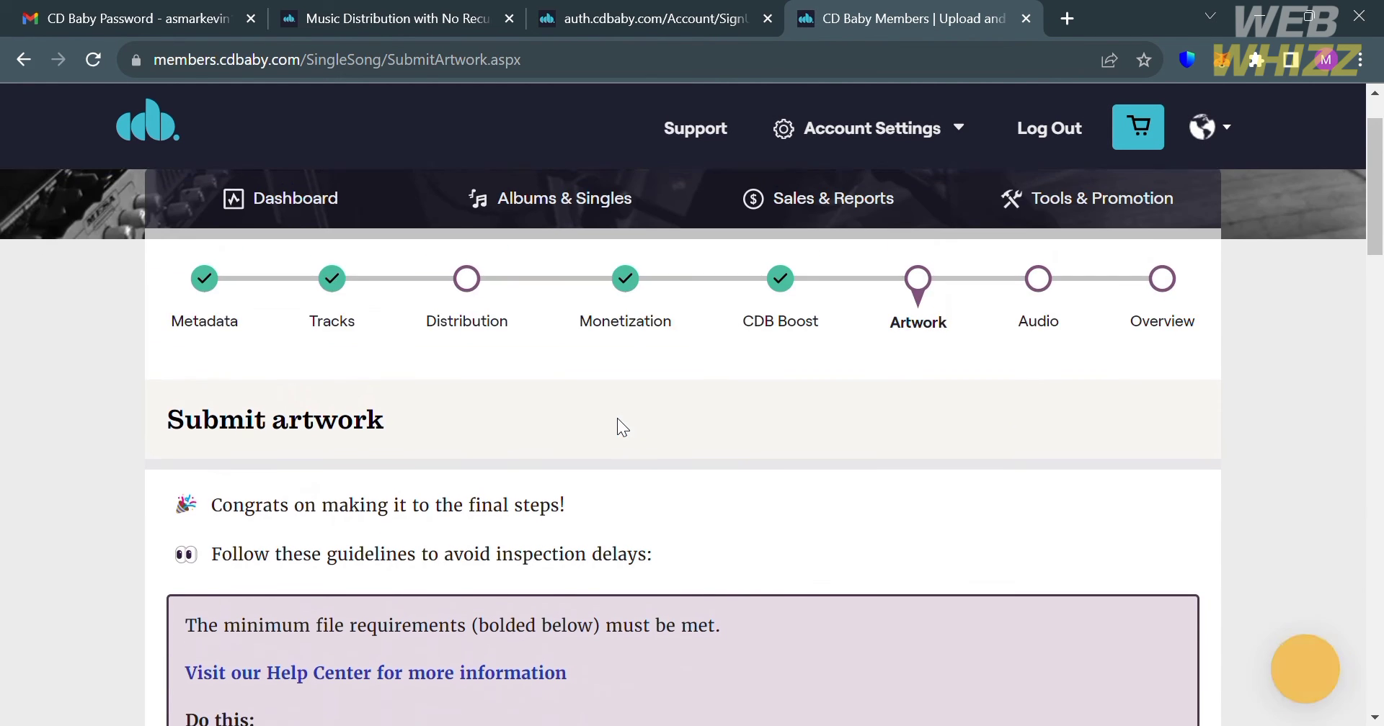
# Review the artwork guidelines and save the artwork step without an image.
pyautogui.scroll(-3)
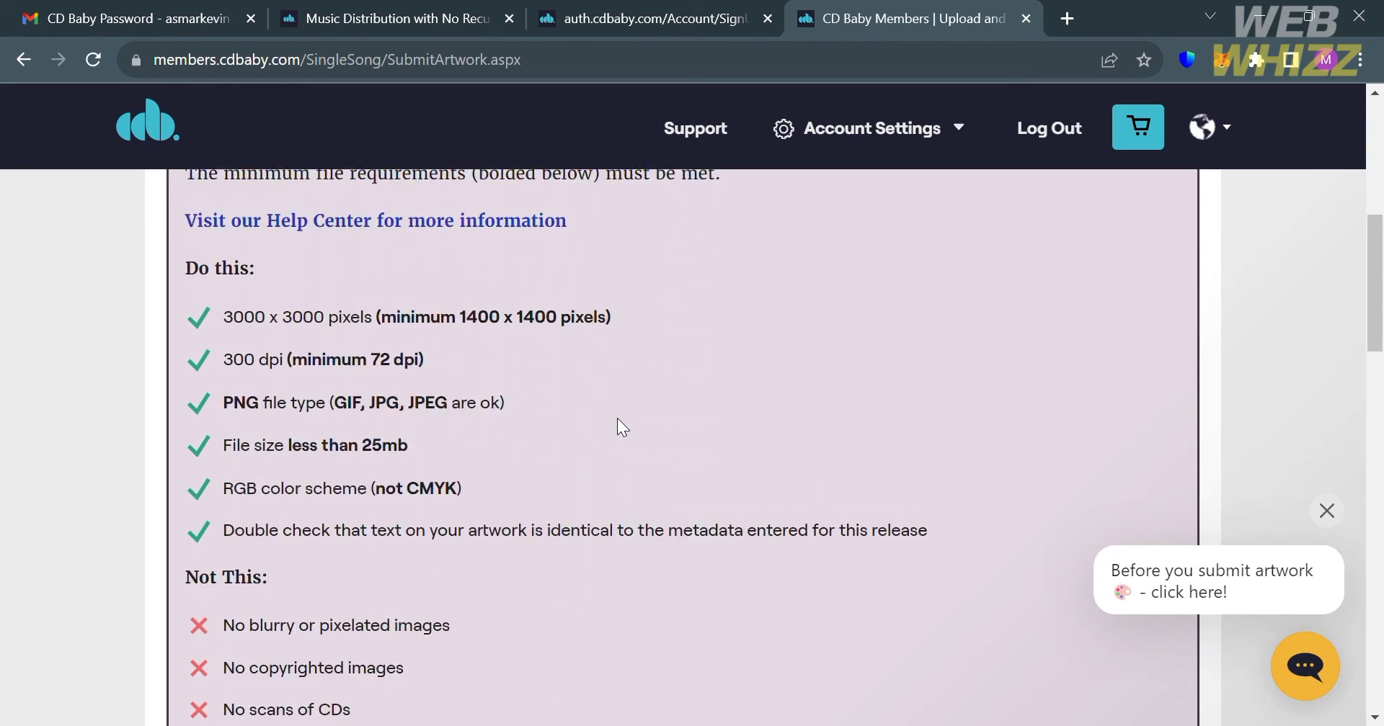
pyautogui.scroll(3)
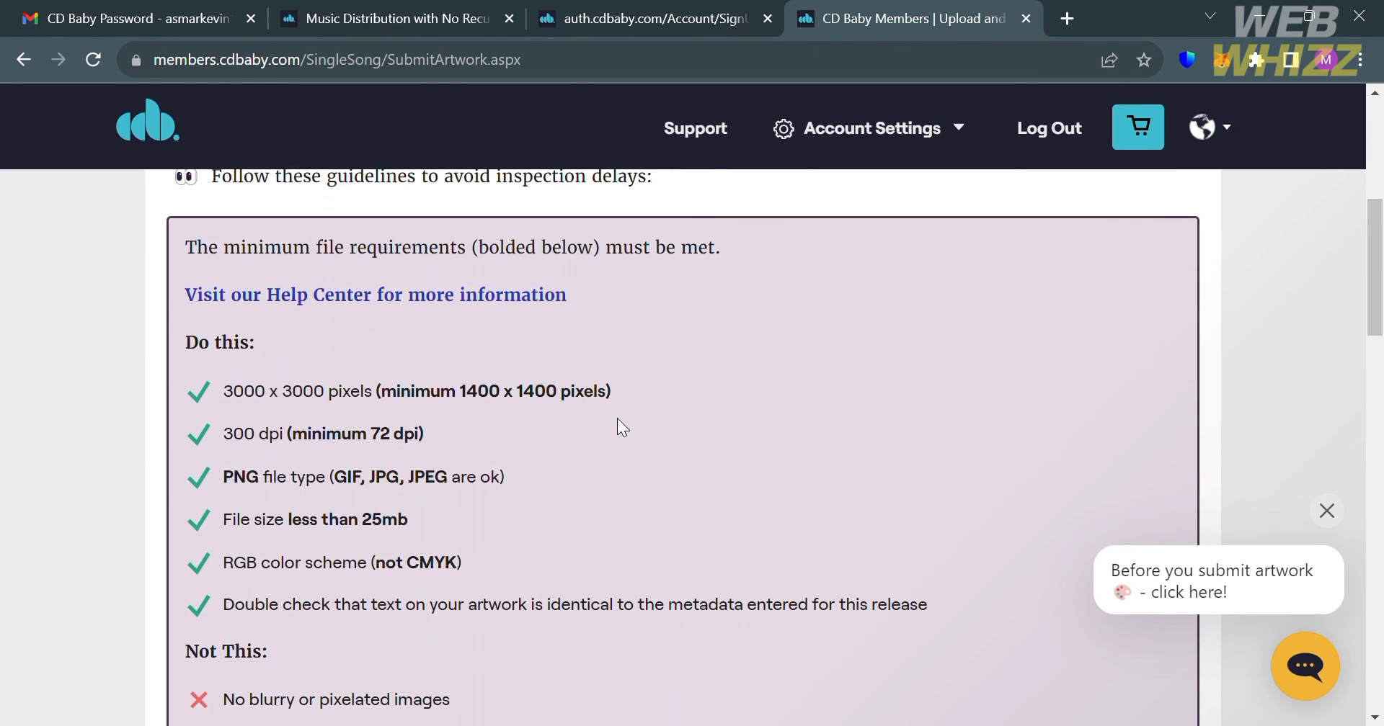
pyautogui.scroll(-3)
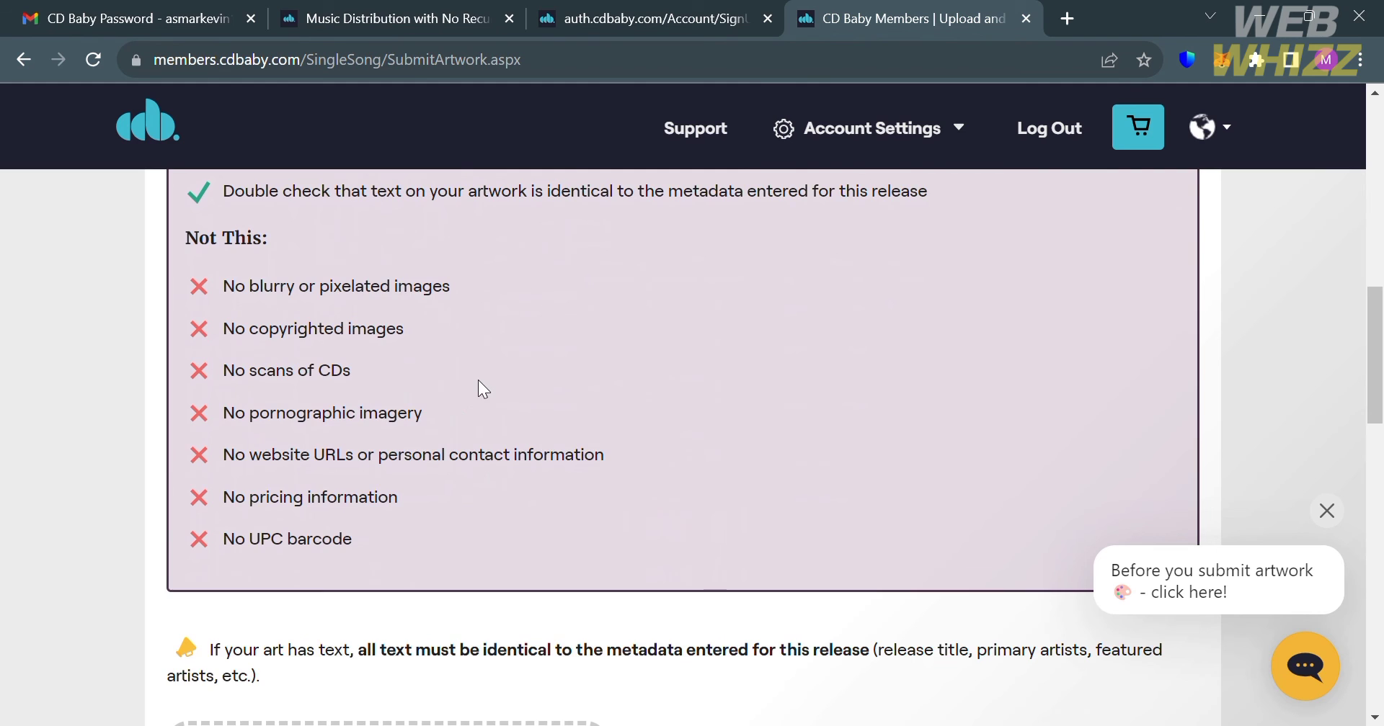
pyautogui.scroll(3)
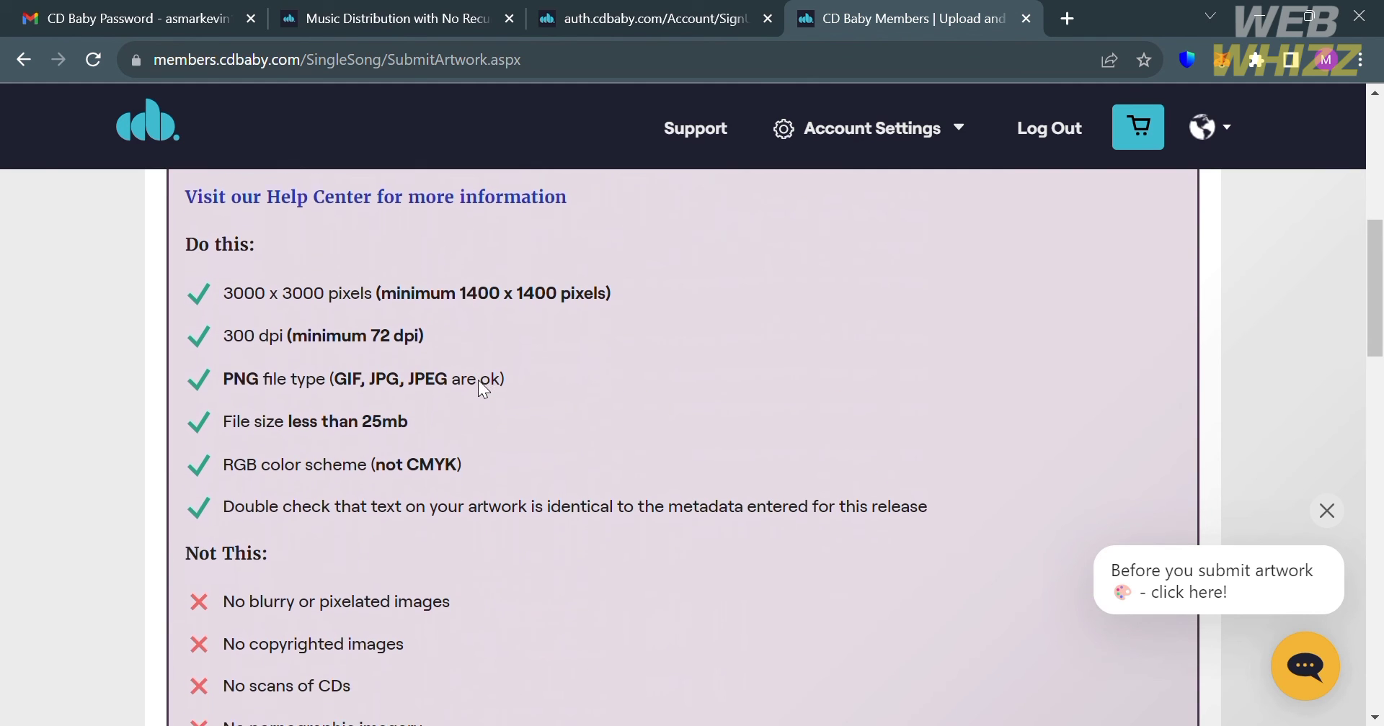
pyautogui.scroll(-3)
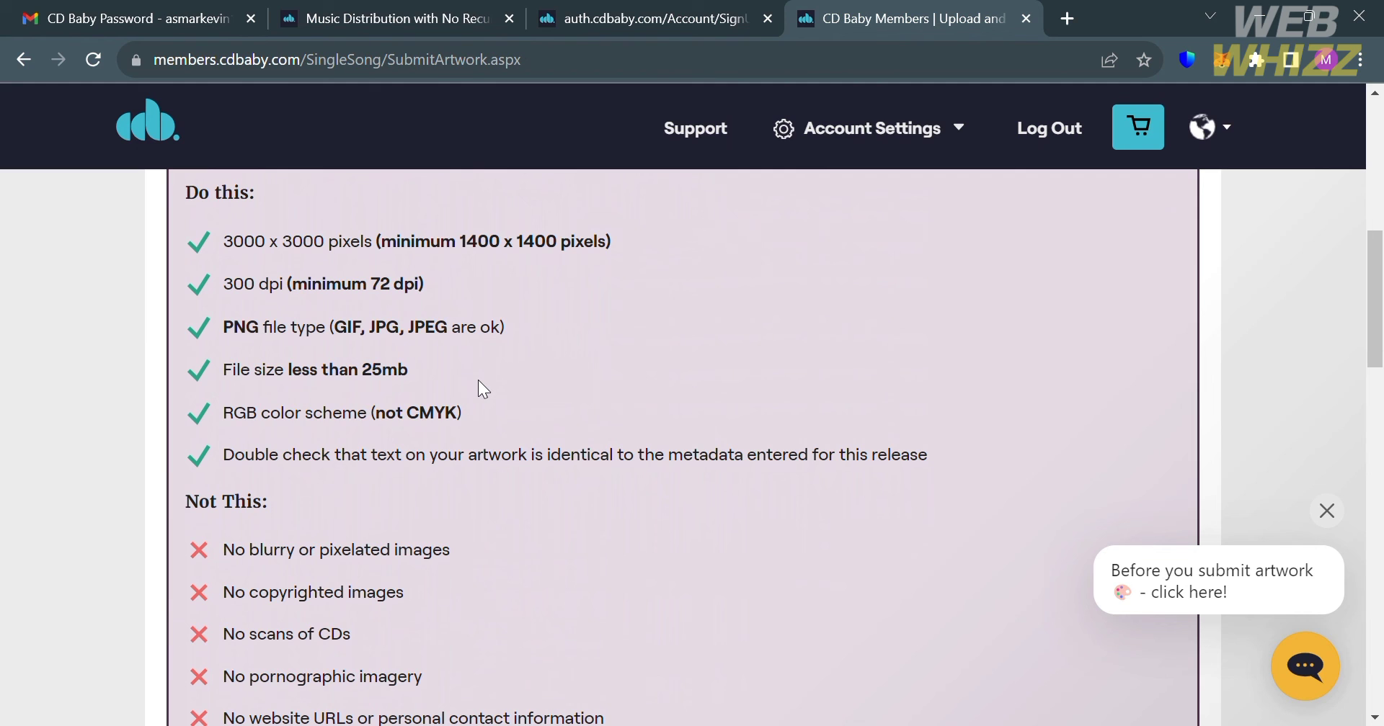
pyautogui.scroll(-3)
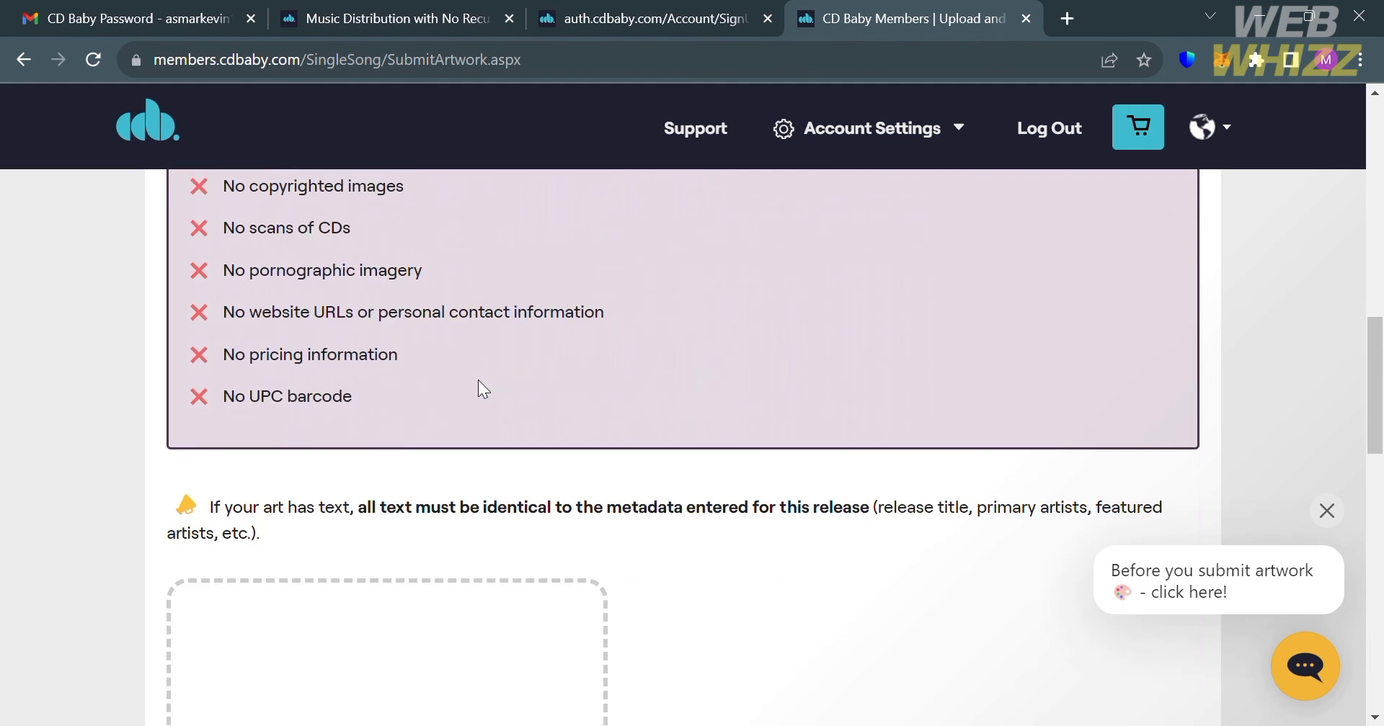
pyautogui.scroll(-3)
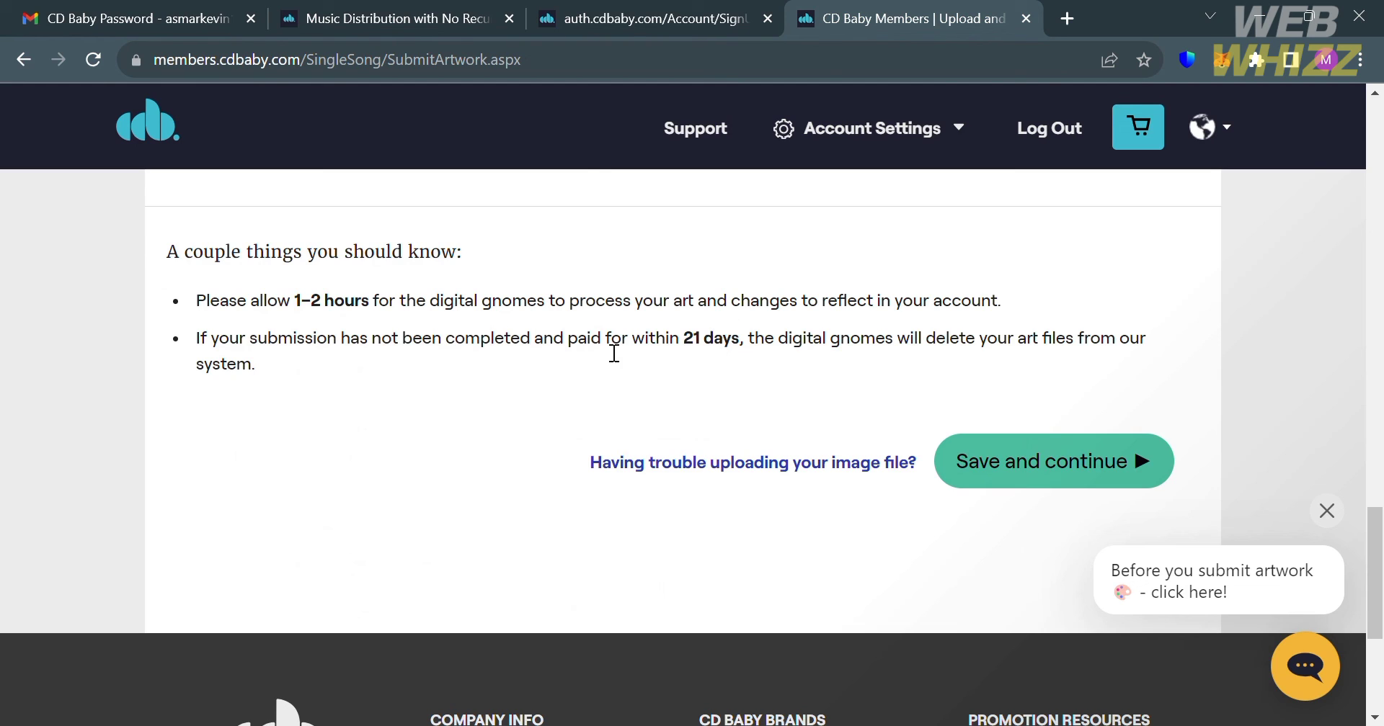
pyautogui.moveTo(764, 360)
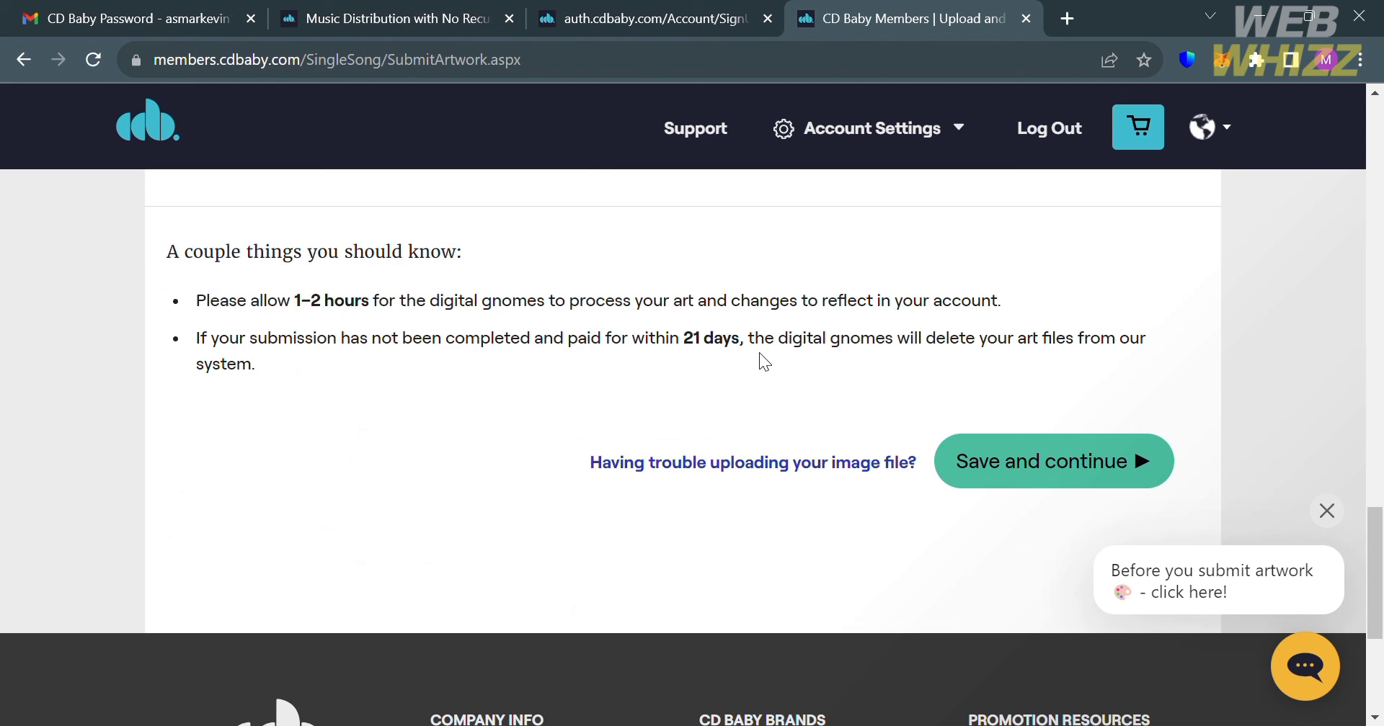
pyautogui.moveTo(1128, 461)
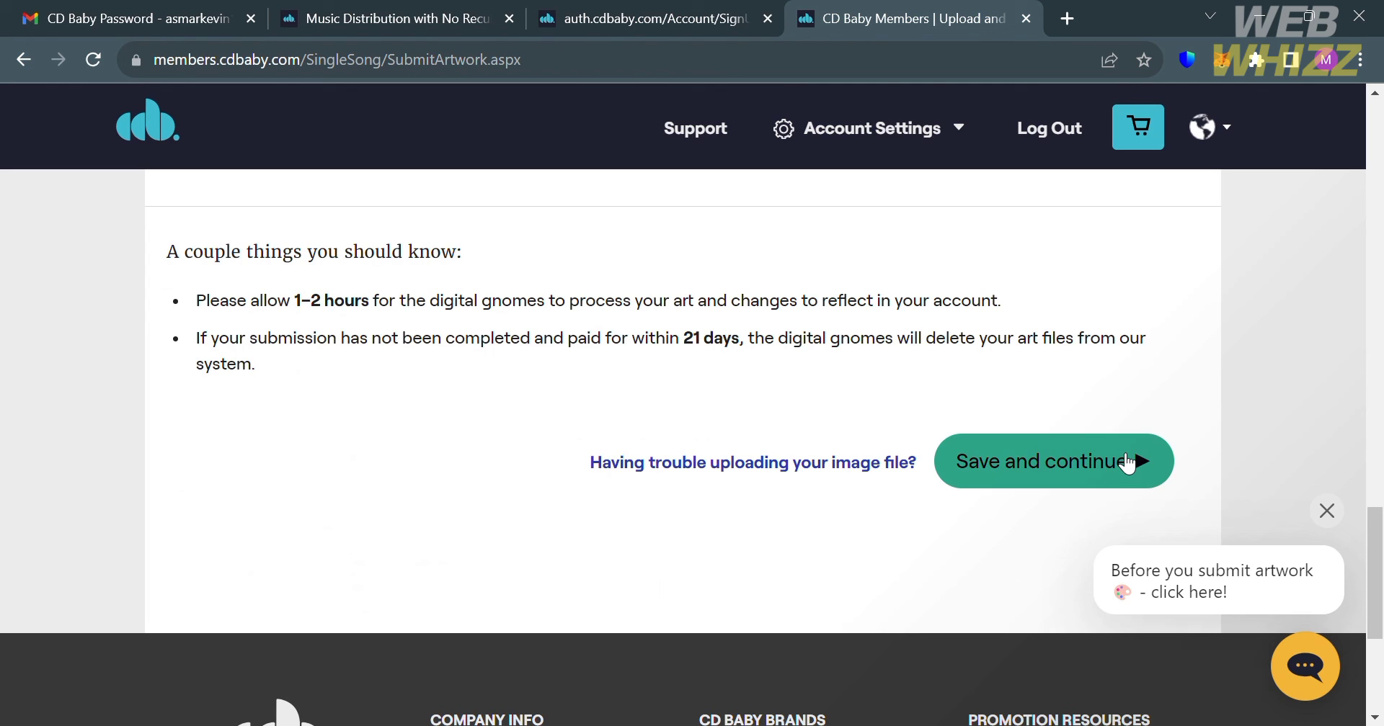
pyautogui.click(1054, 461)
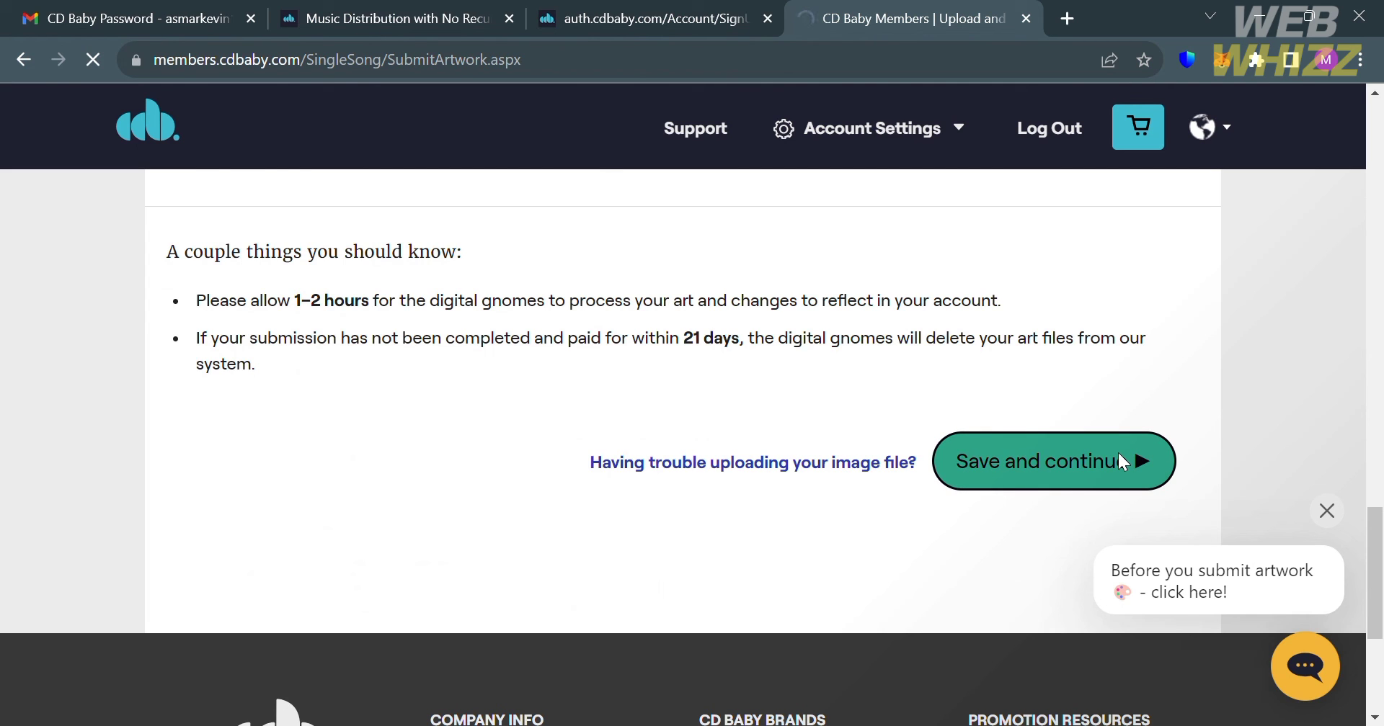
pyautogui.click(1053, 462)
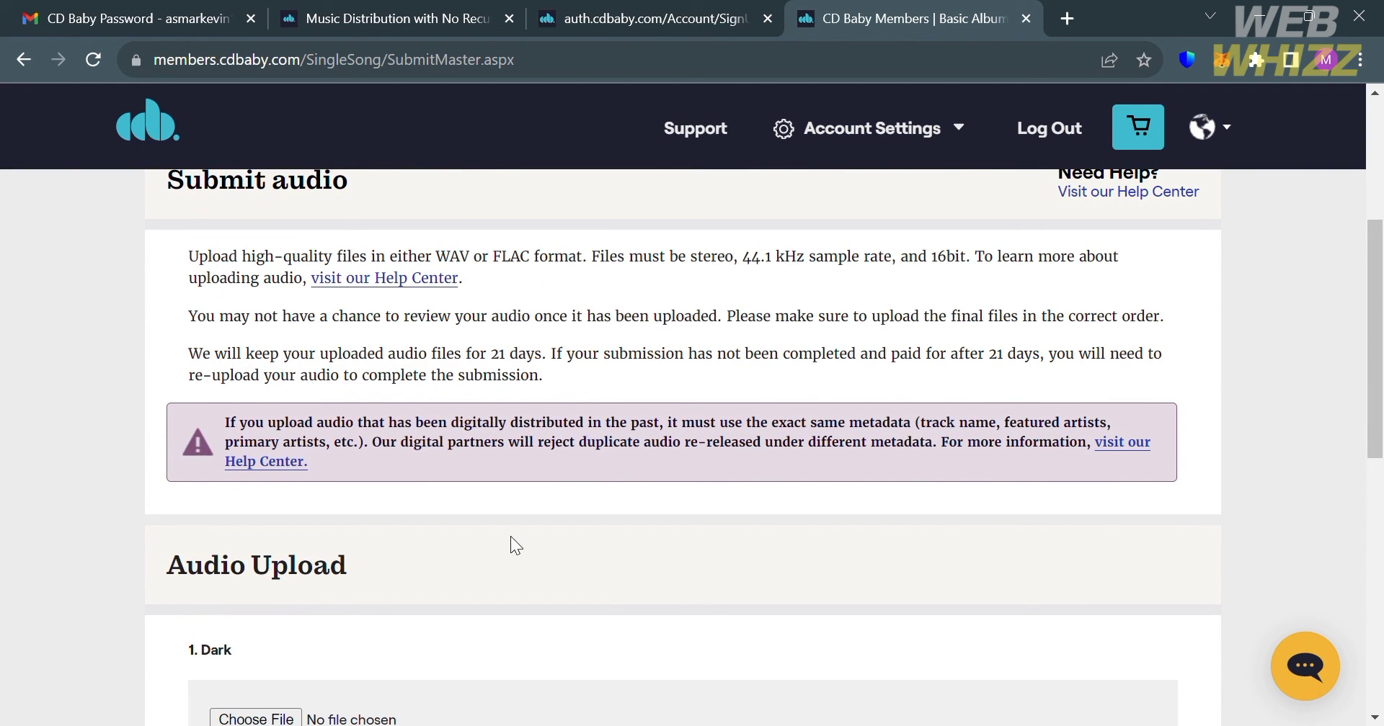
# Attempt the audio upload for Dark, which is rejected as not CD-quality.
pyautogui.scroll(-3)
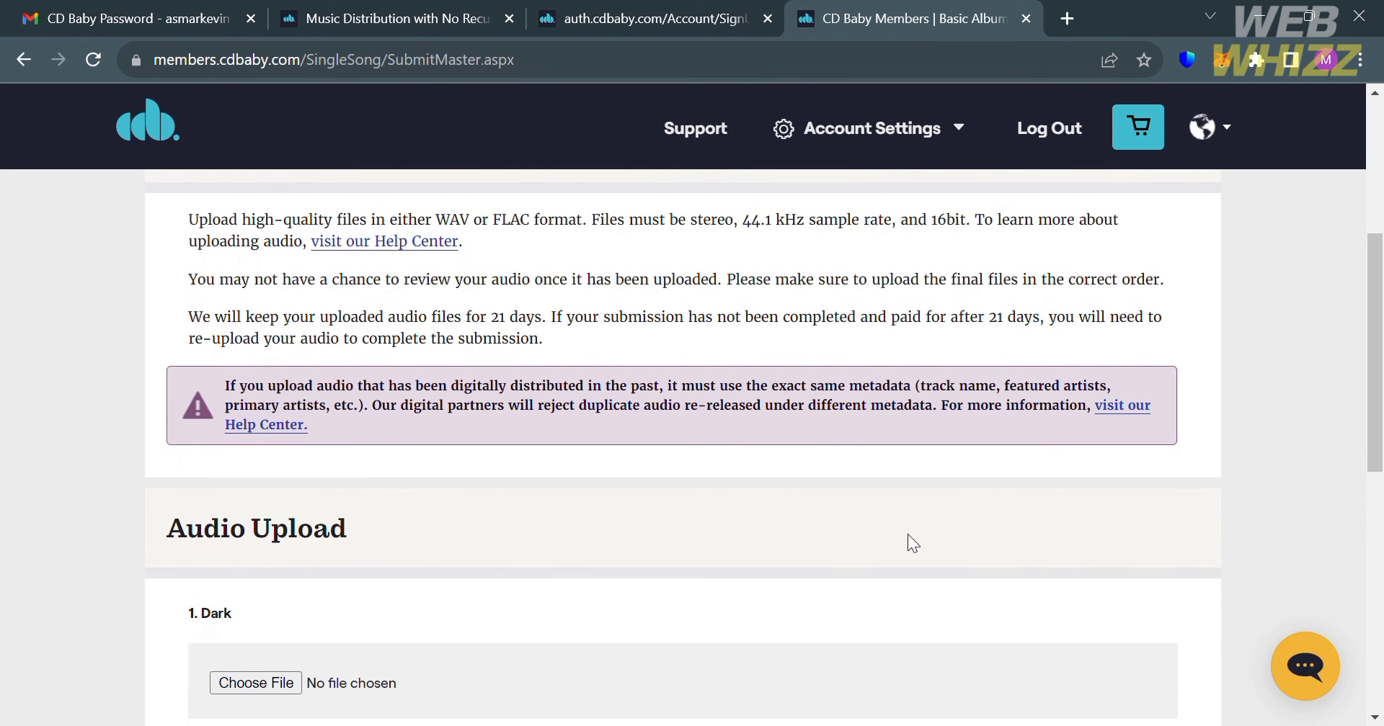
pyautogui.scroll(-3)
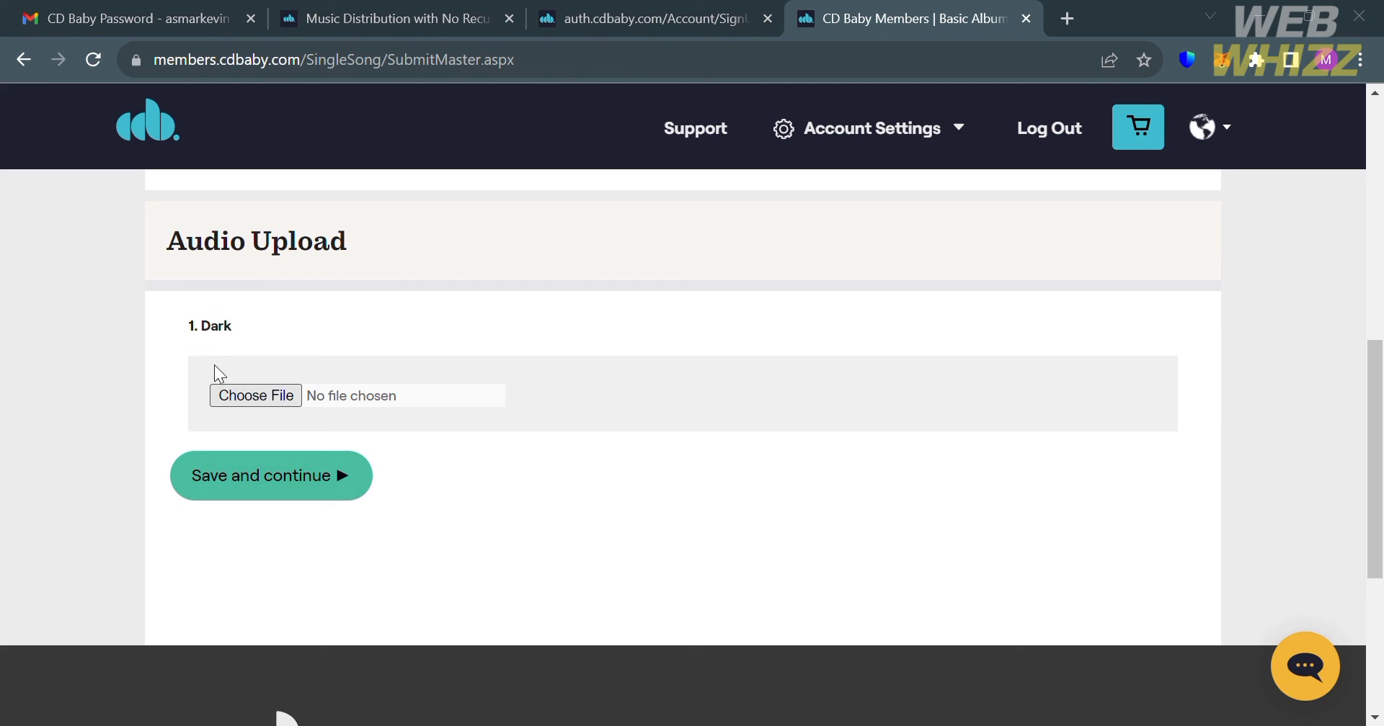
pyautogui.moveTo(447, 300)
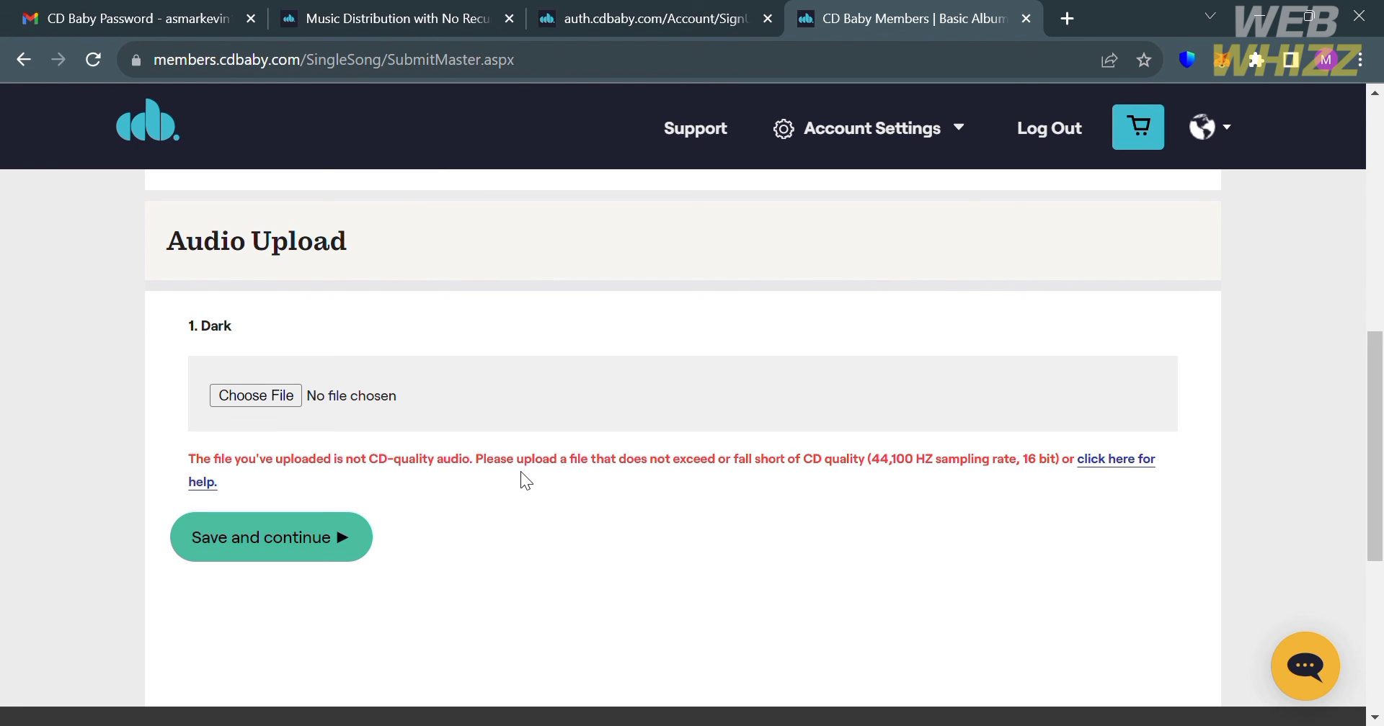
pyautogui.moveTo(916, 484)
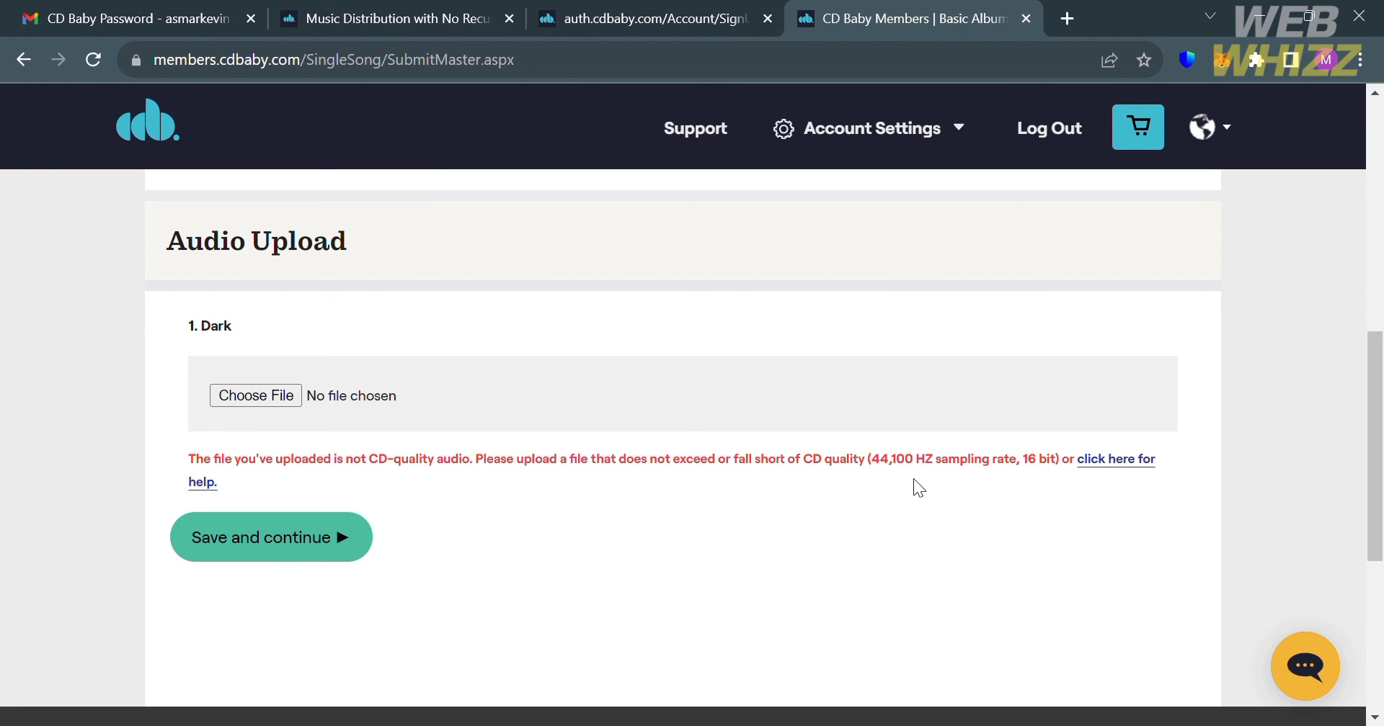
pyautogui.scroll(3)
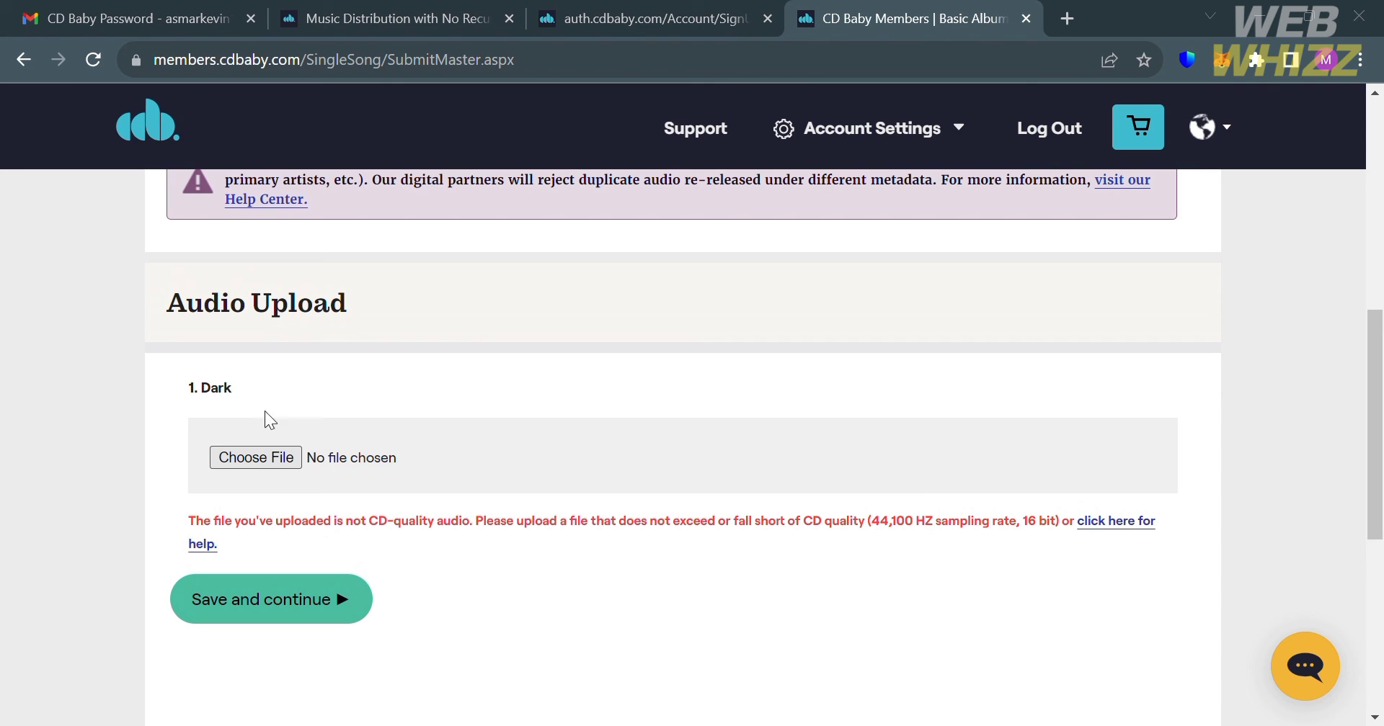
pyautogui.moveTo(293, 617)
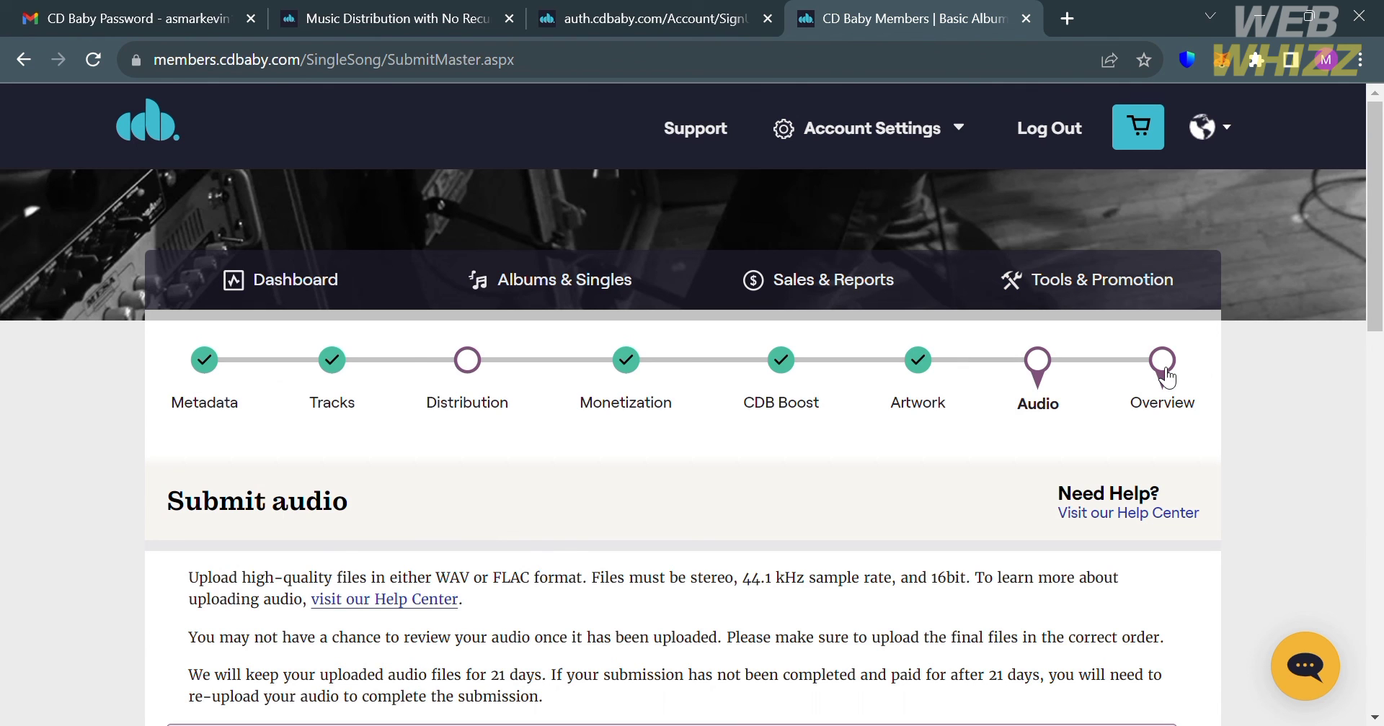
# Jump to the Dark - Single Title Overview and review its flagged sections.
pyautogui.click(1161, 367)
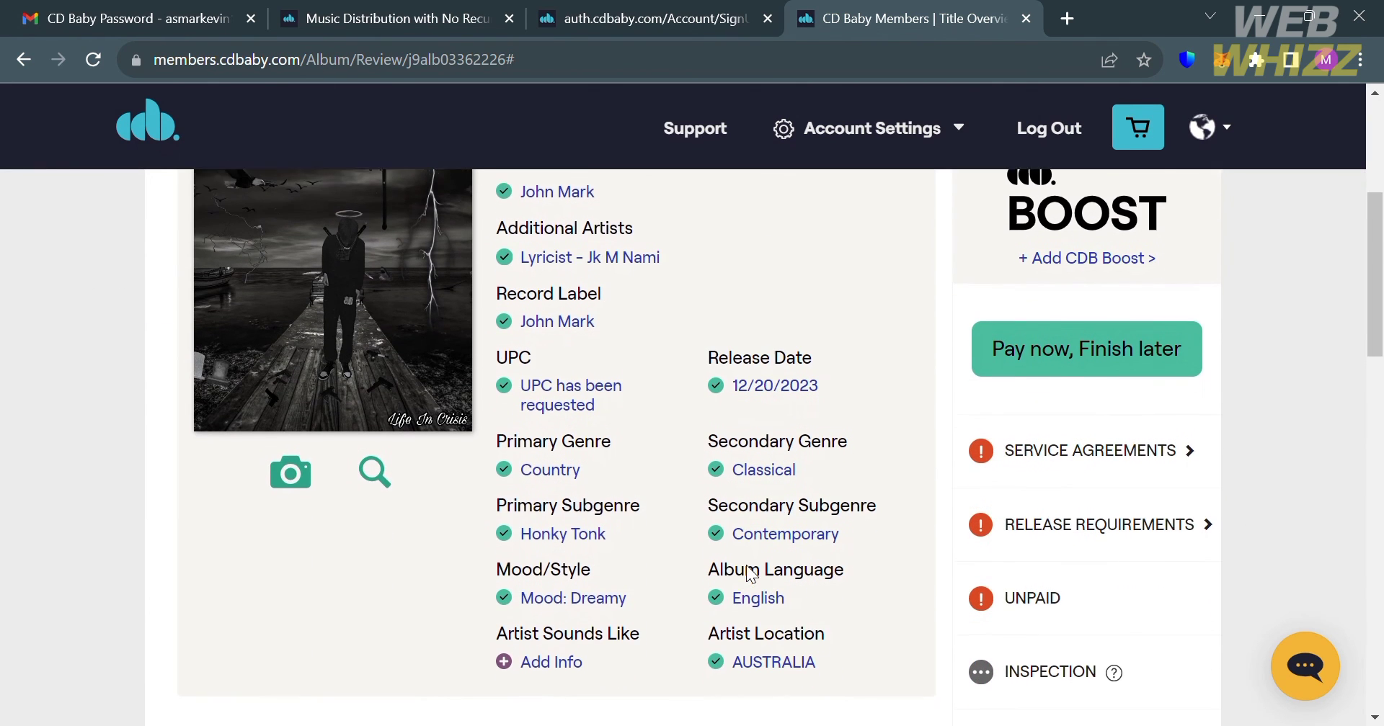
pyautogui.scroll(-3)
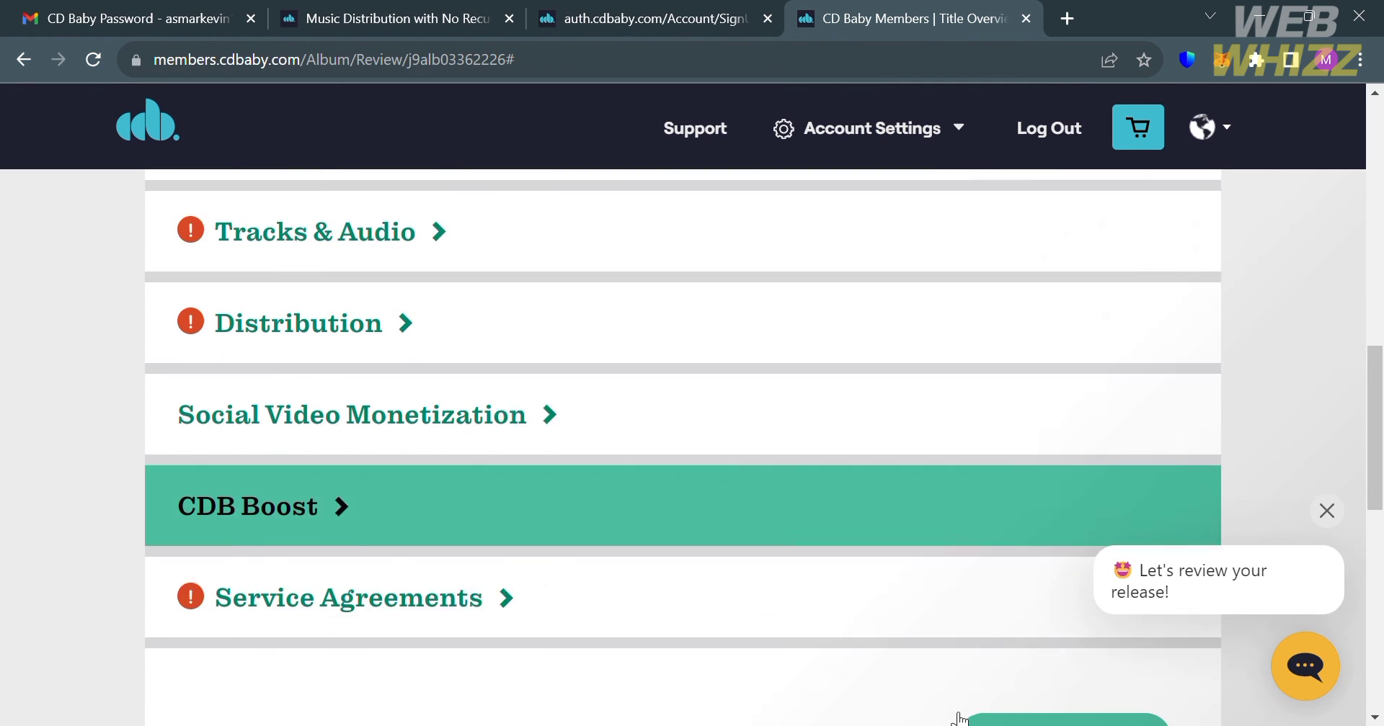
pyautogui.scroll(-3)
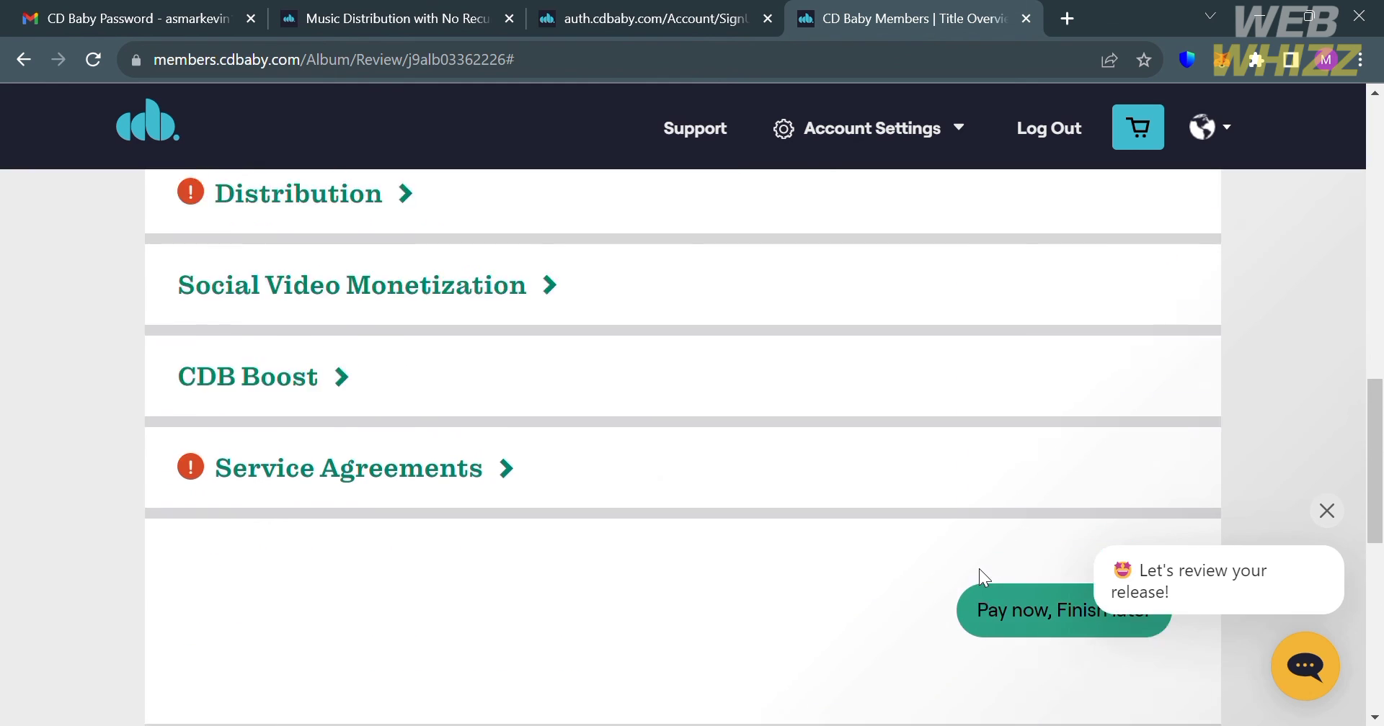
pyautogui.scroll(3)
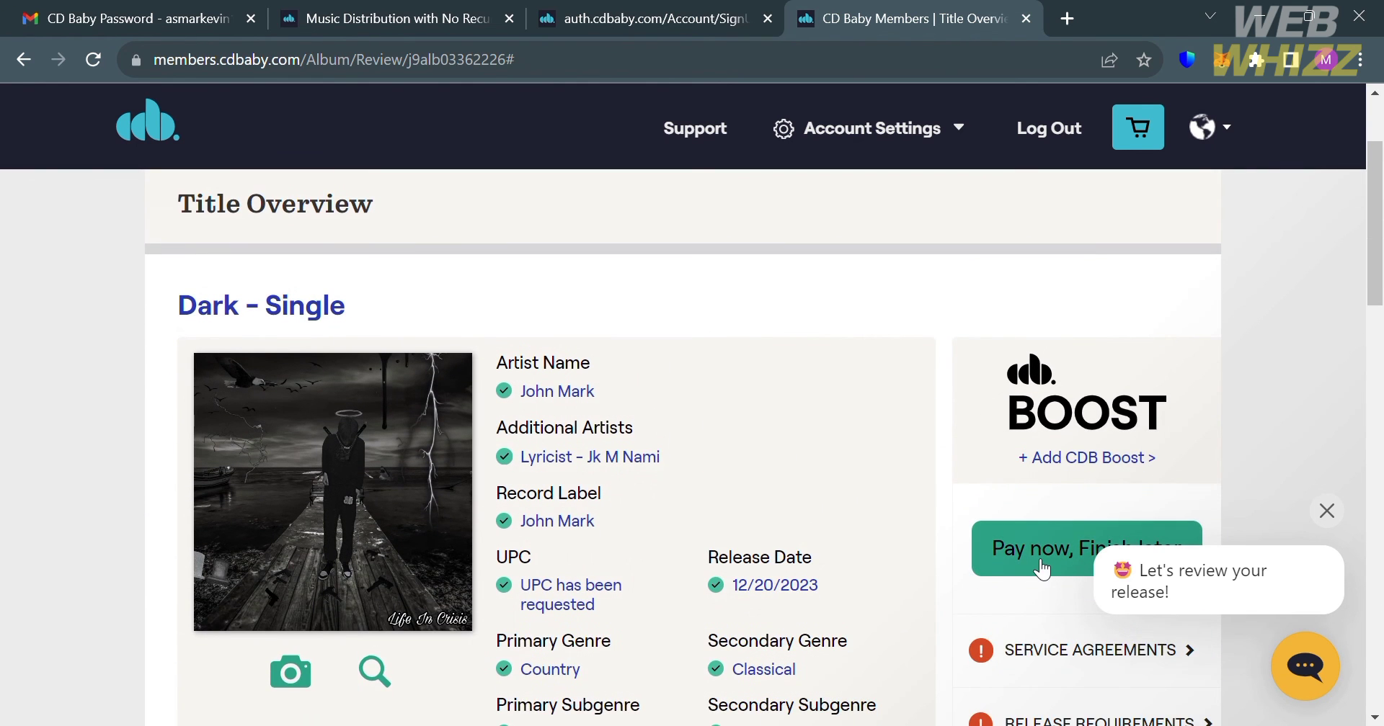
pyautogui.scroll(-3)
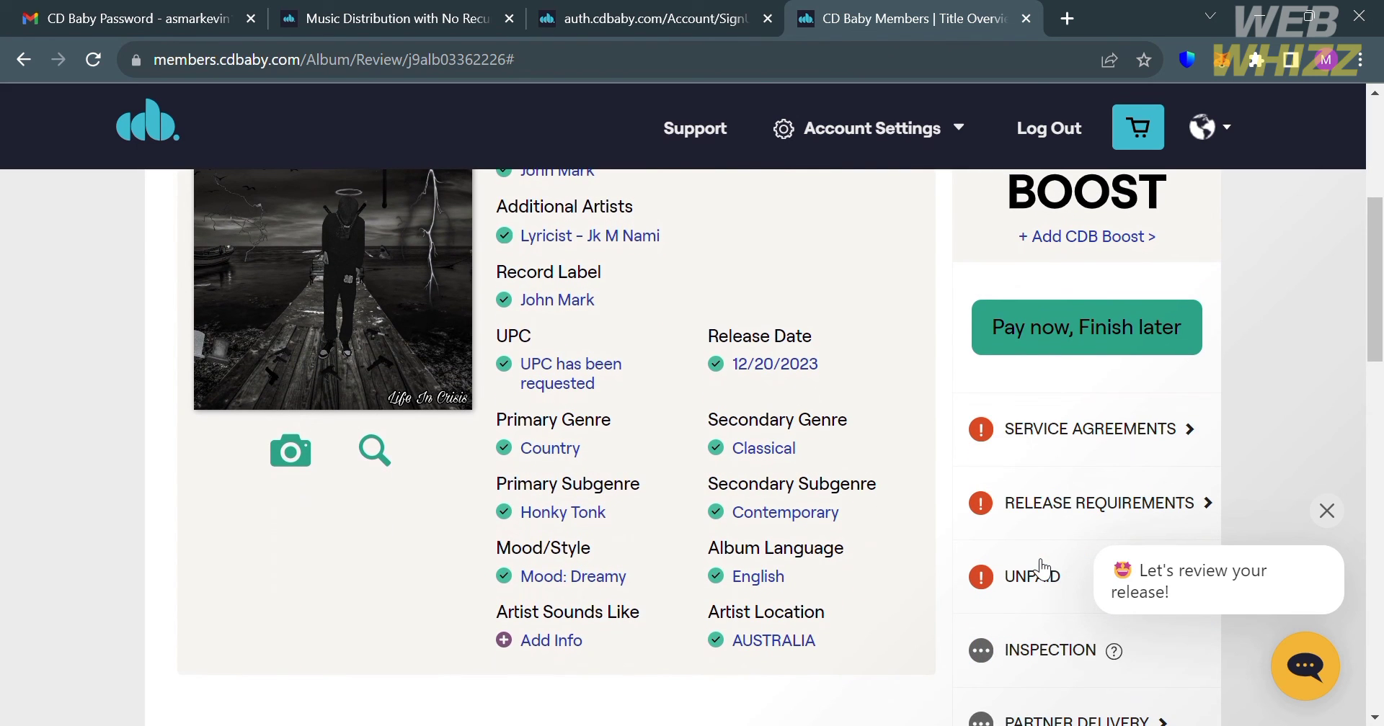